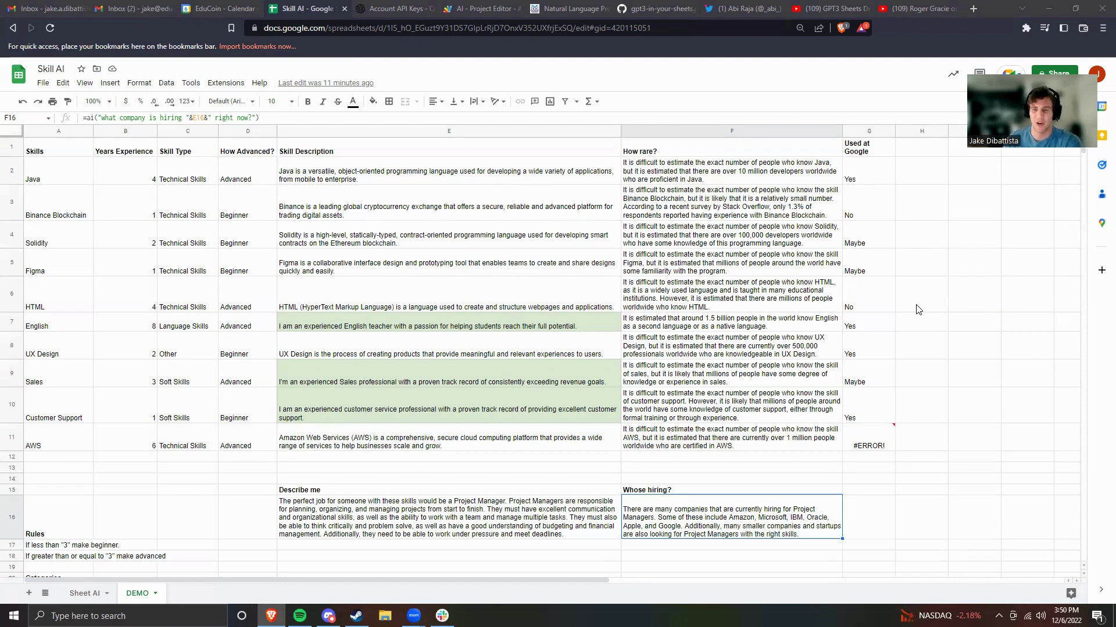
mouse_move(903, 332)
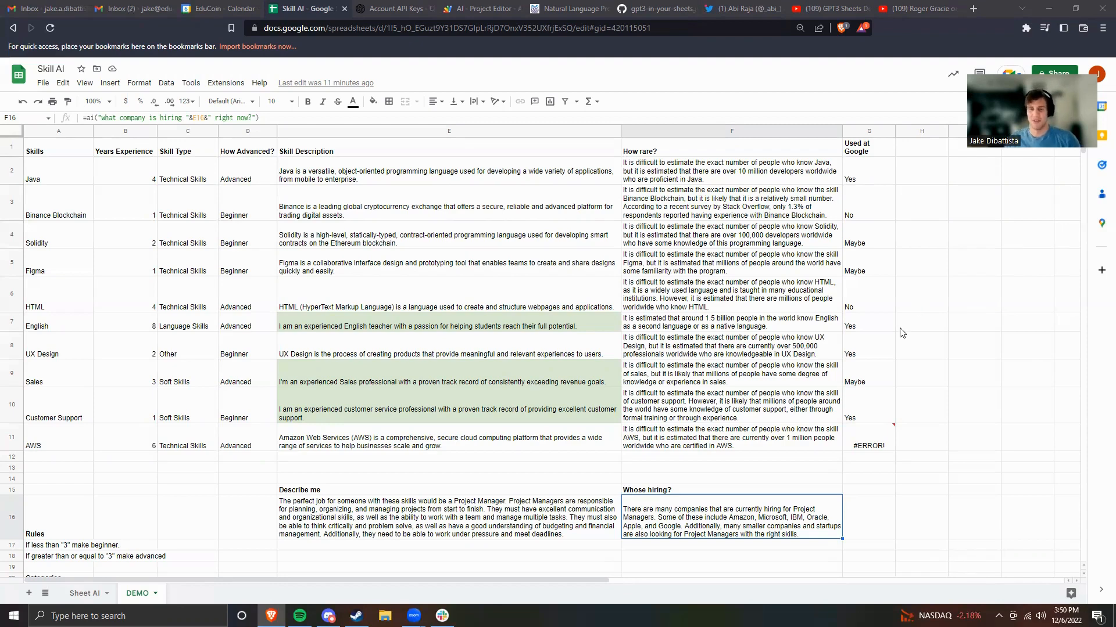
Step: Switch from the Skill AI sheet to the OpenAI API keys browser tab
left_click(391, 9)
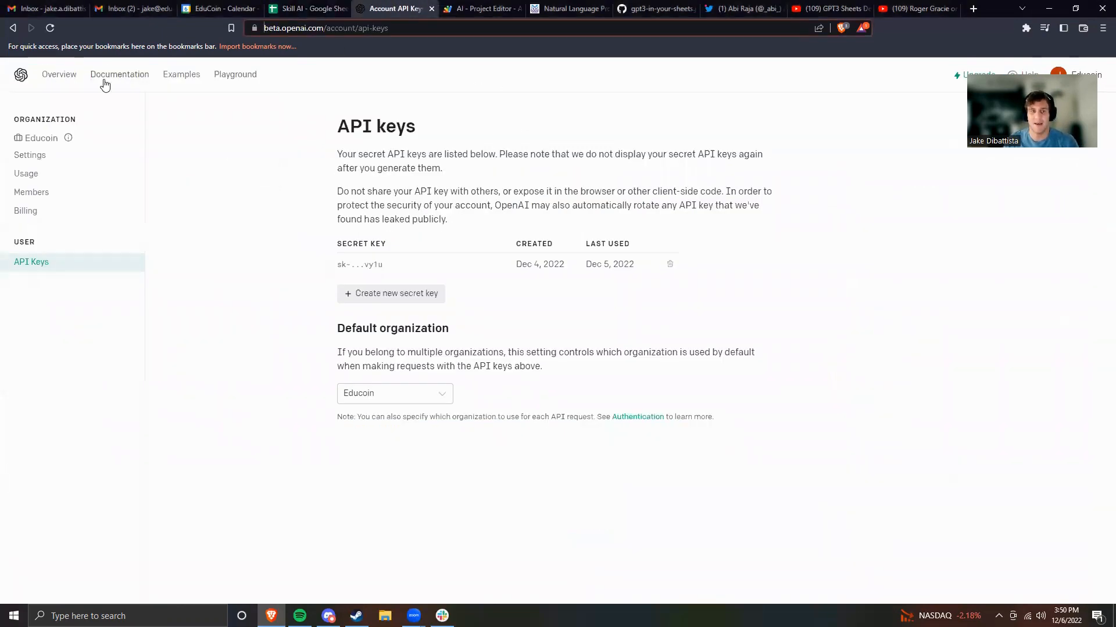
left_click(59, 74)
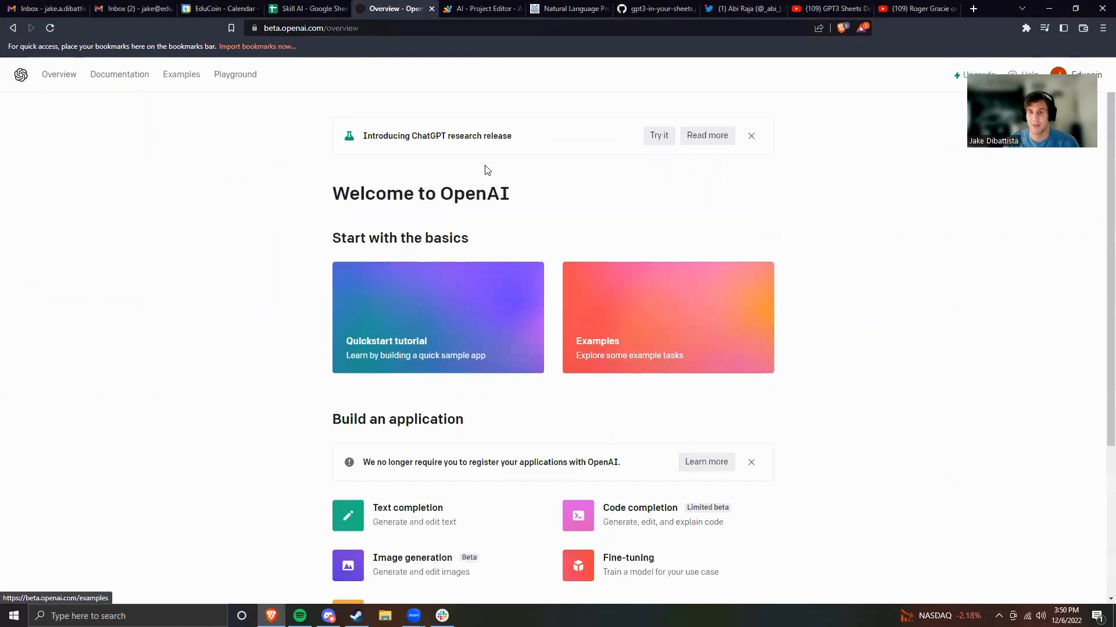
mouse_move(647, 64)
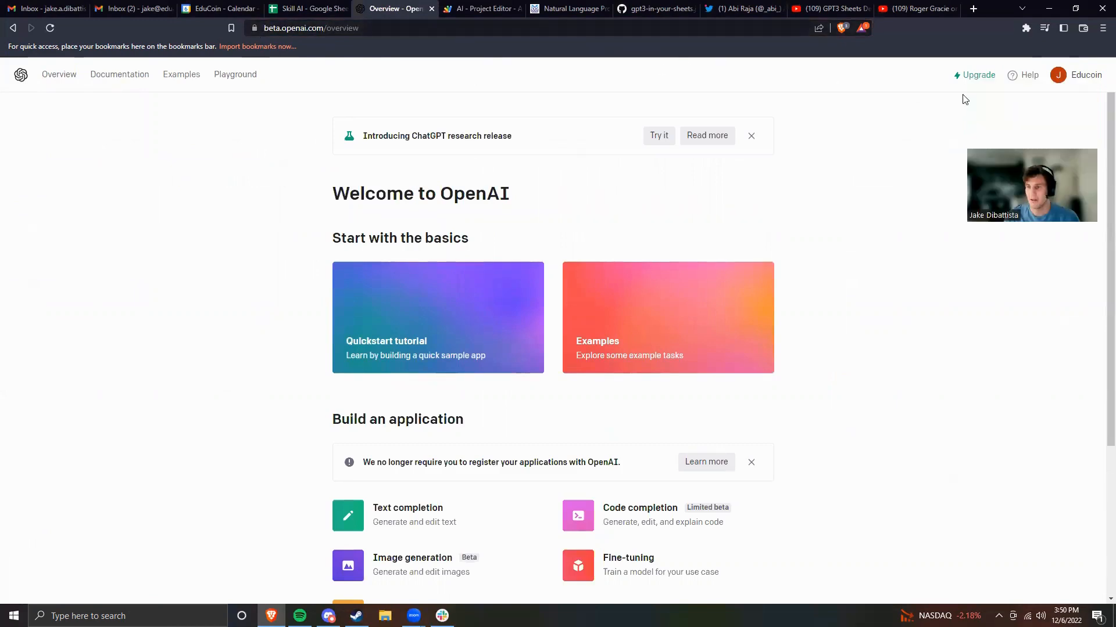
left_click(1086, 75)
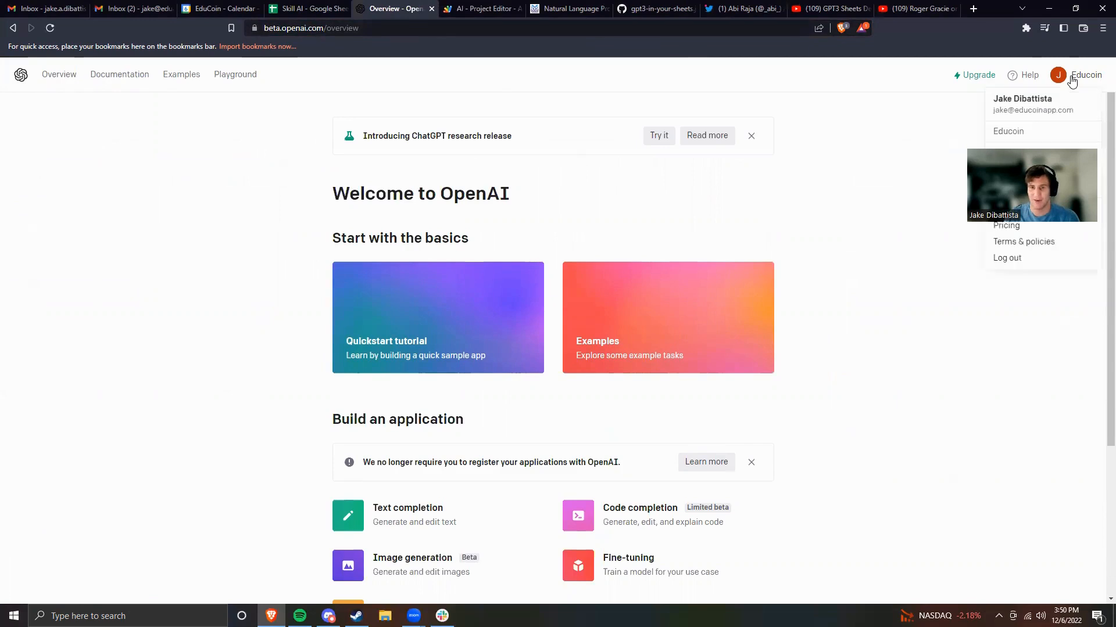
mouse_move(1064, 145)
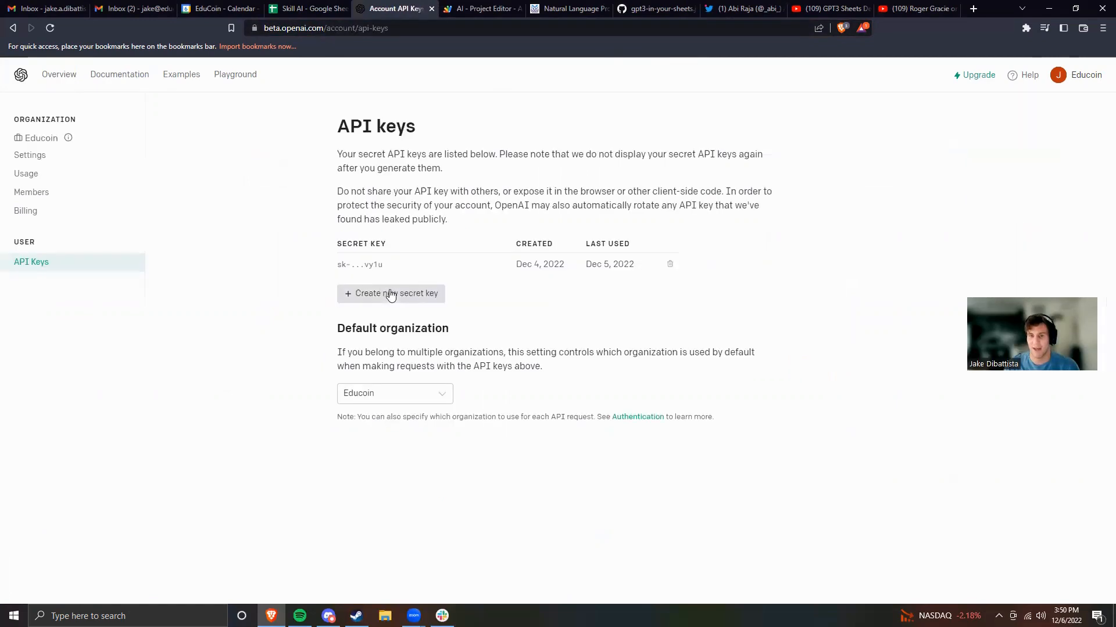
mouse_move(376, 242)
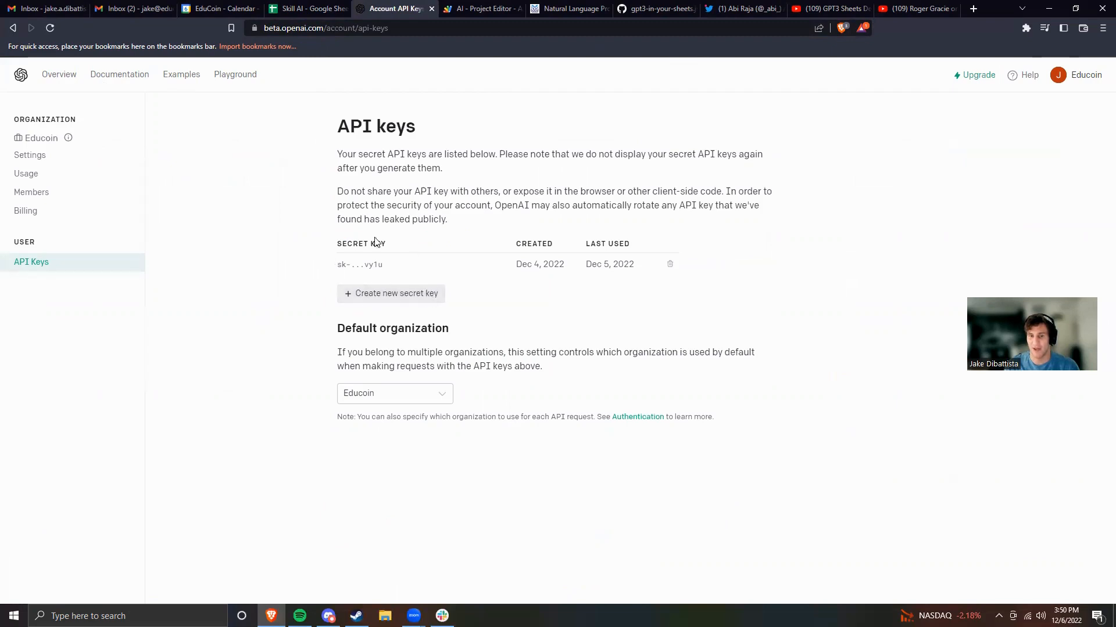
mouse_move(425, 272)
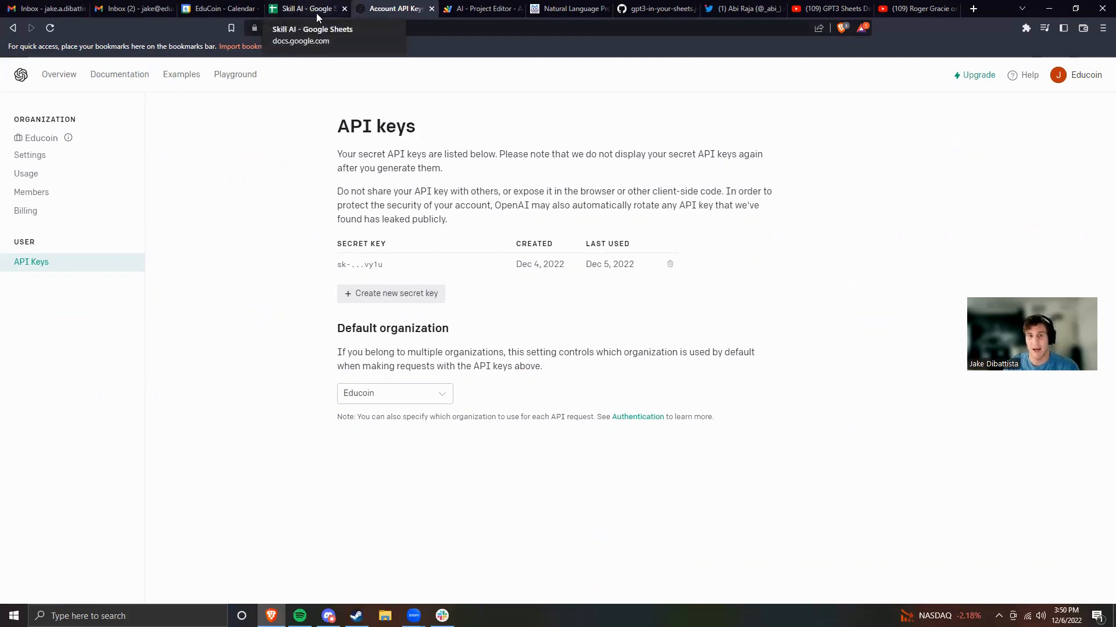
left_click(306, 8)
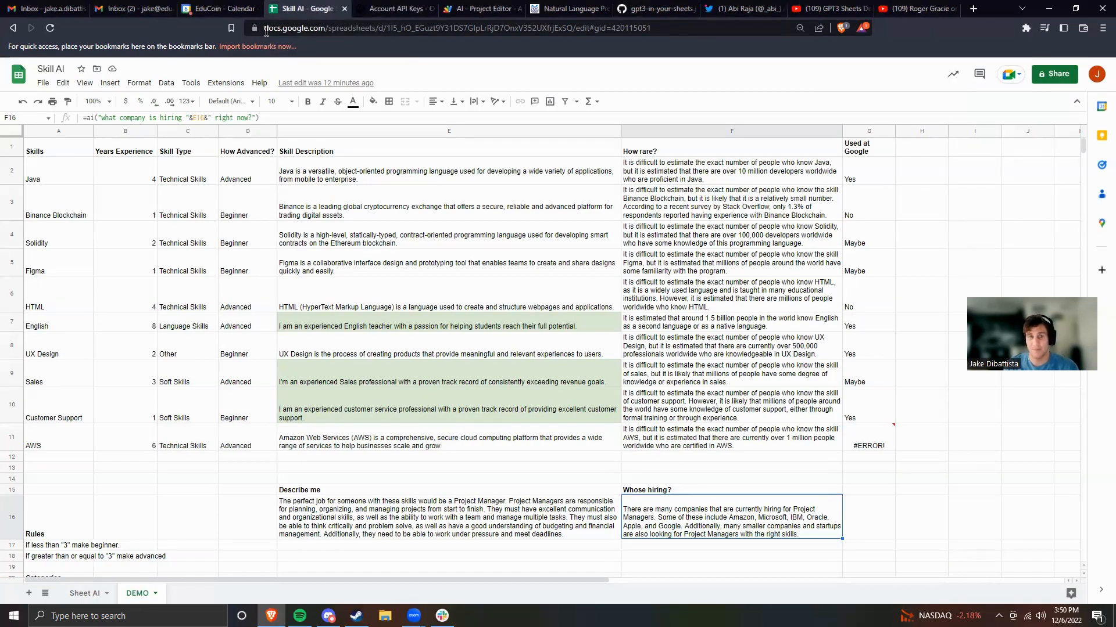
left_click(225, 82)
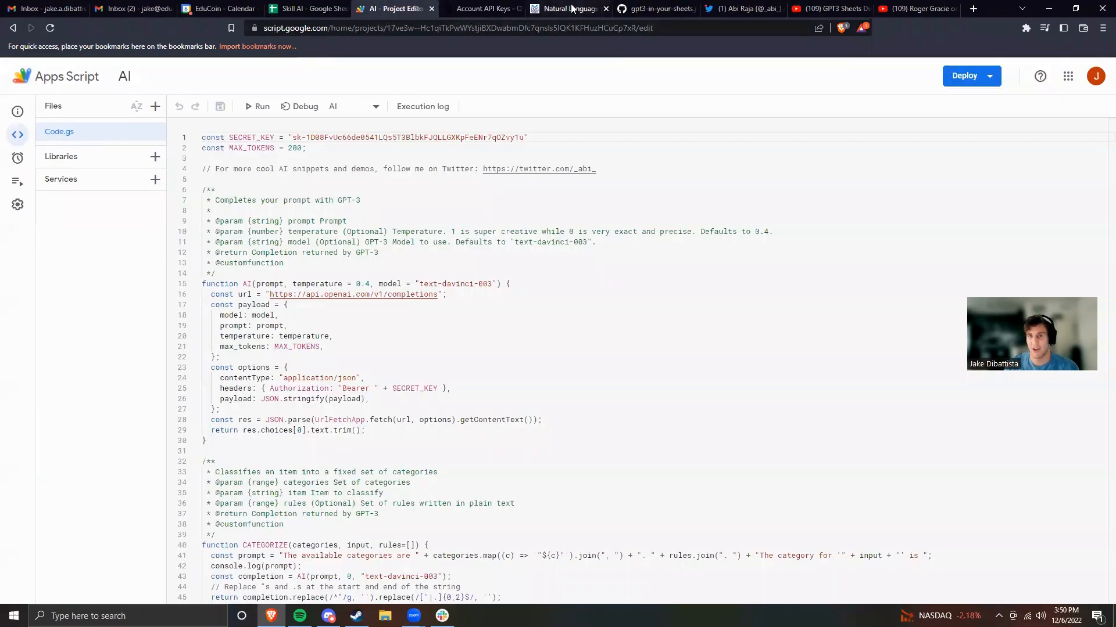
left_click(565, 9)
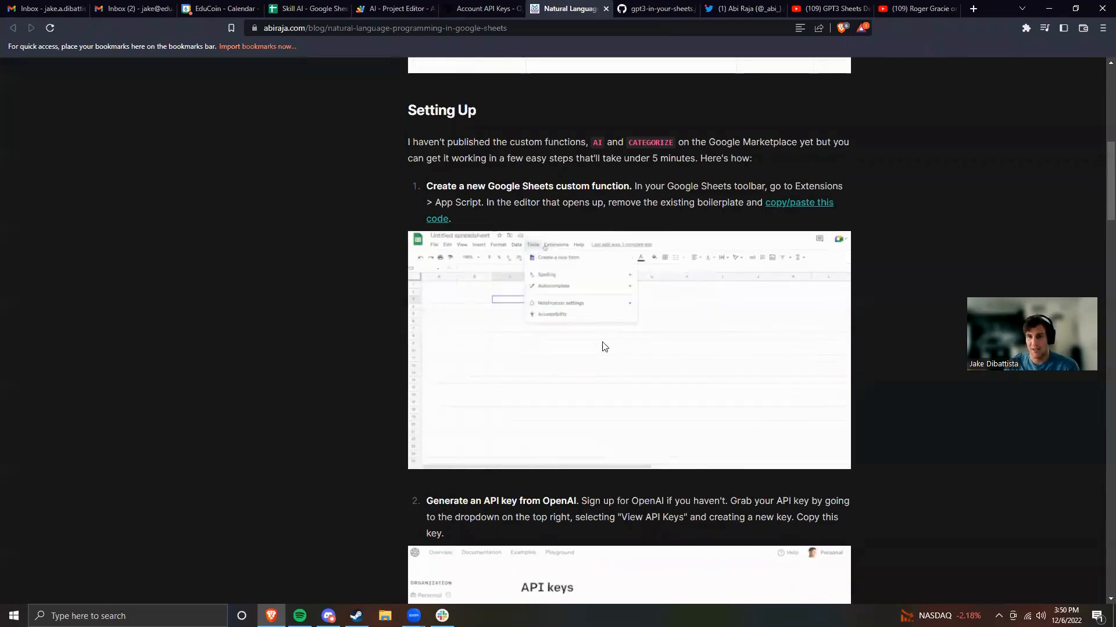
scroll("up", 3)
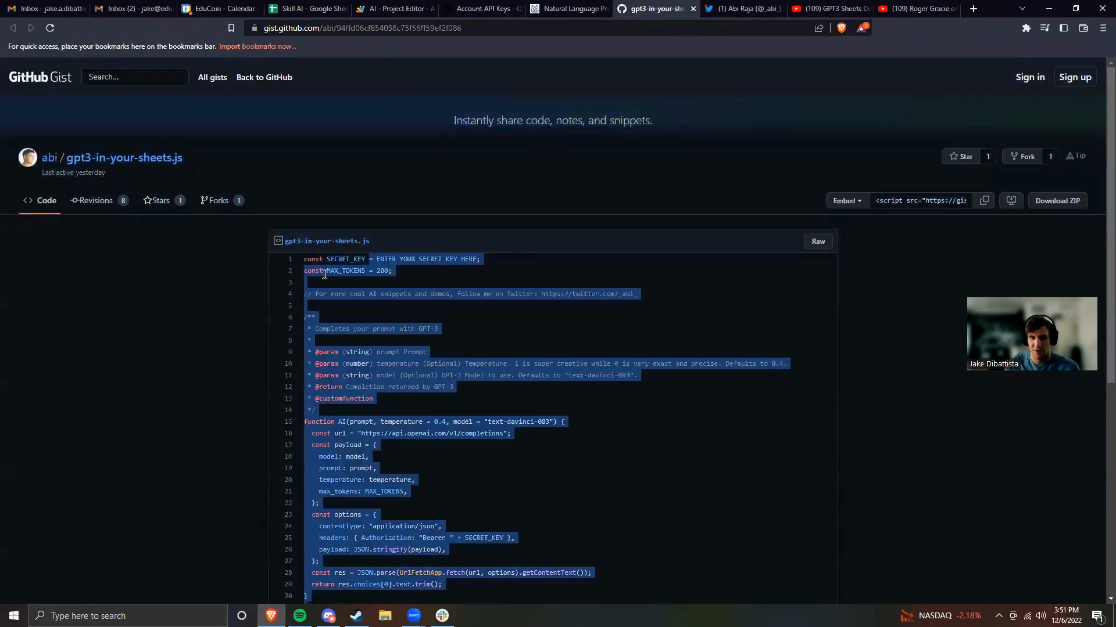
left_click(395, 9)
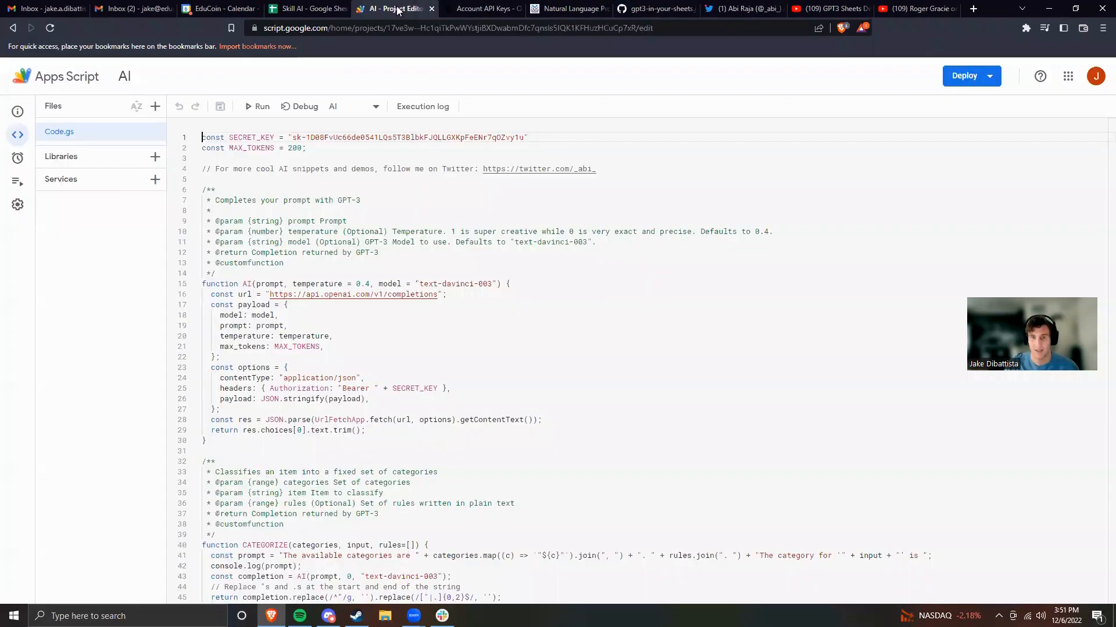
mouse_move(353, 80)
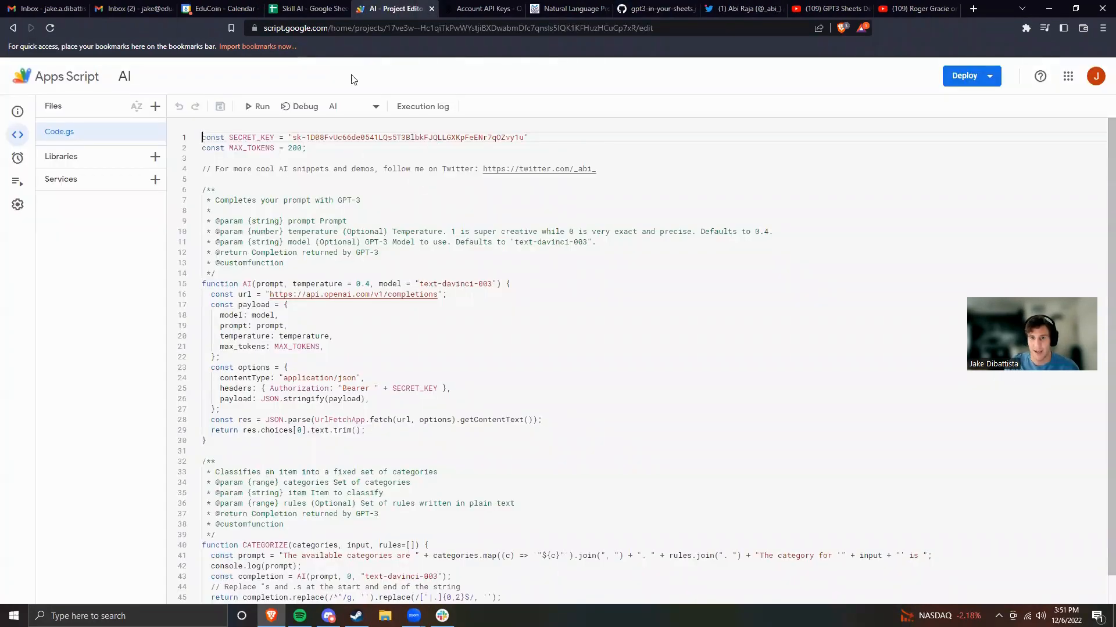
left_click(483, 9)
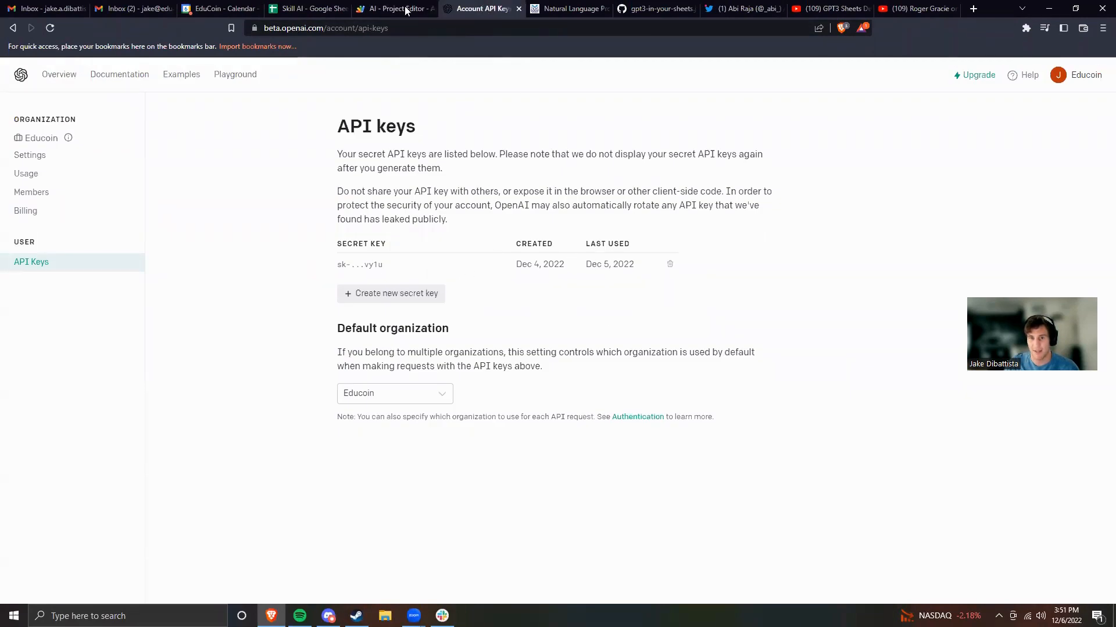
Step: Compare the Apps Script code against the blog setup instructions and the OpenAI API keys page
left_click(394, 8)
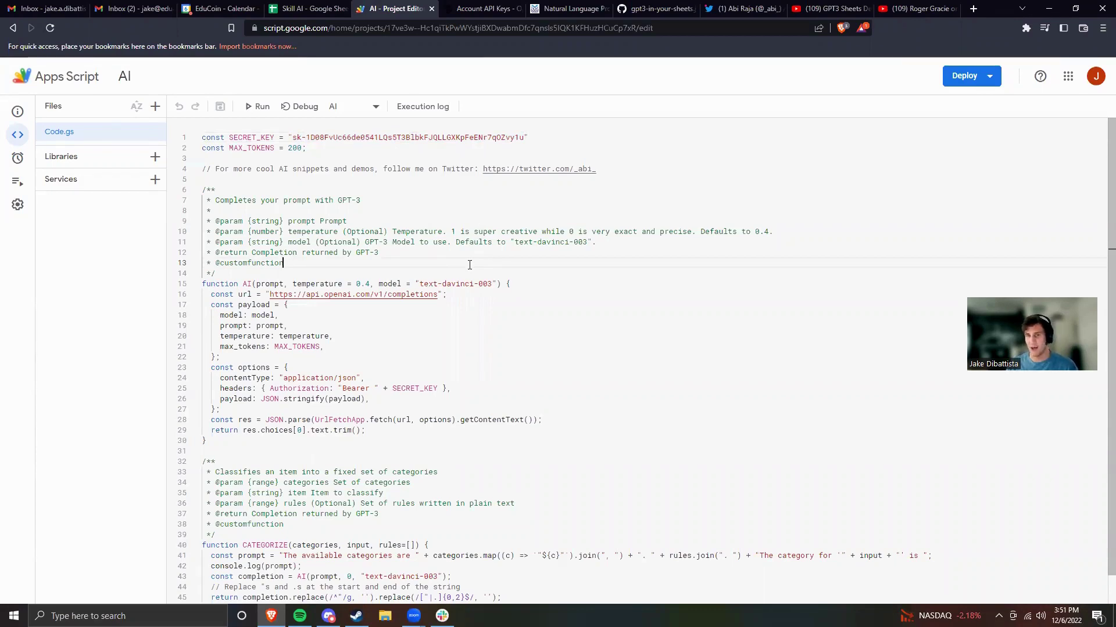
left_click(569, 9)
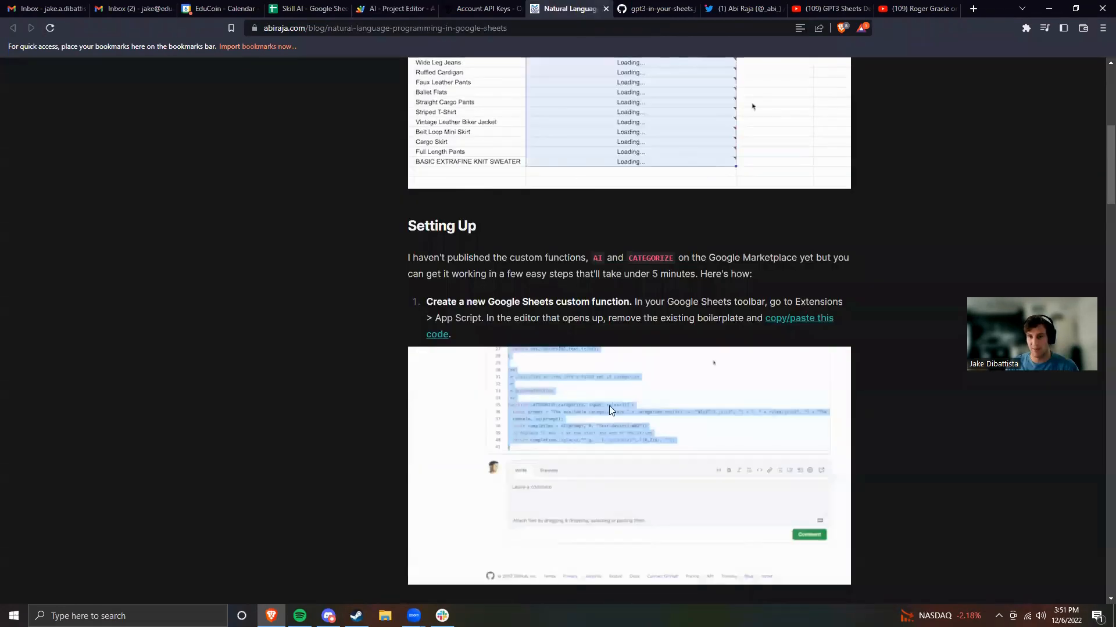
left_click(393, 9)
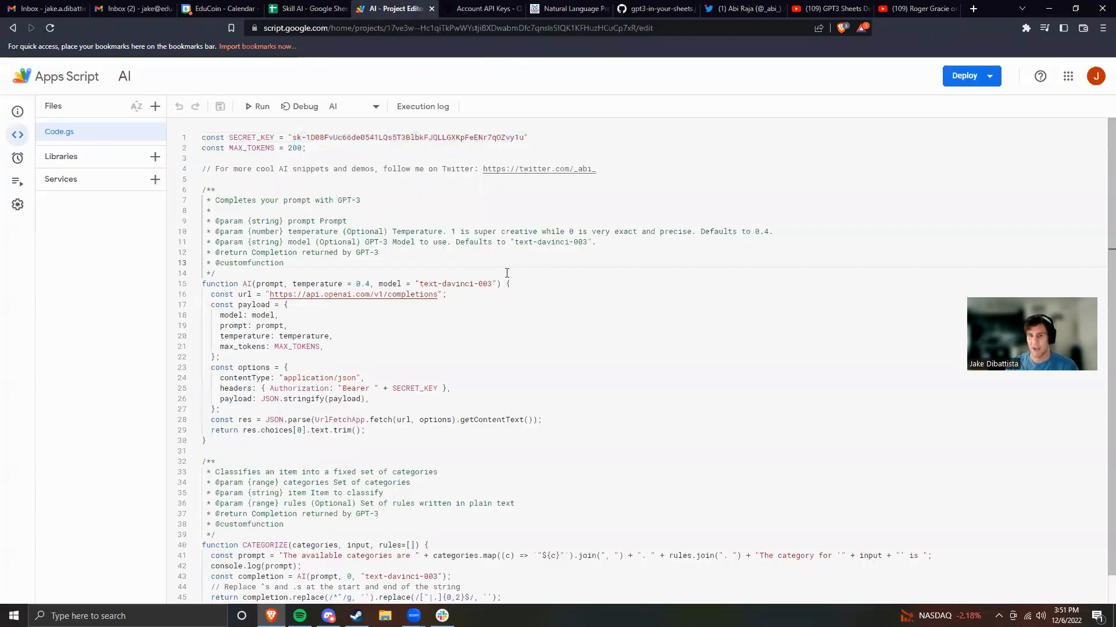
left_click(483, 9)
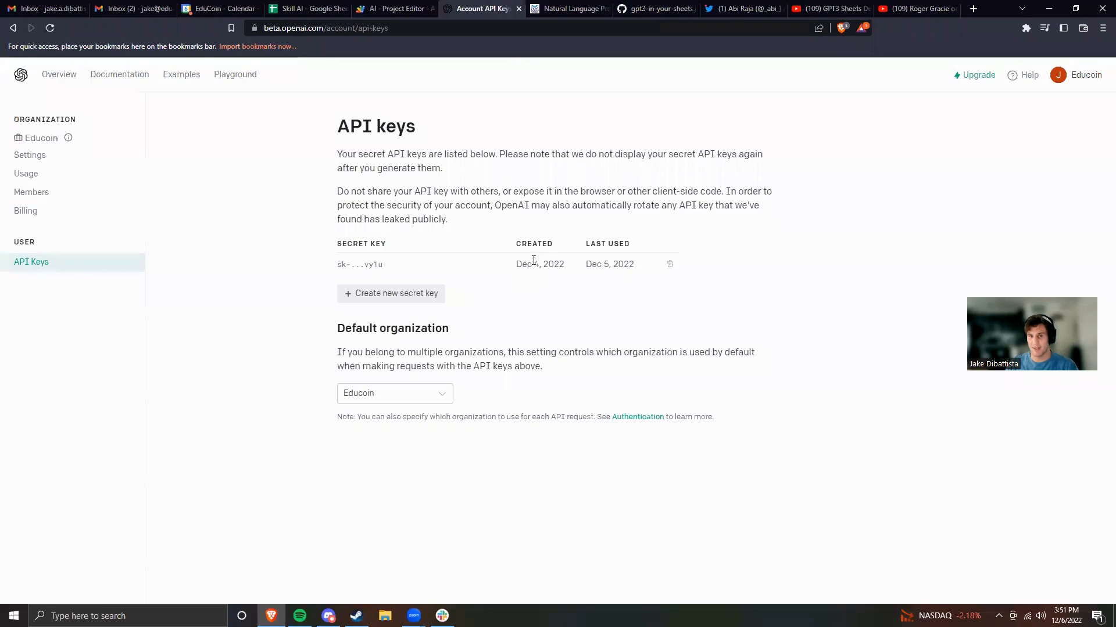
left_click(394, 9)
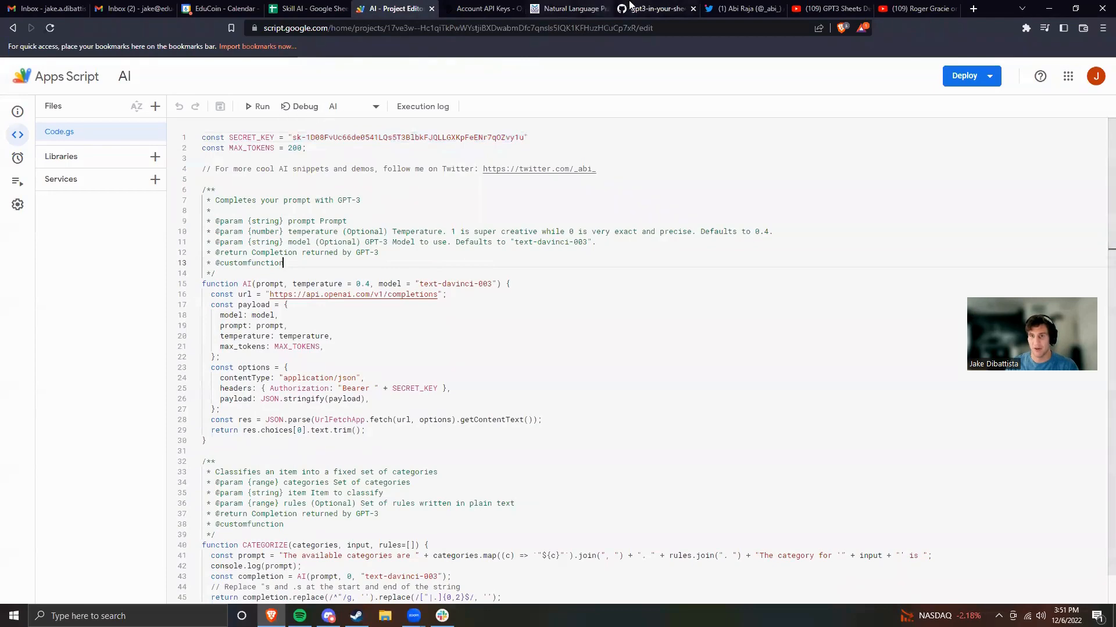
Step: Check the code against the original GPT-3 gist, then return to the Skill AI spreadsheet
left_click(652, 8)
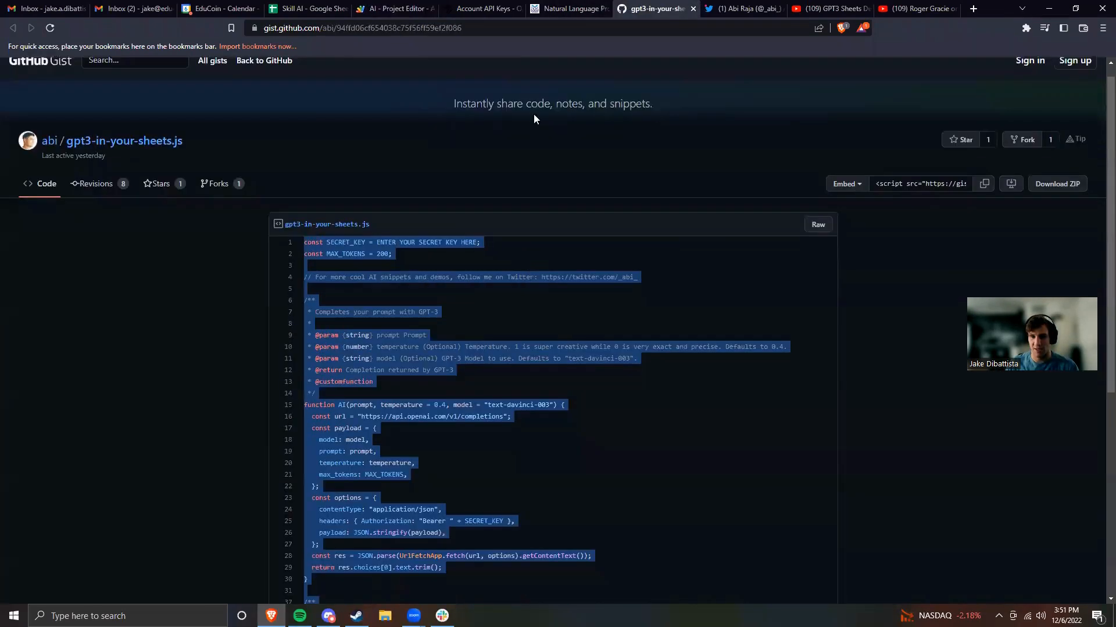
left_click(397, 9)
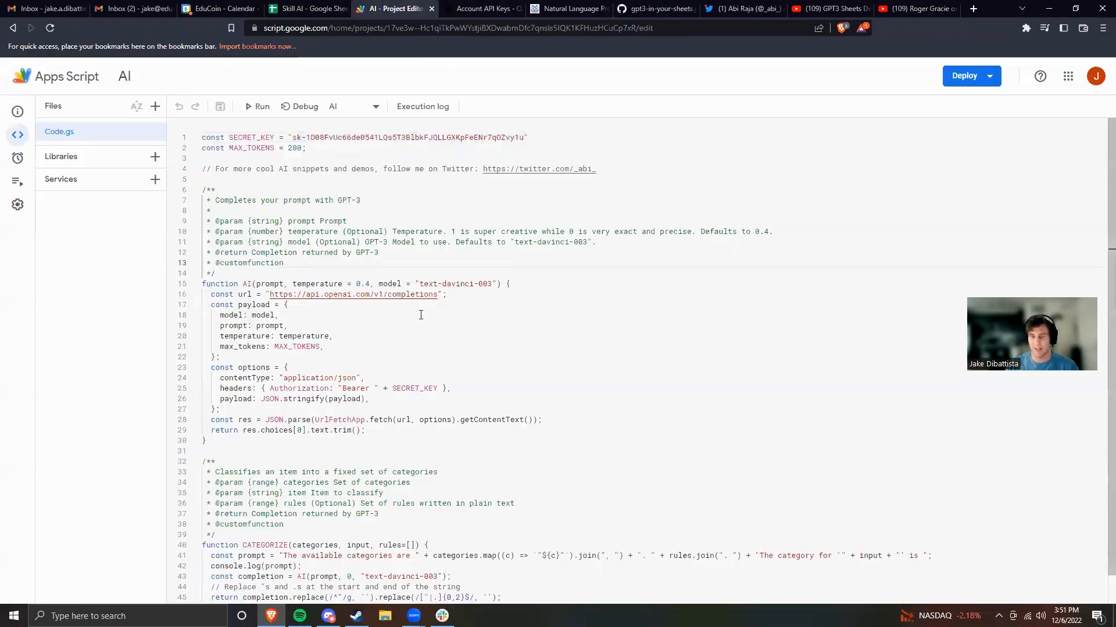
scroll("down", 3)
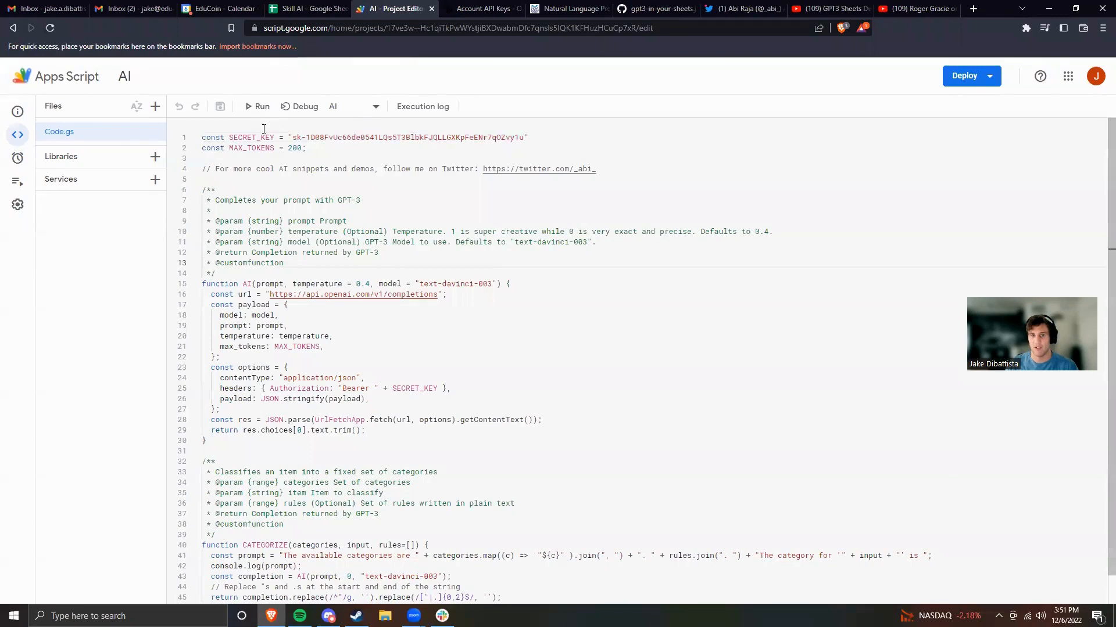
left_click(308, 8)
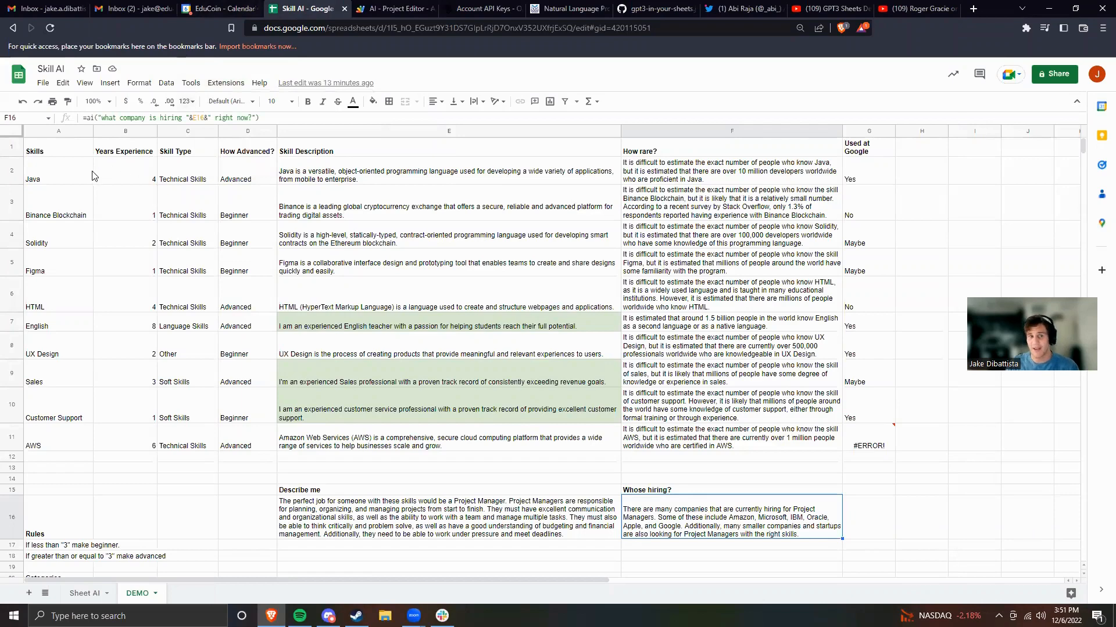
left_click(57, 170)
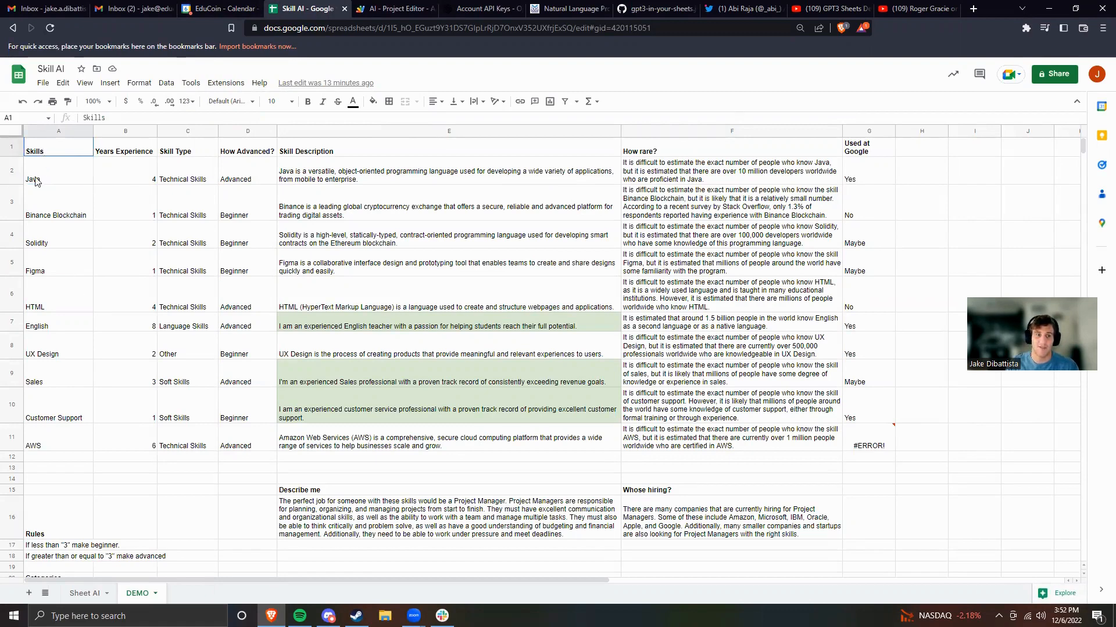
left_click_drag(58, 151, 58, 446)
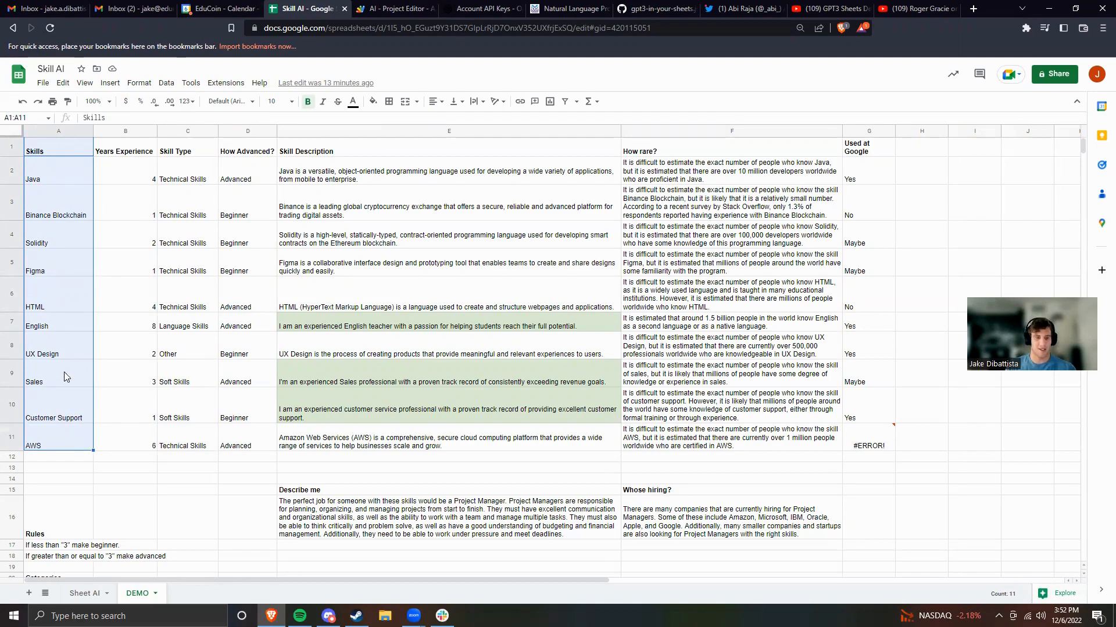
left_click(52, 345)
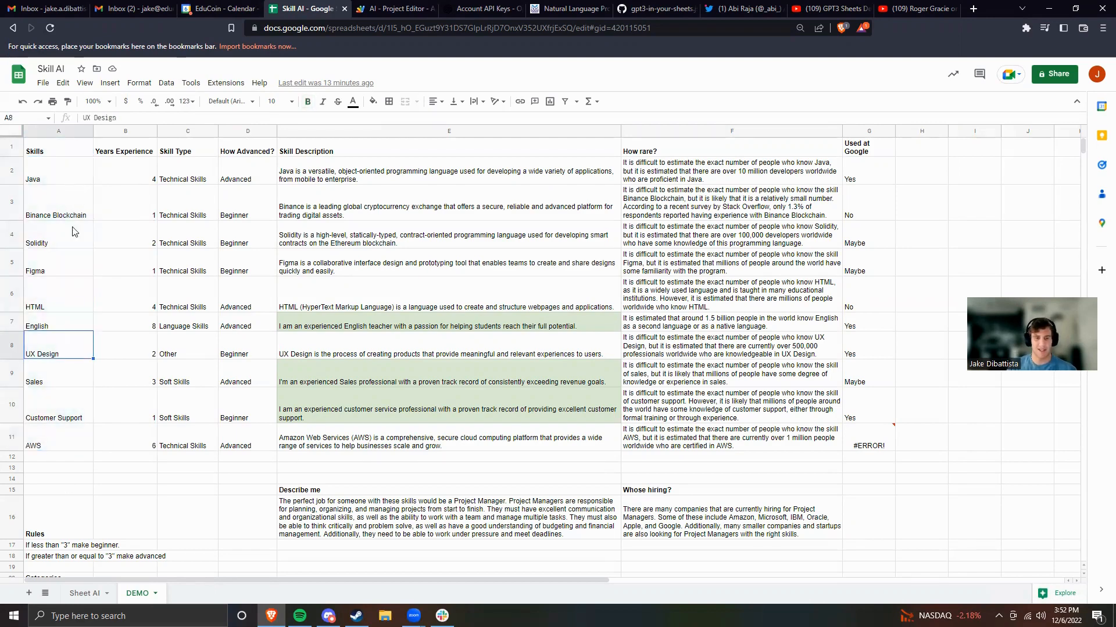
mouse_move(71, 390)
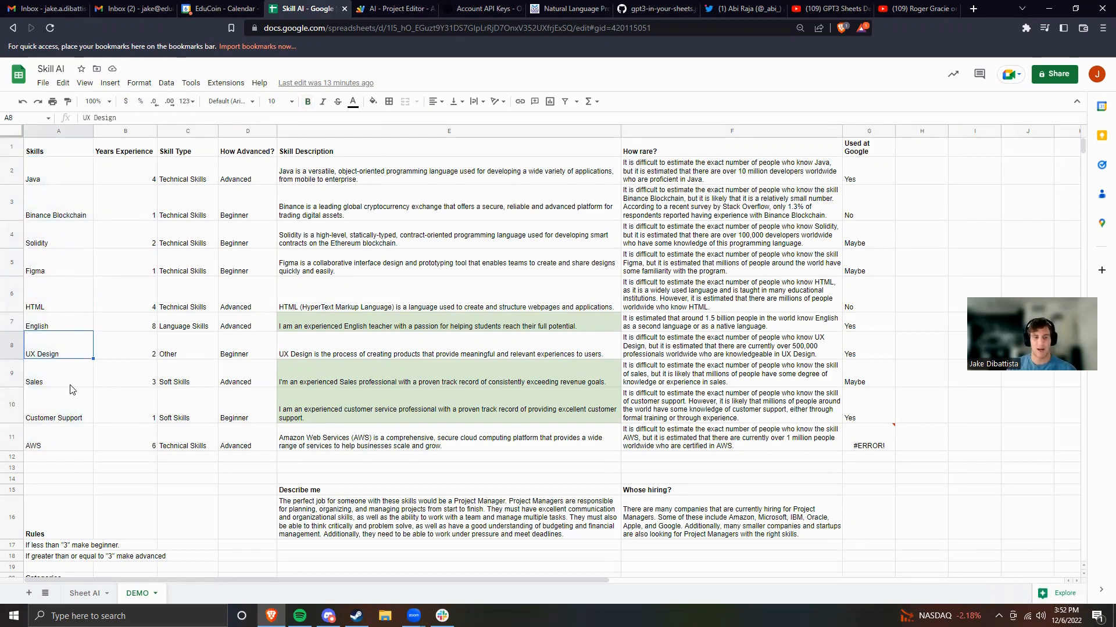
left_click(124, 151)
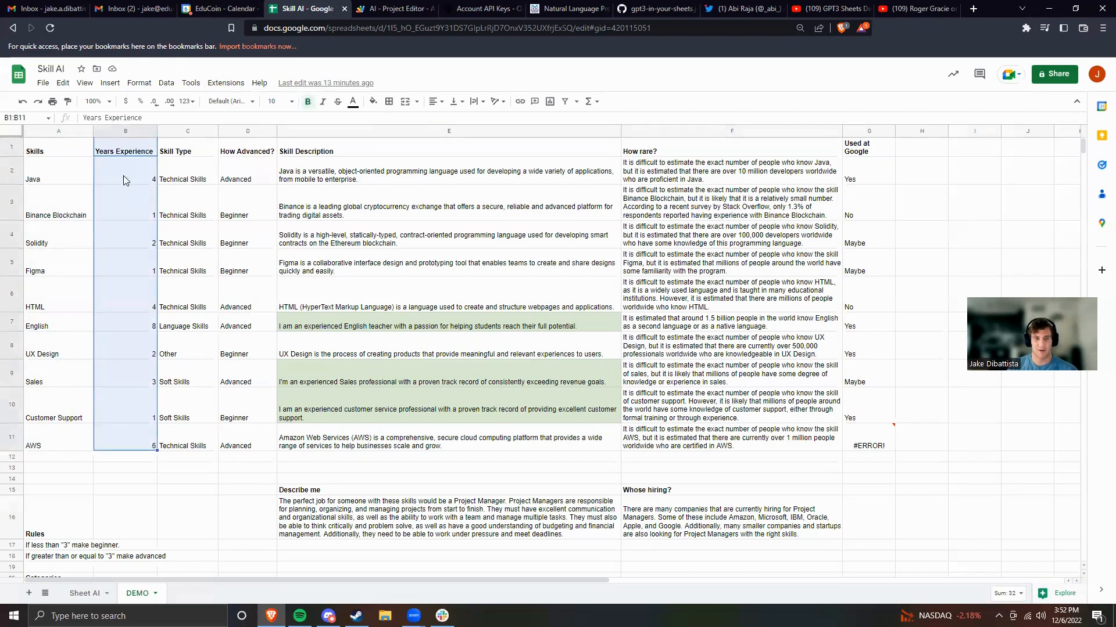
left_click(125, 294)
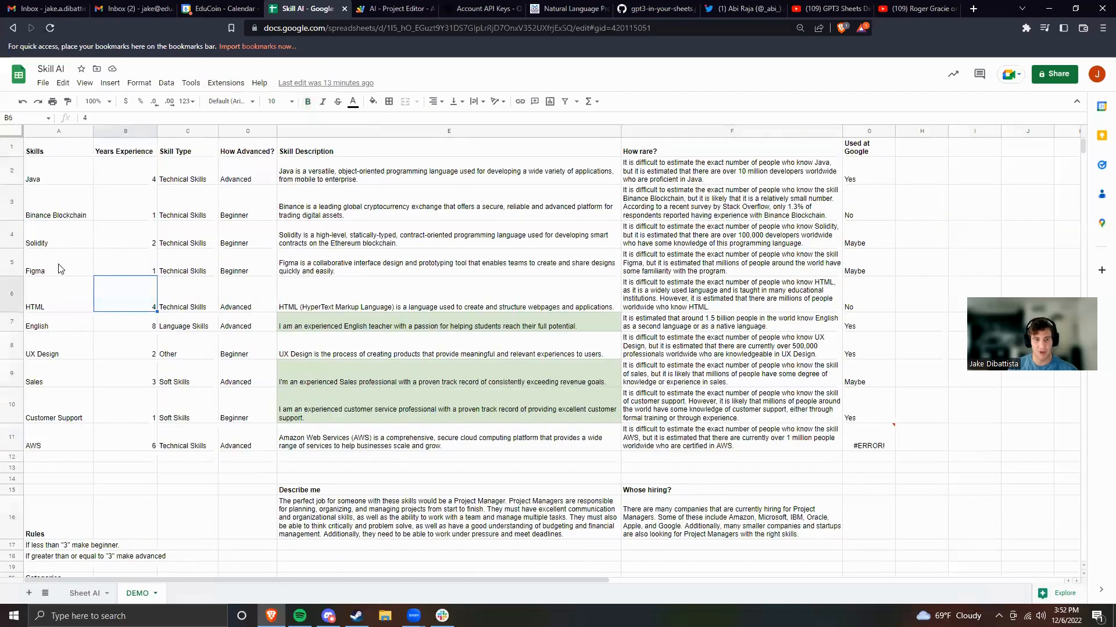
left_click_drag(58, 151, 127, 406)
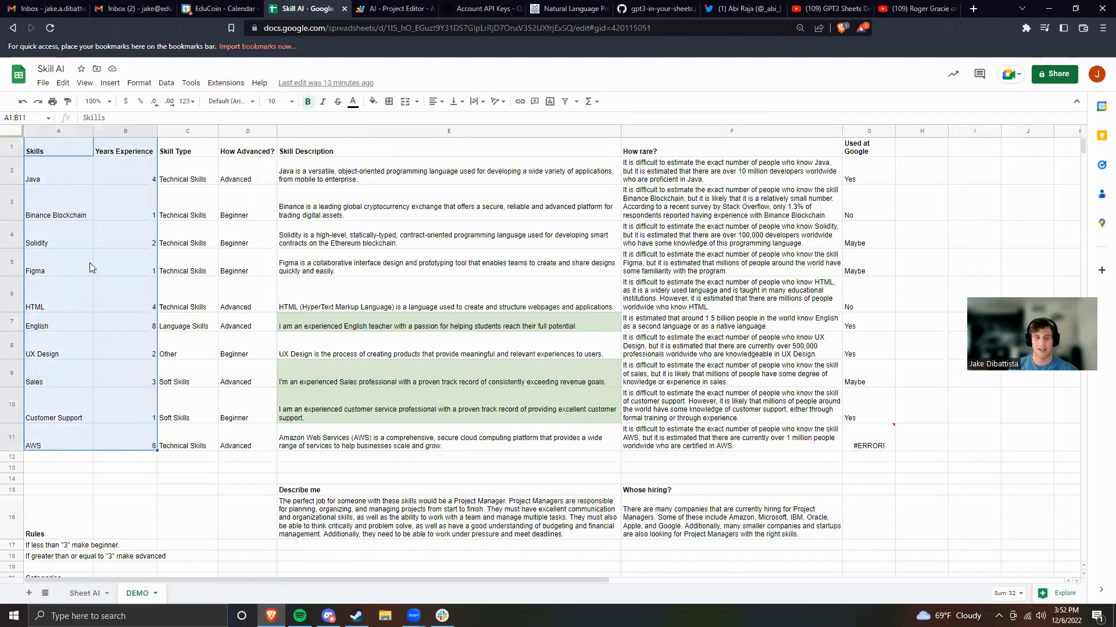
mouse_move(141, 314)
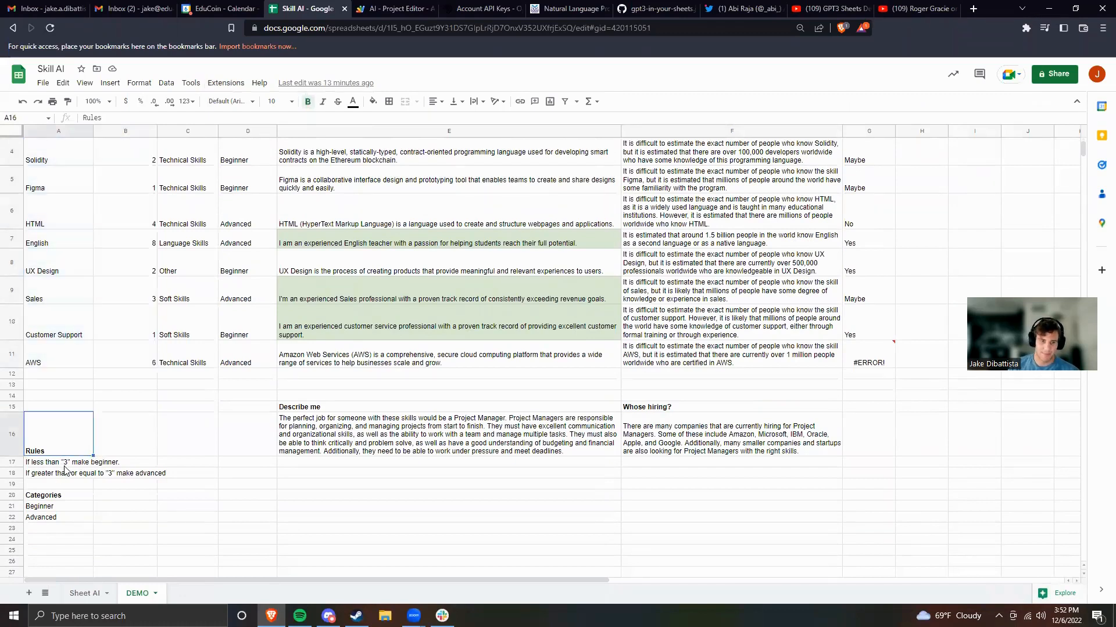
left_click(43, 495)
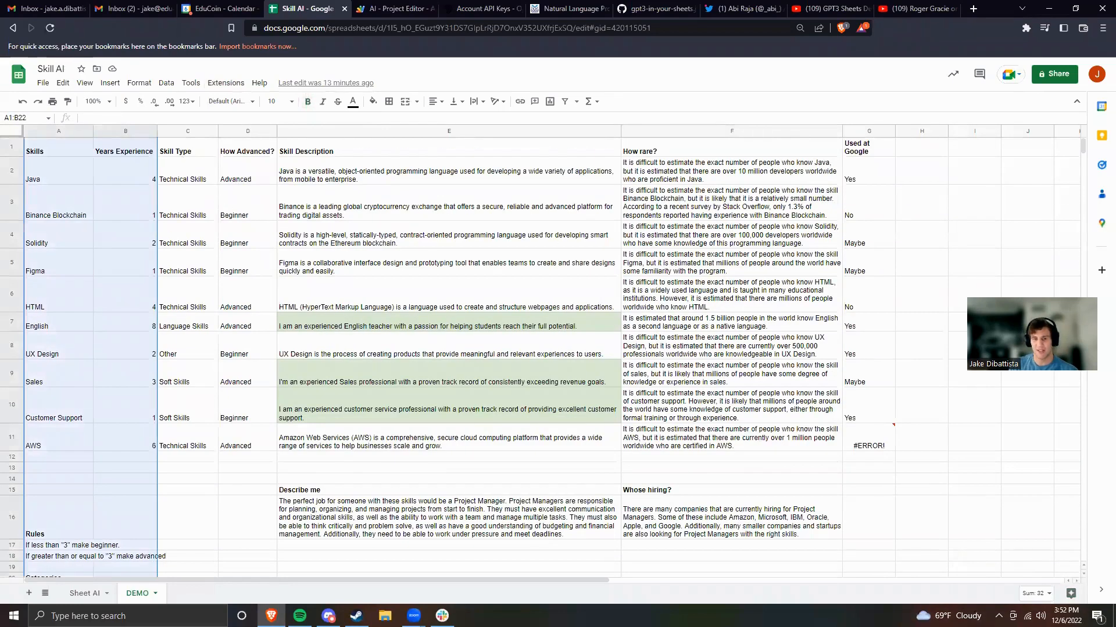
mouse_move(8, 373)
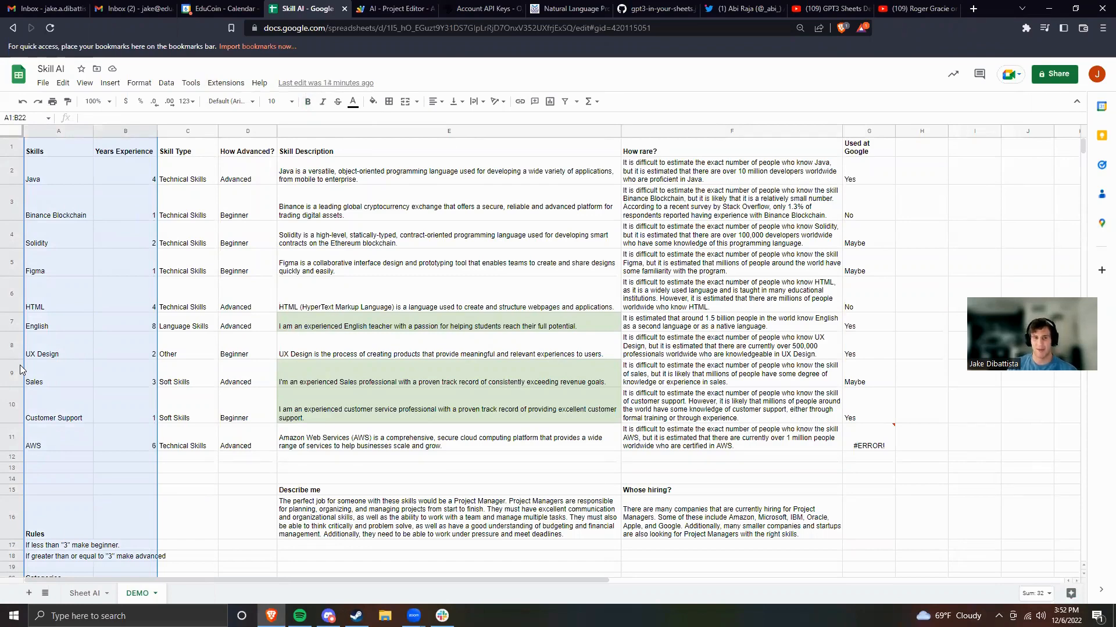
mouse_move(122, 207)
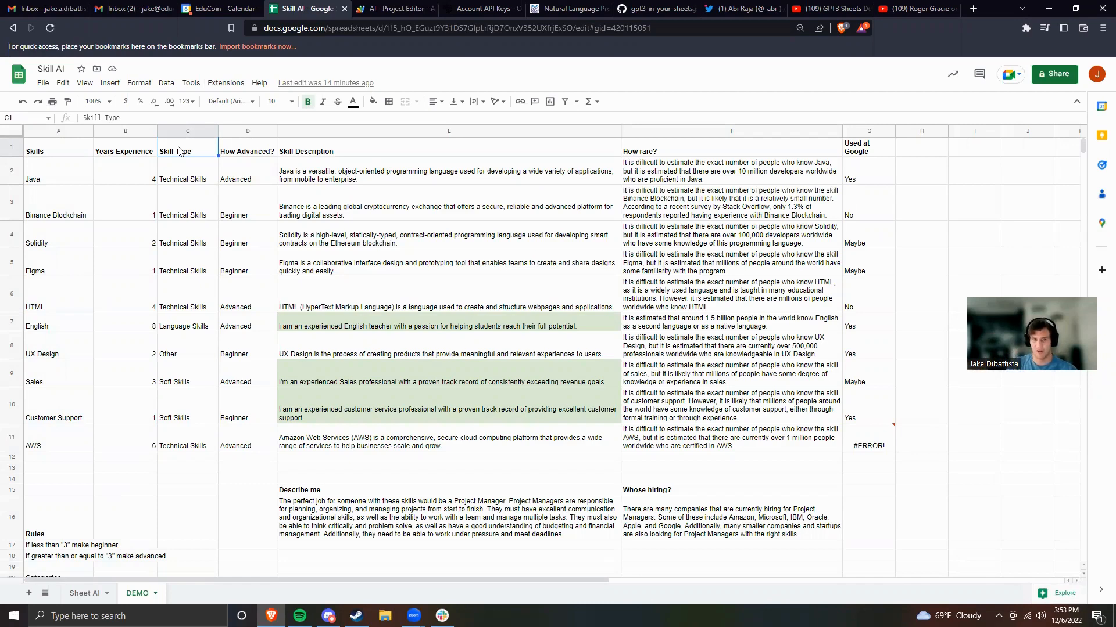
Step: Review Java's Skill Type AI formula and the How Advanced? categorize formula
left_click(187, 170)
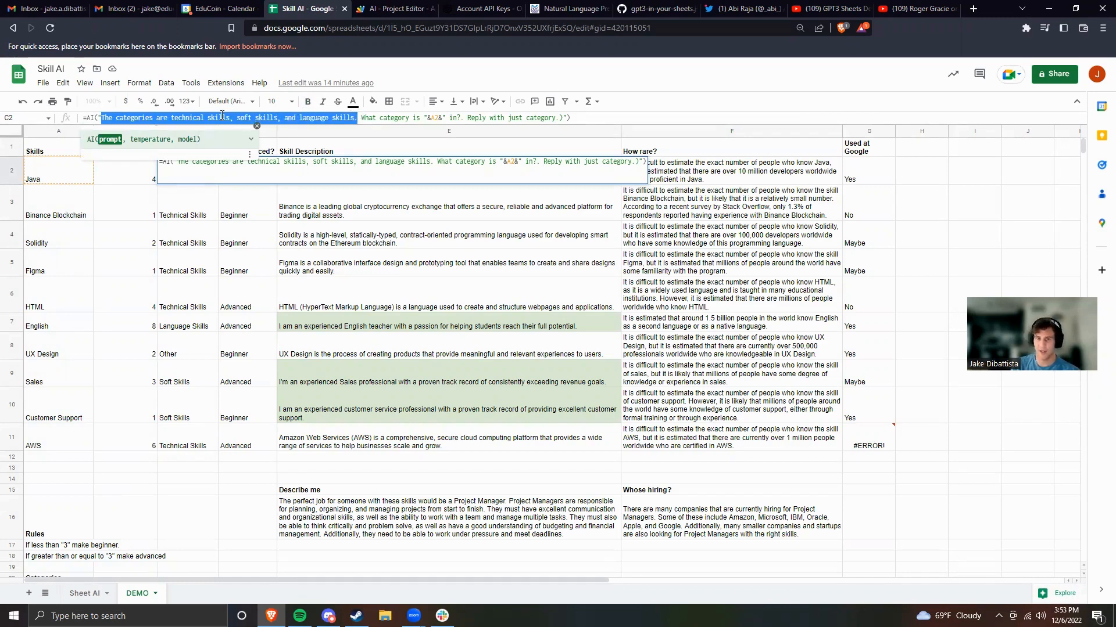
double_click(369, 118)
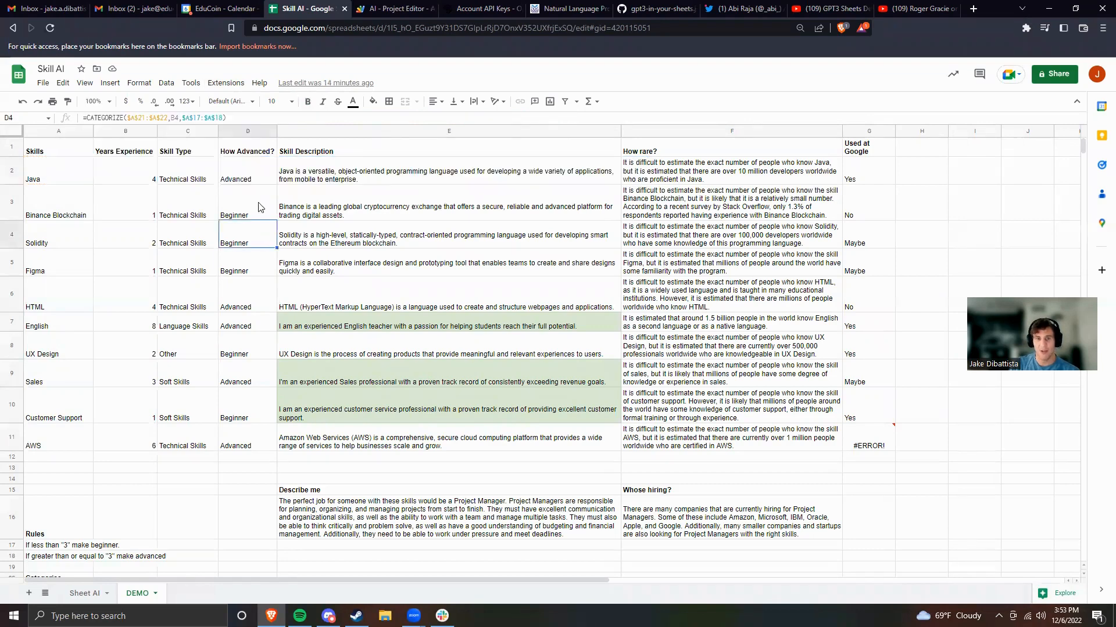
left_click(246, 171)
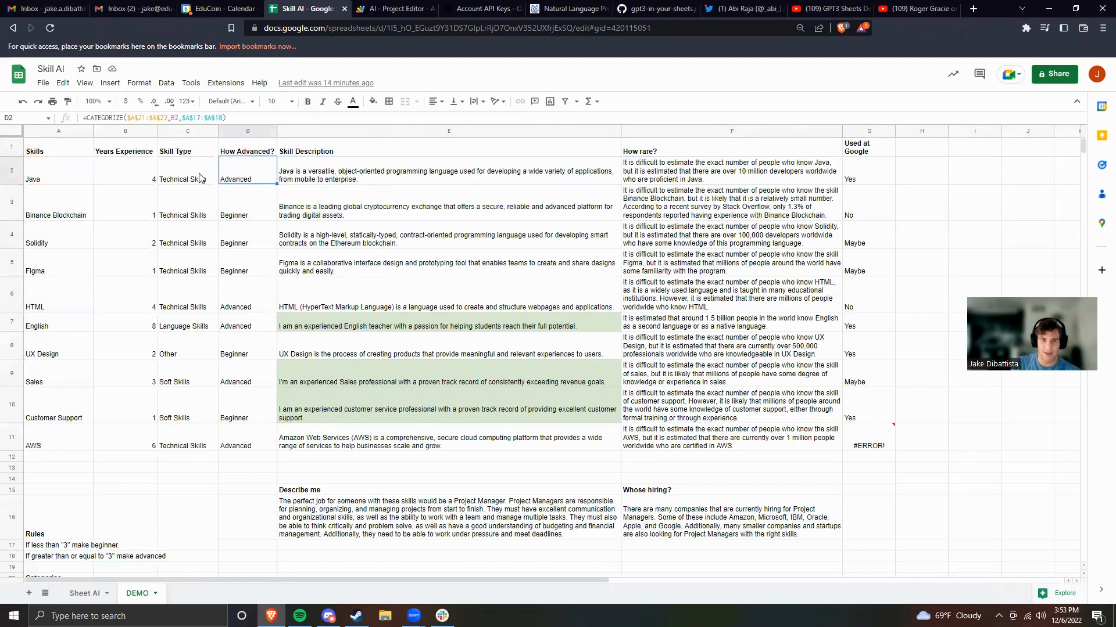
left_click(186, 171)
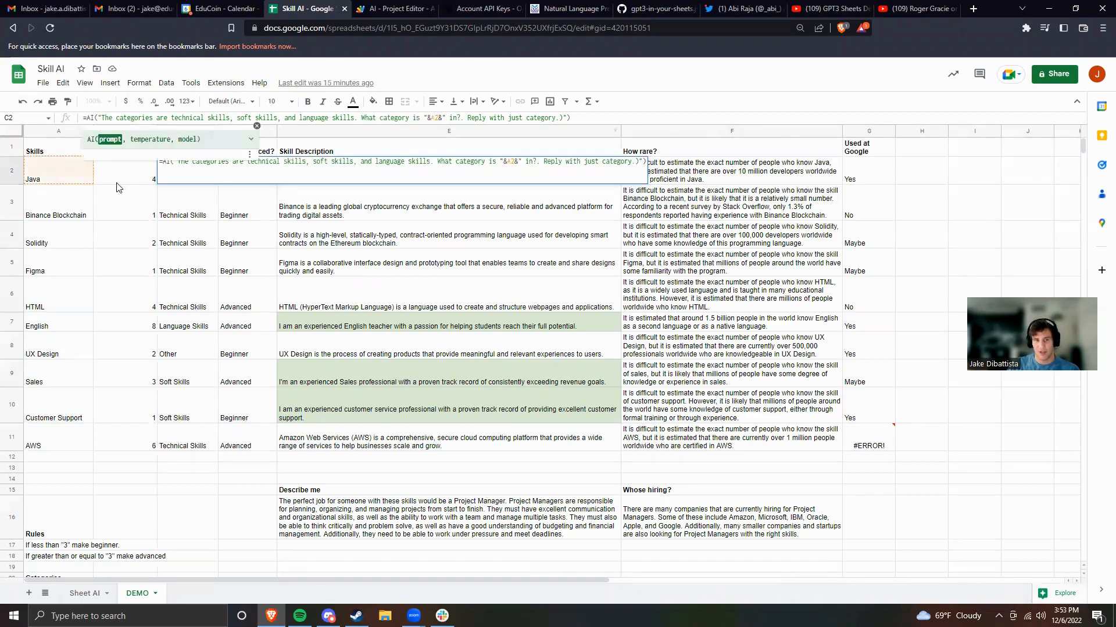
mouse_move(203, 247)
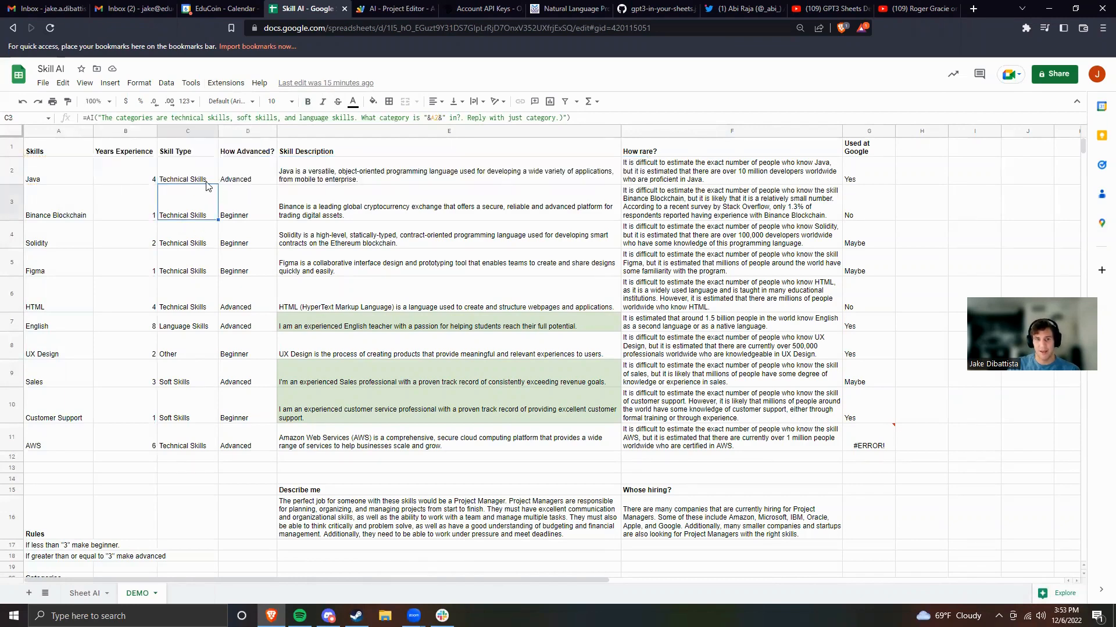
left_click(186, 170)
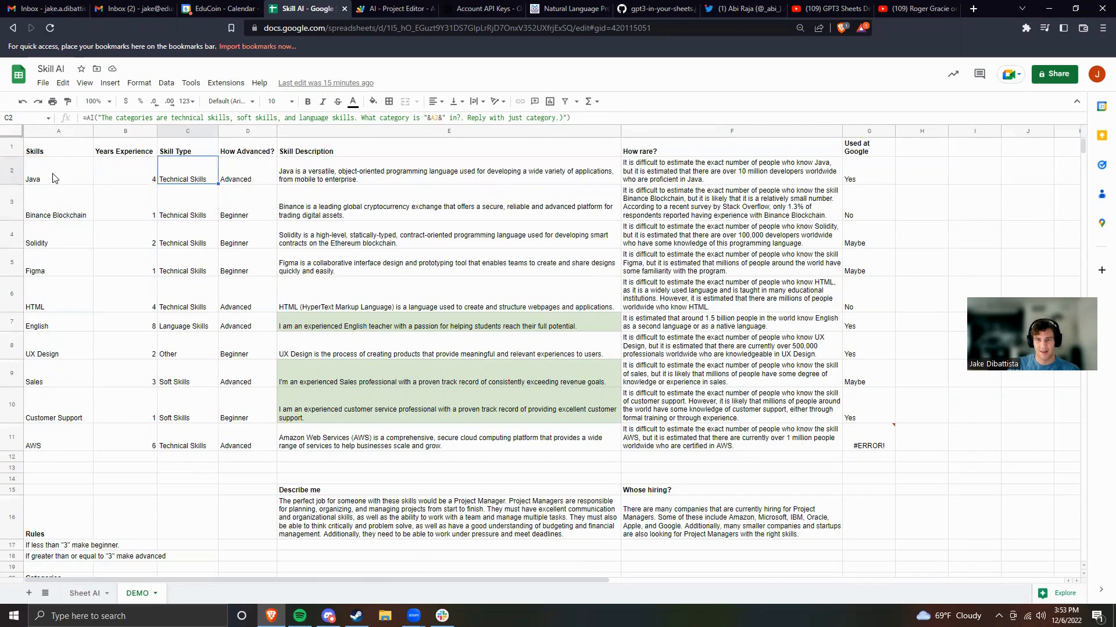
left_click(57, 170)
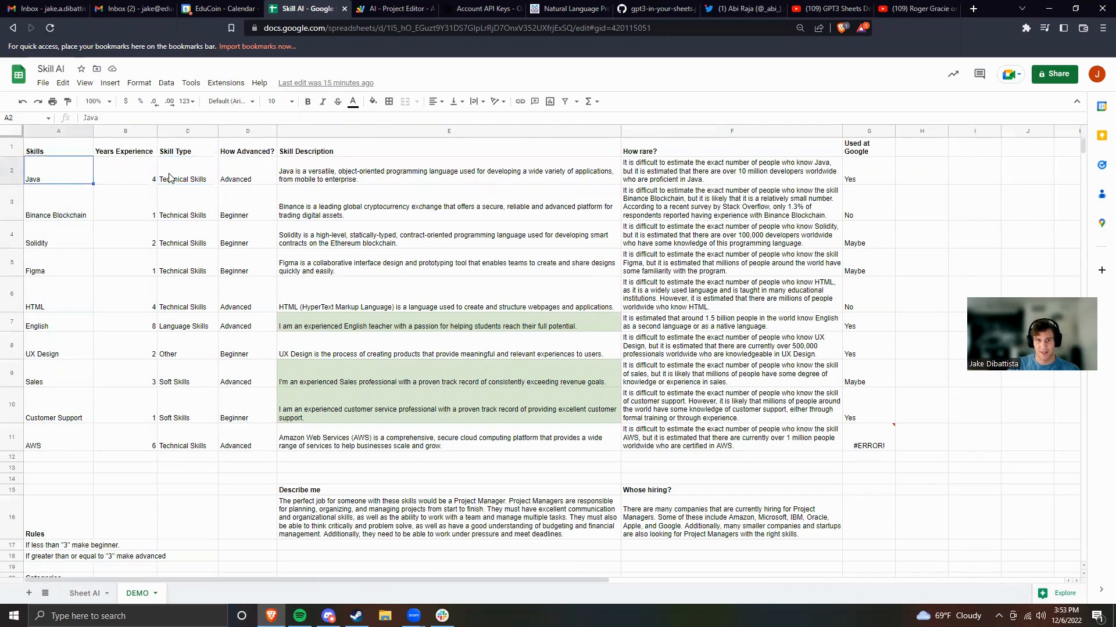
Step: Delete 'and language skills' from the C2 AI prompt and fill it down to C11
left_click(187, 170)
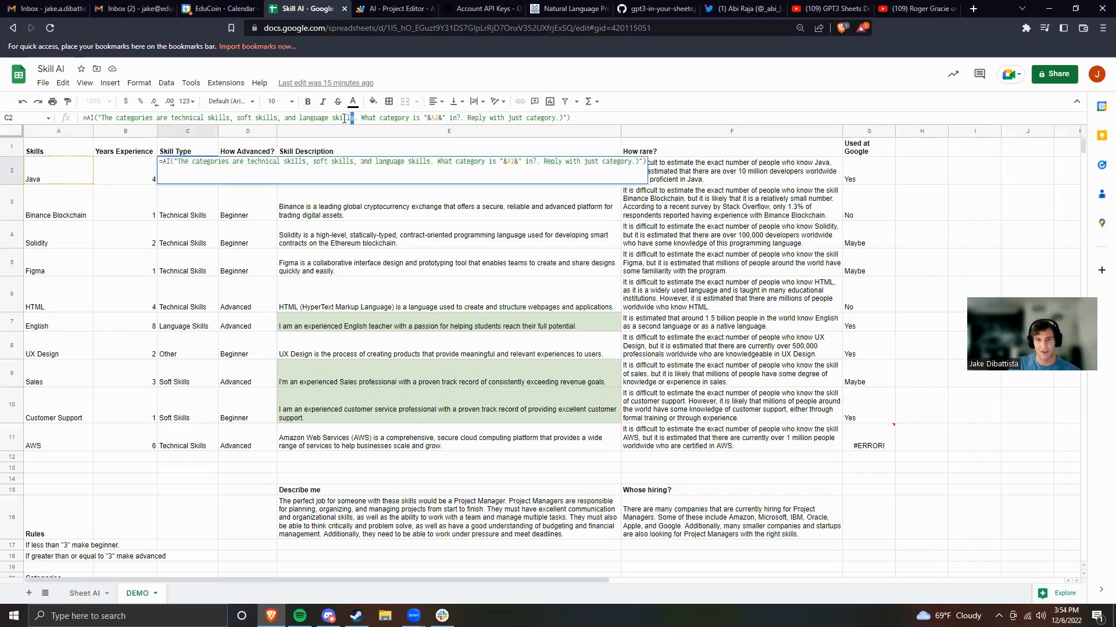
left_click_drag(286, 117, 356, 118)
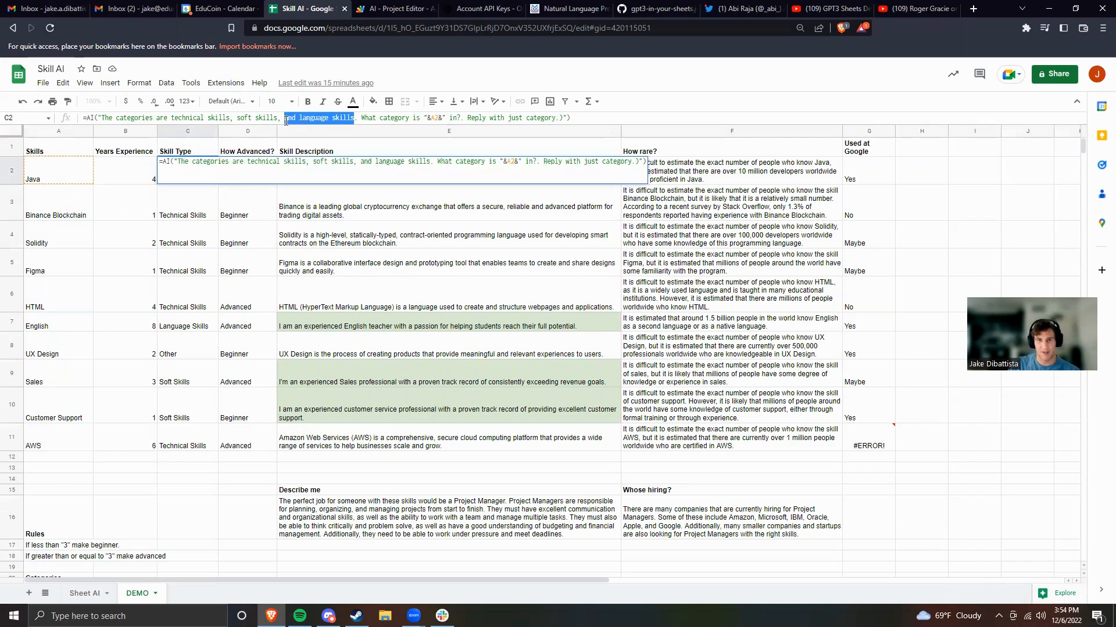
key("Delete")
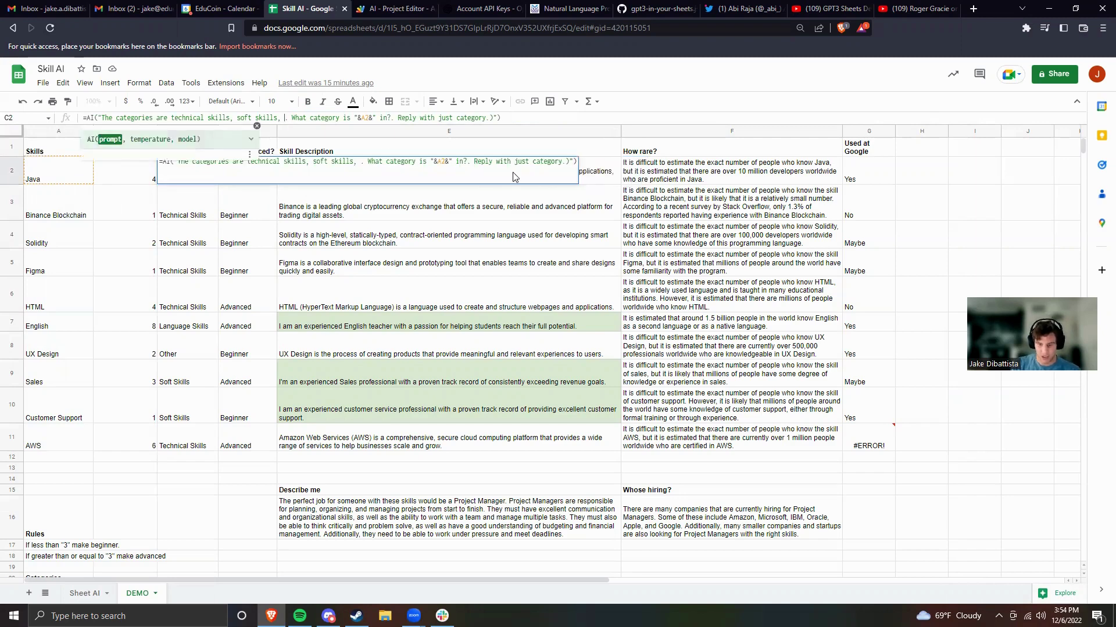
type("lanuage")
key("Enter")
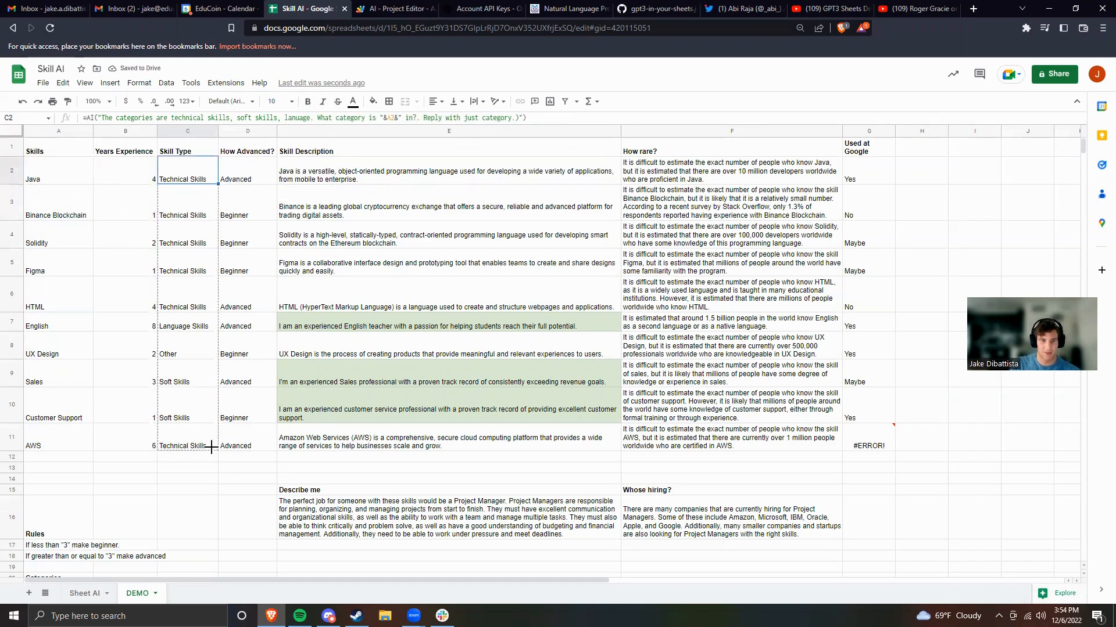
left_click_drag(187, 178, 187, 446)
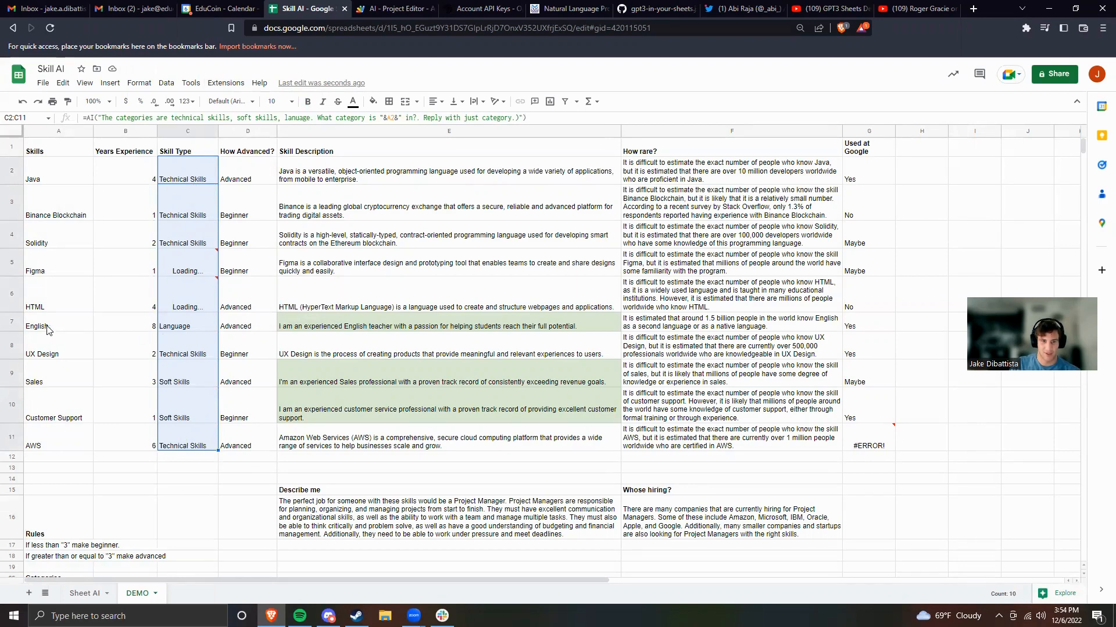
mouse_move(196, 415)
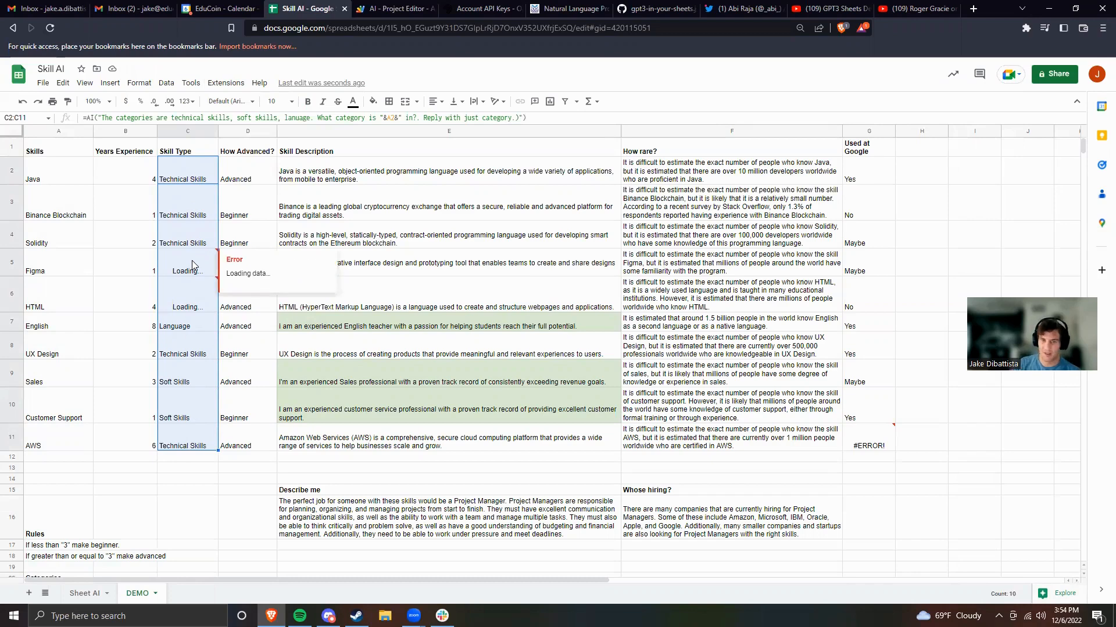
mouse_move(226, 229)
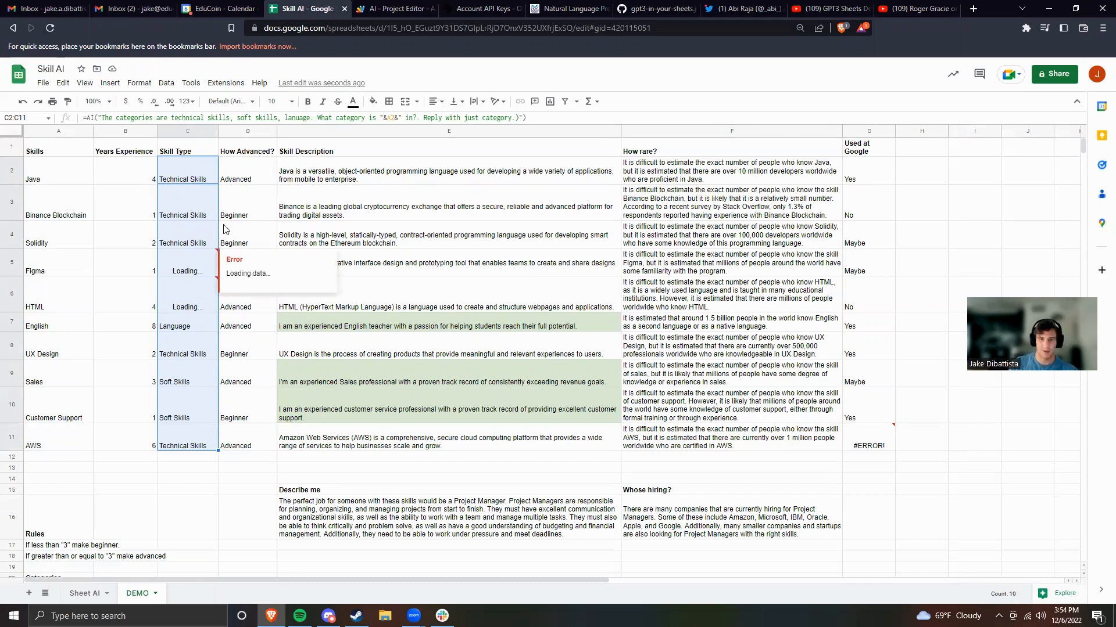
left_click(247, 179)
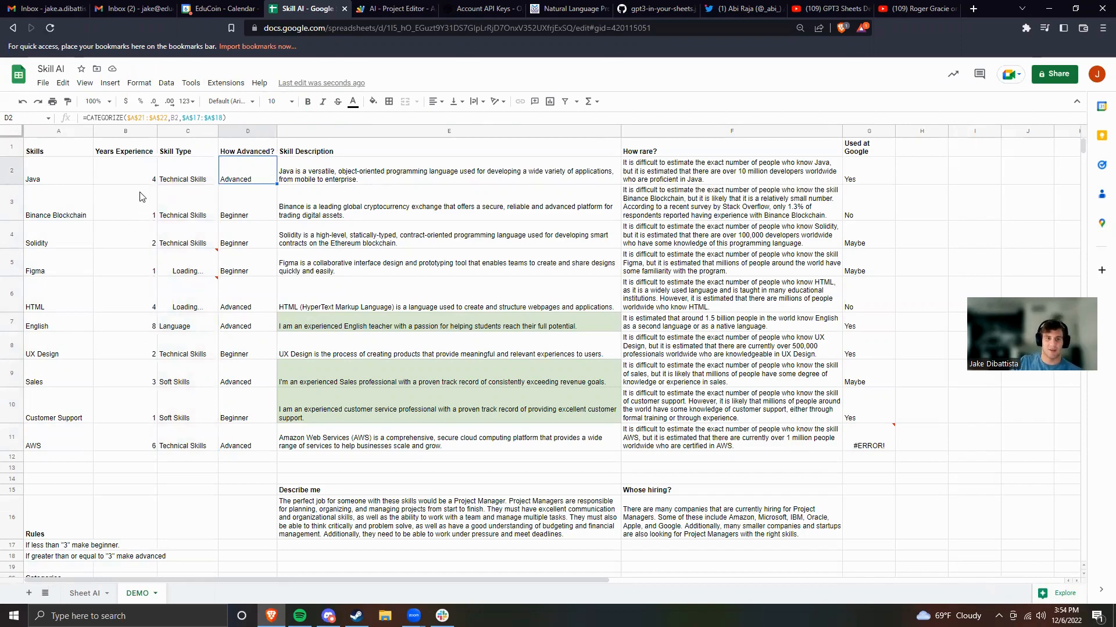
Step: Set D2 to =CATEGORIZE($A$21:$A$22,B2,$A$17:$A$18), referencing categories, years and rules
left_click(125, 170)
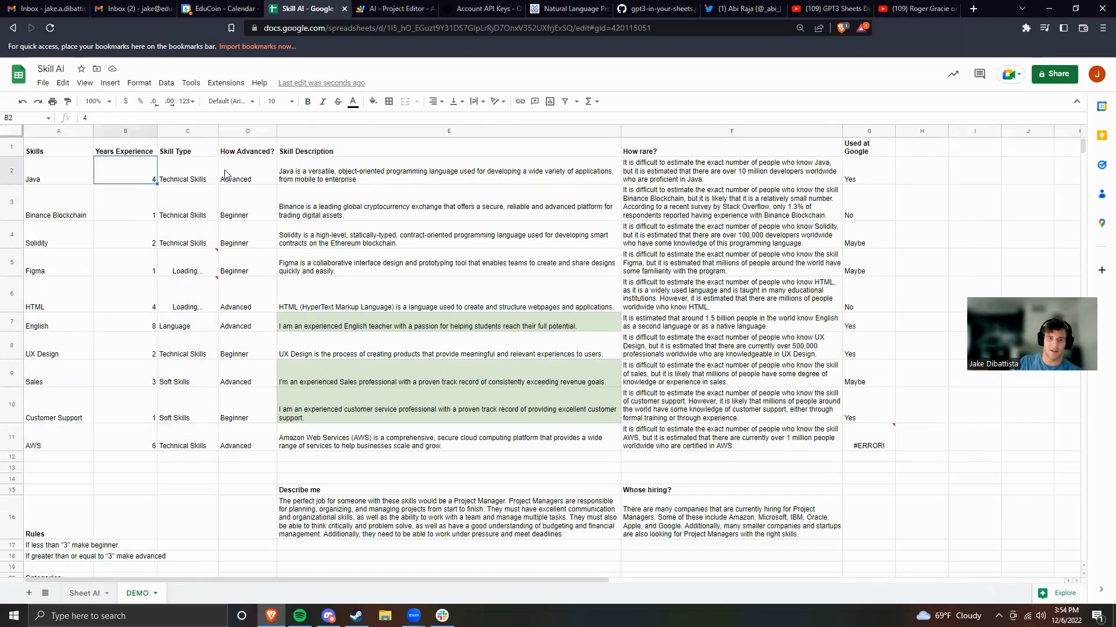
left_click(247, 170)
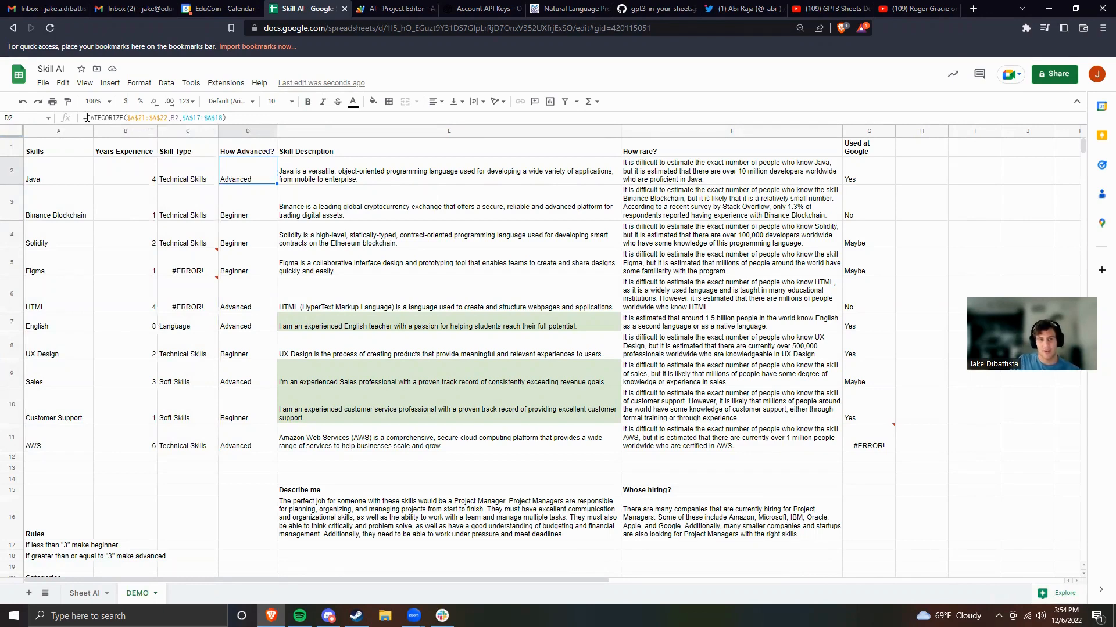
double_click(247, 172)
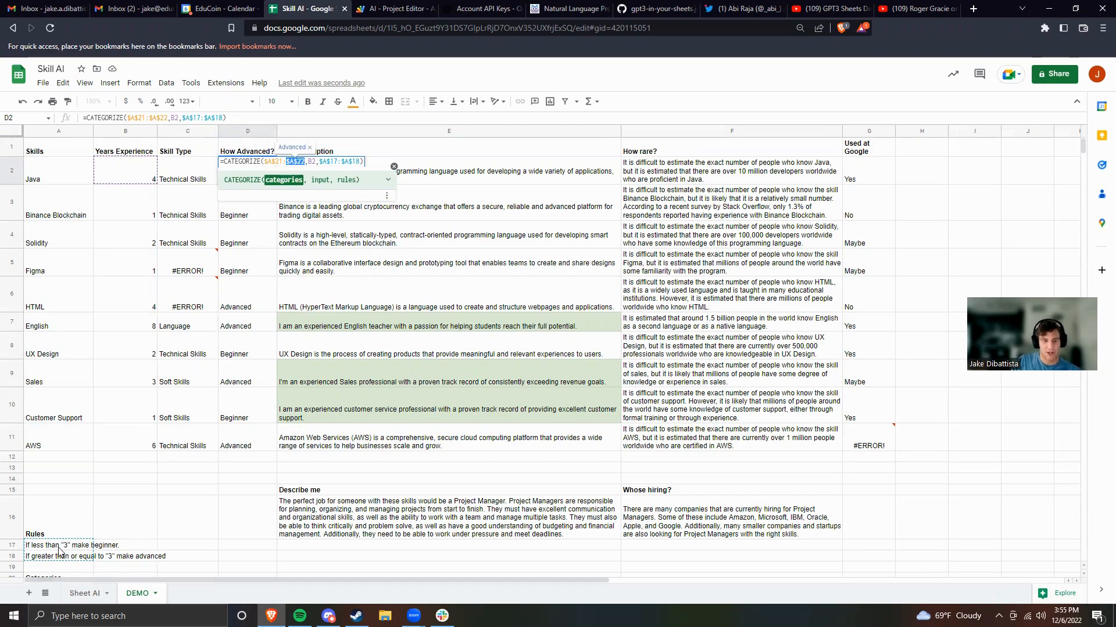
mouse_move(101, 550)
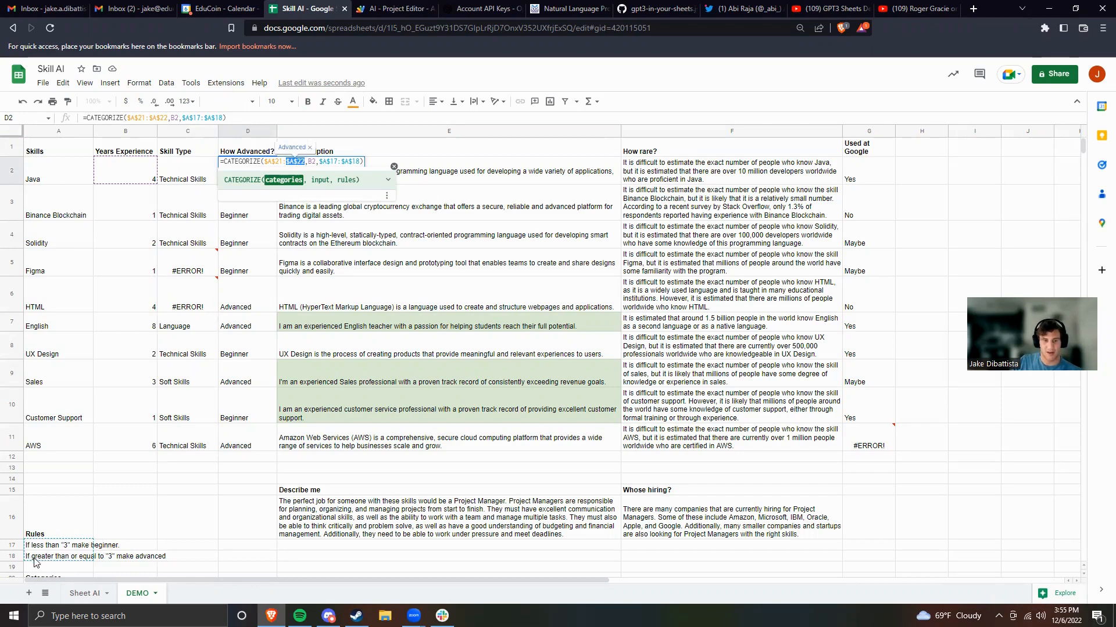
mouse_move(238, 558)
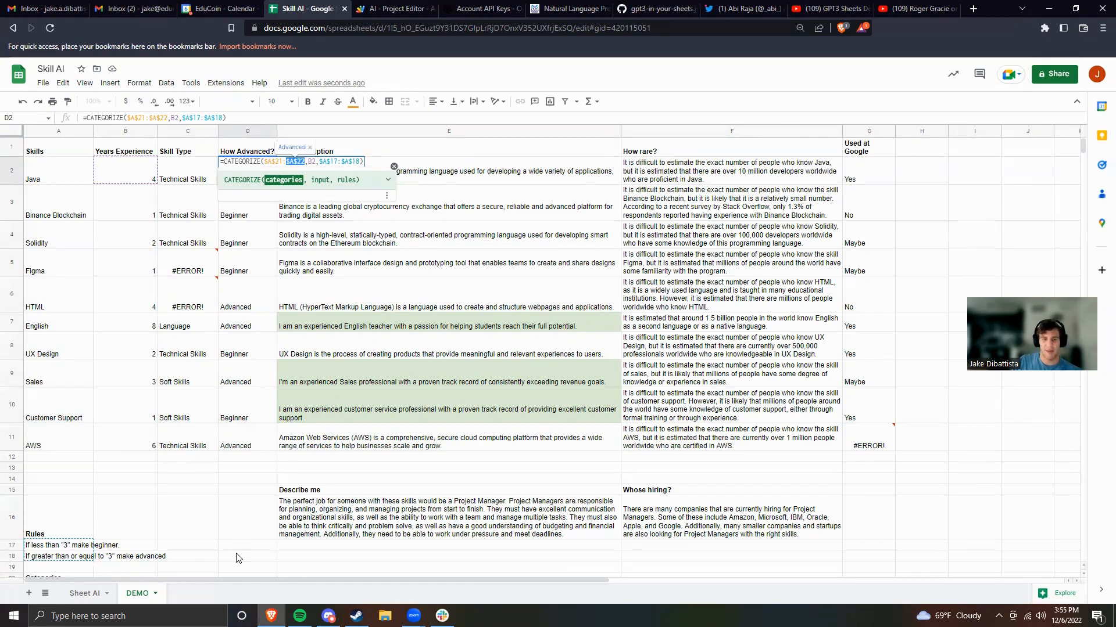
mouse_move(200, 169)
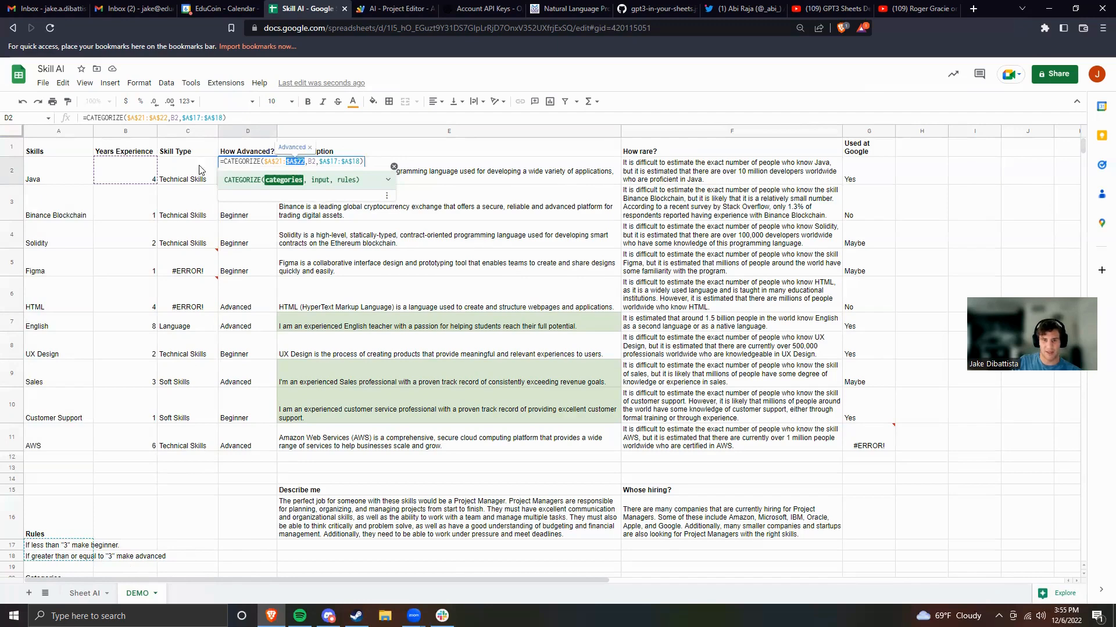
left_click(187, 235)
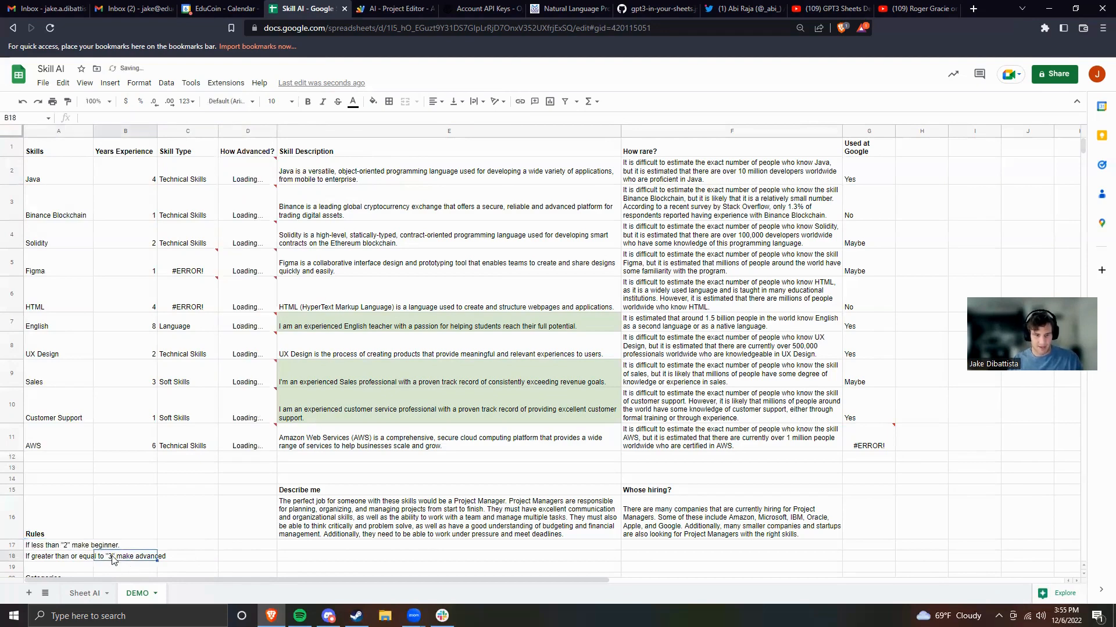
Step: Change the A17 and A18 rule thresholds from 3 to 2 years and check D3
left_click(70, 557)
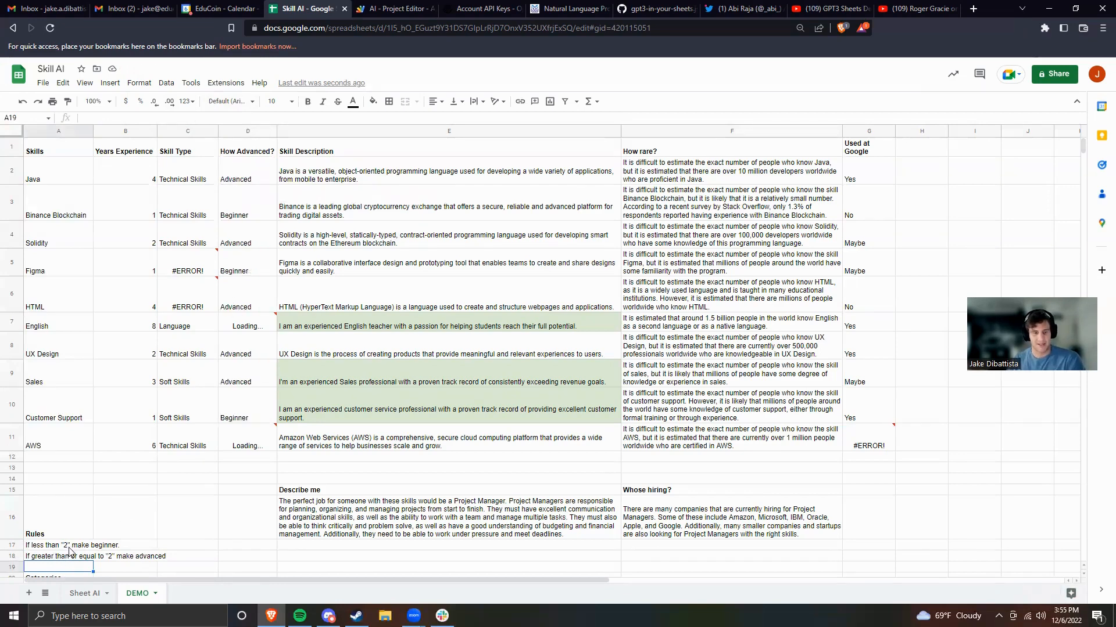
left_click(52, 546)
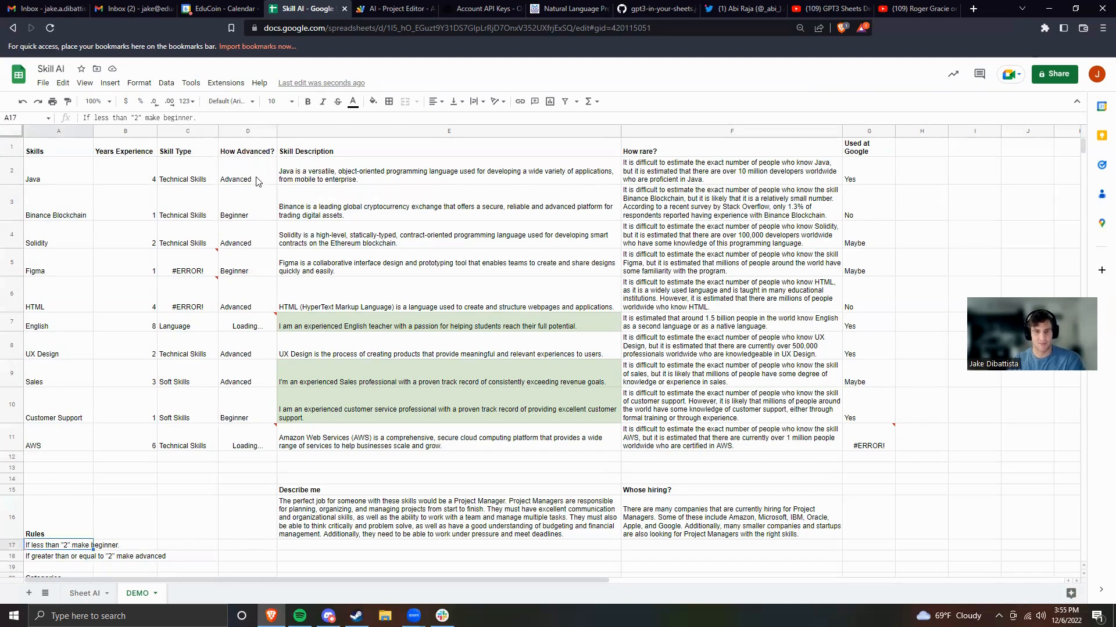
left_click(247, 202)
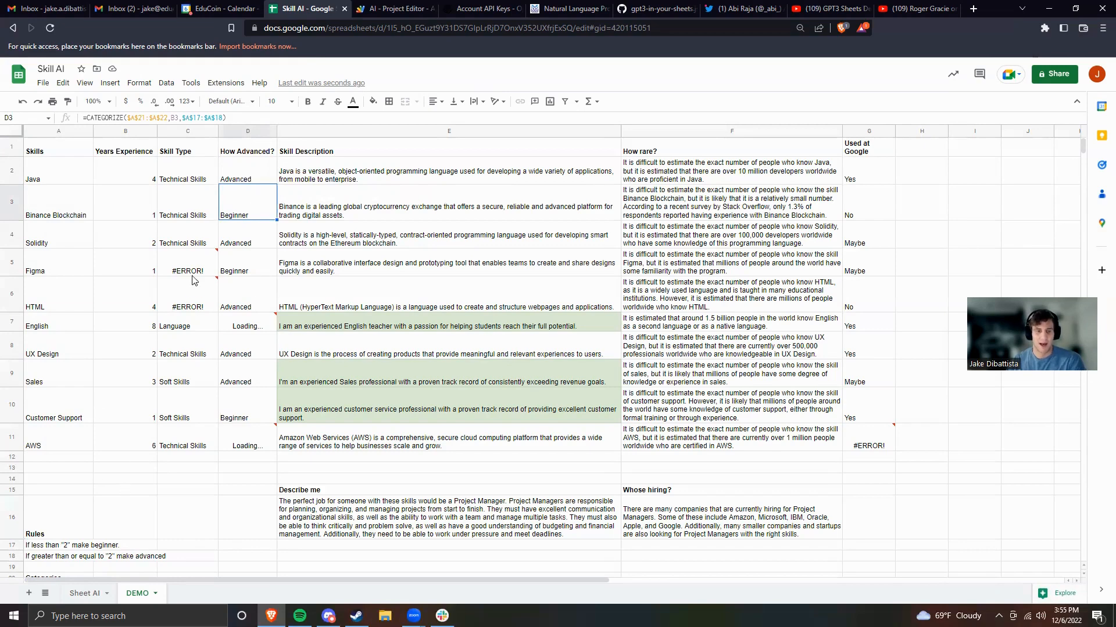
Step: Investigate the #ERROR! results in Figma's skill type and English and AWS advancement levels
left_click(187, 271)
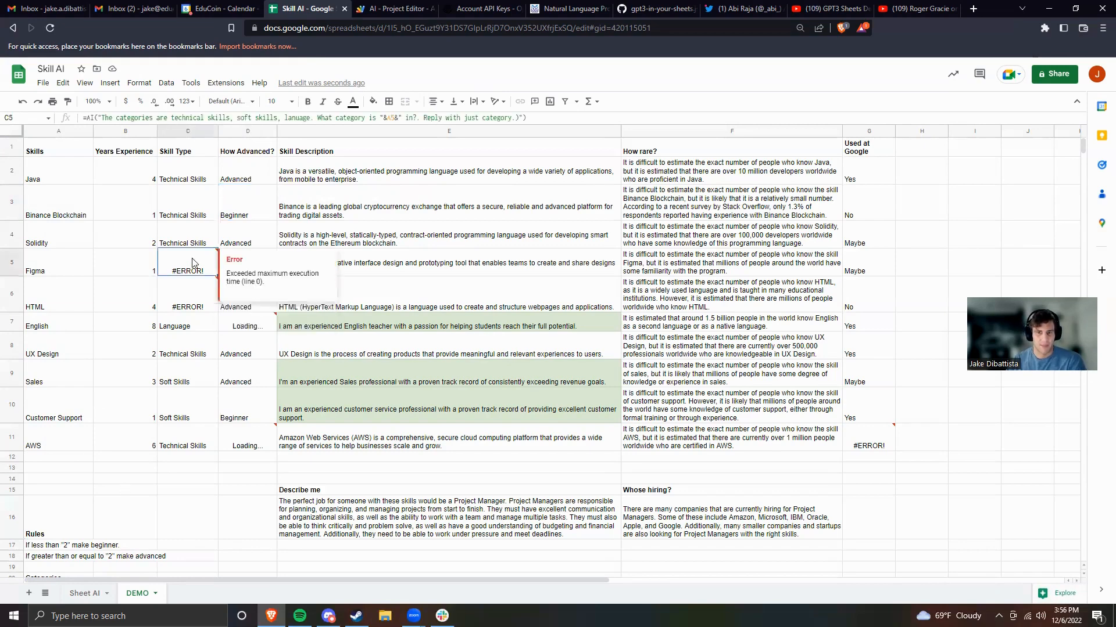
mouse_move(229, 290)
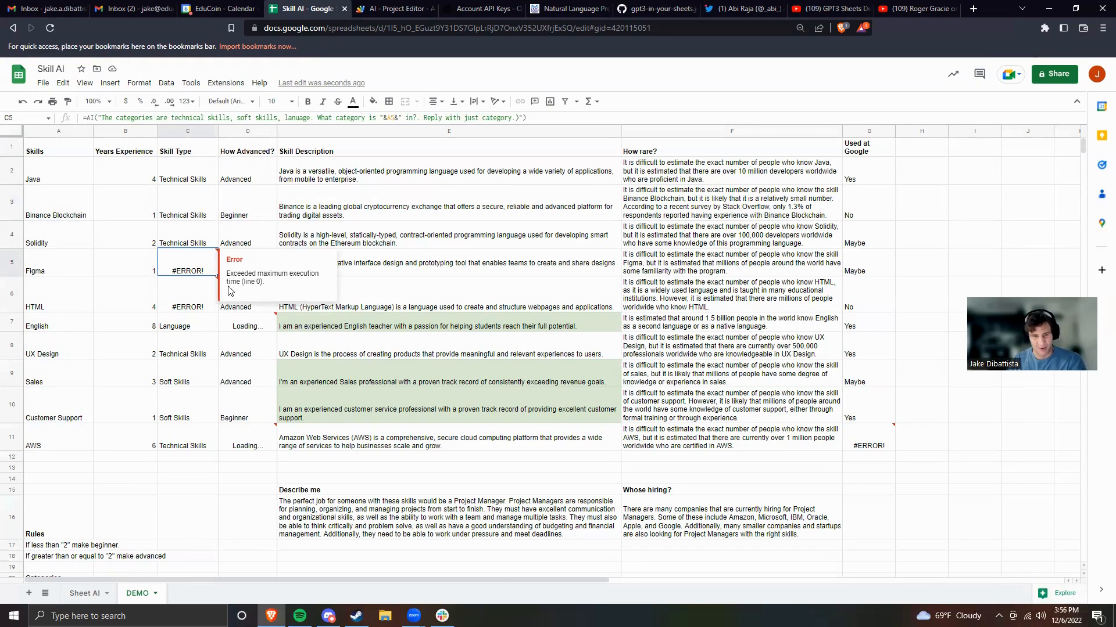
mouse_move(192, 275)
type(" art skills")
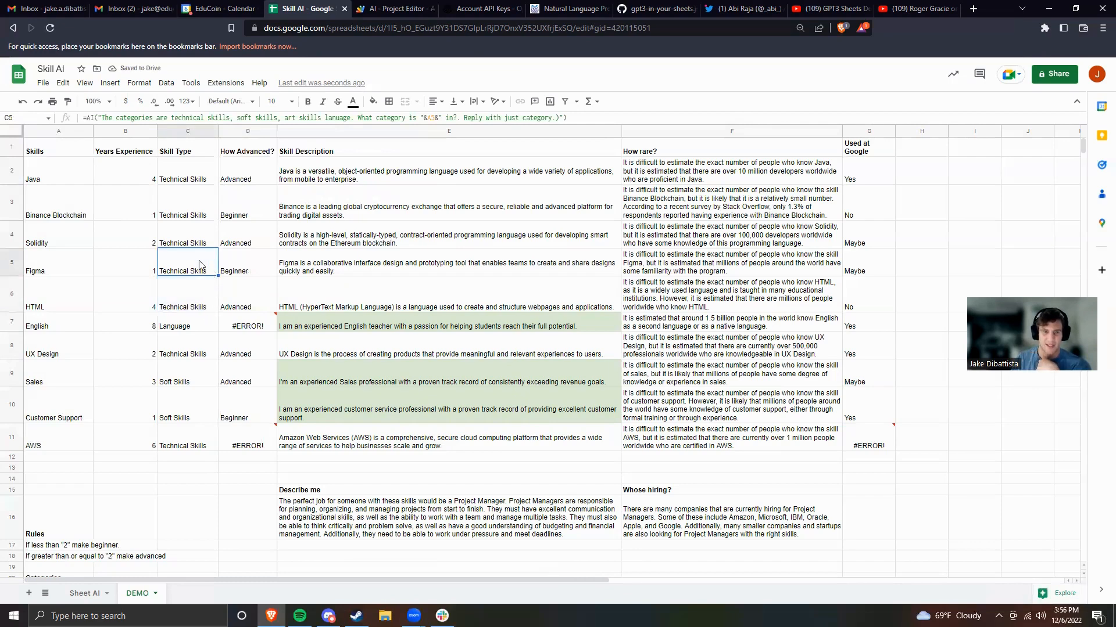
mouse_move(257, 326)
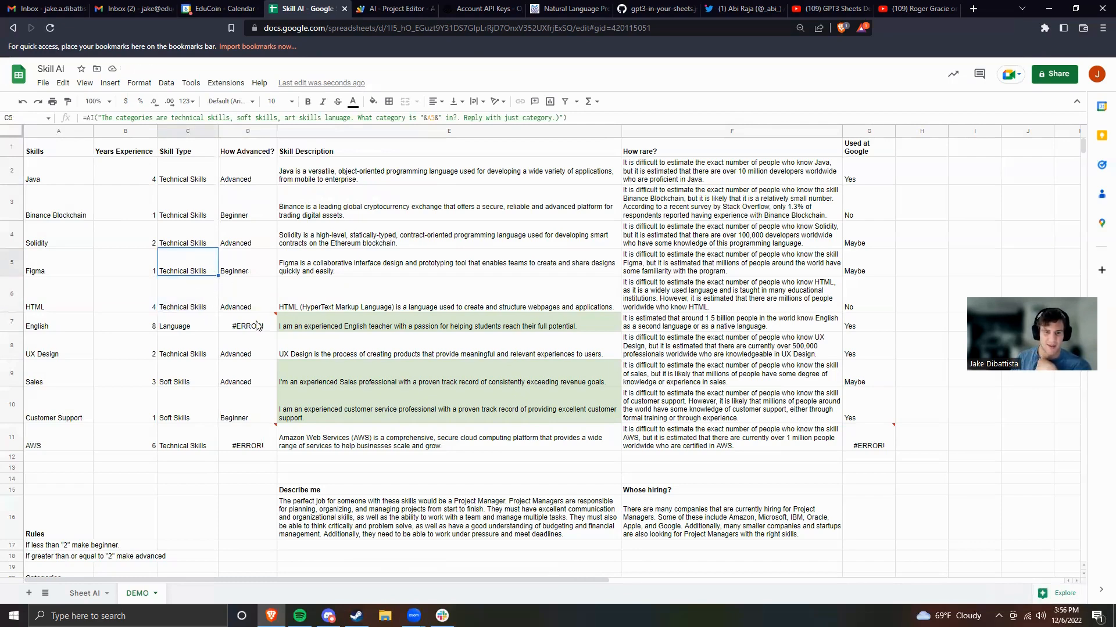
left_click(247, 326)
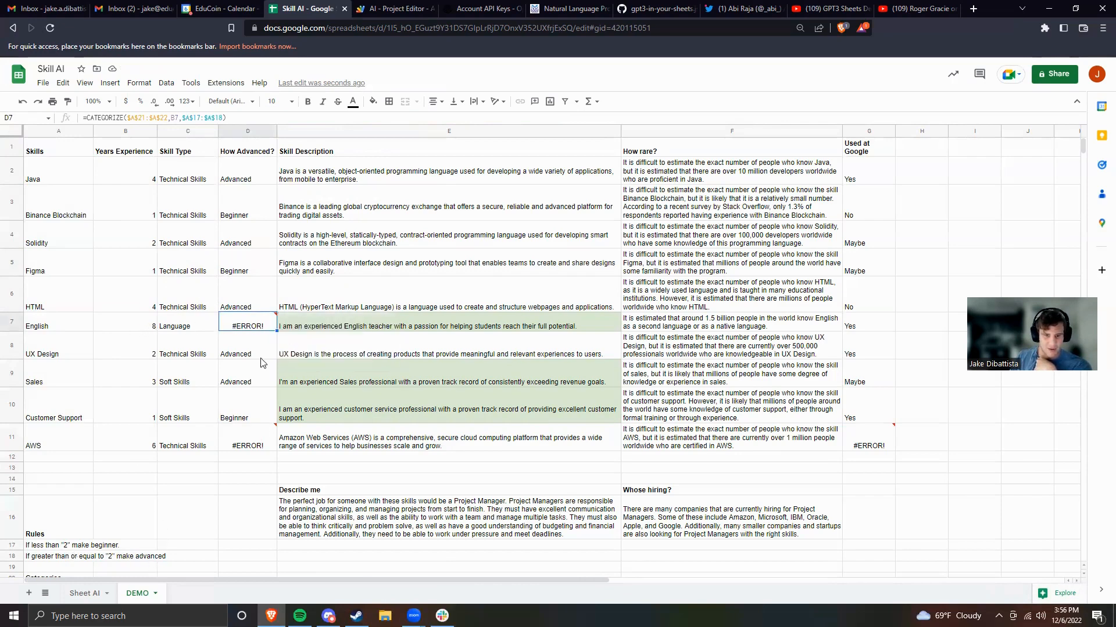
mouse_move(266, 333)
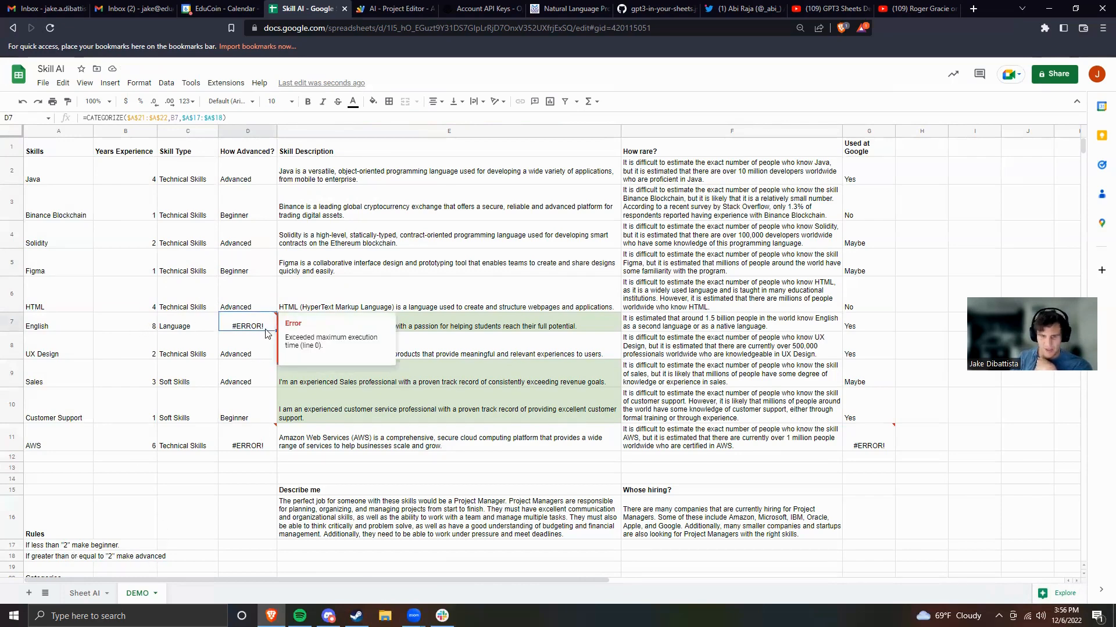
left_click(246, 353)
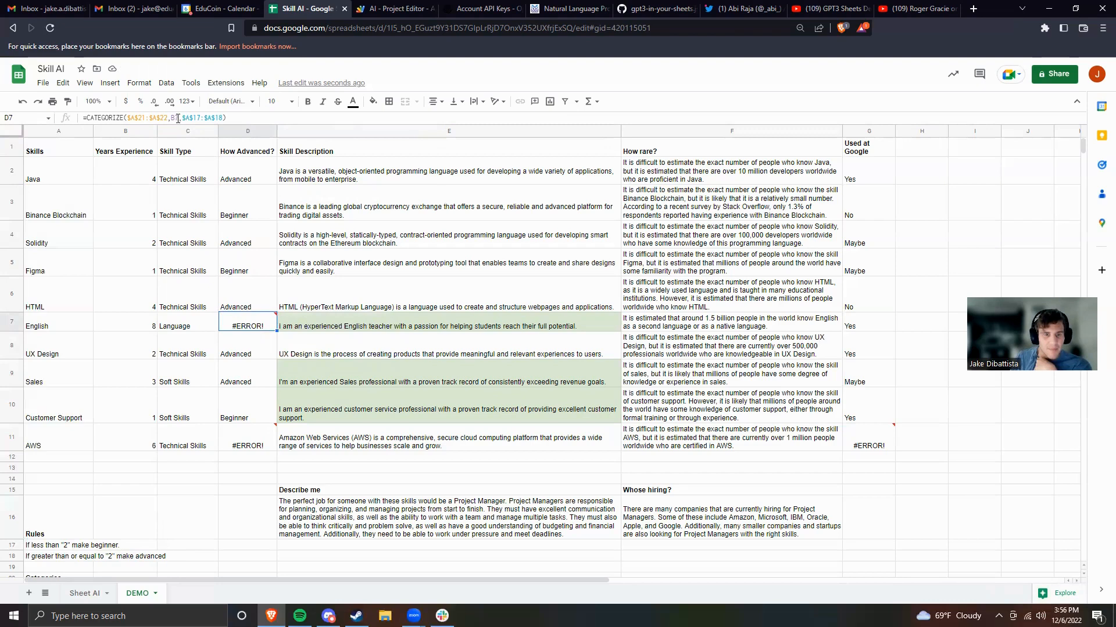
left_click(246, 354)
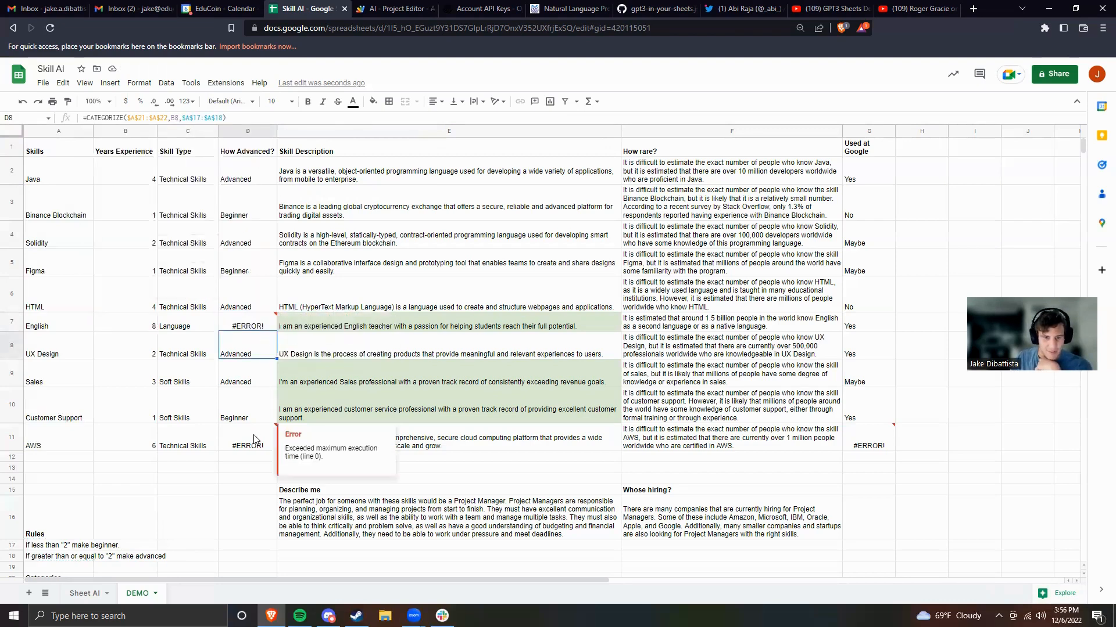
left_click(246, 446)
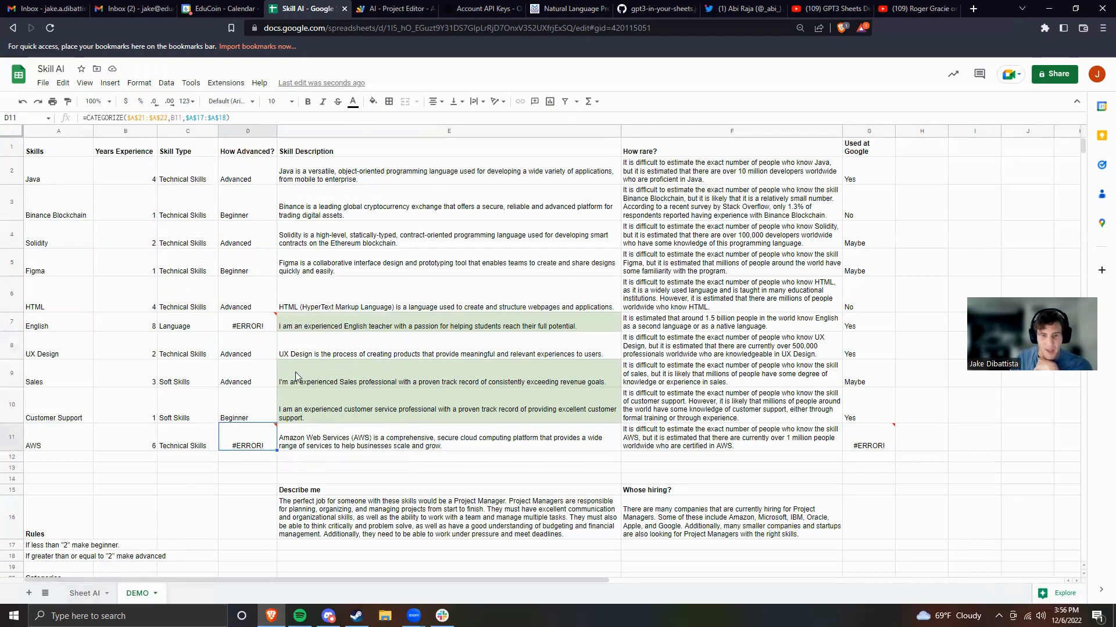
mouse_move(335, 248)
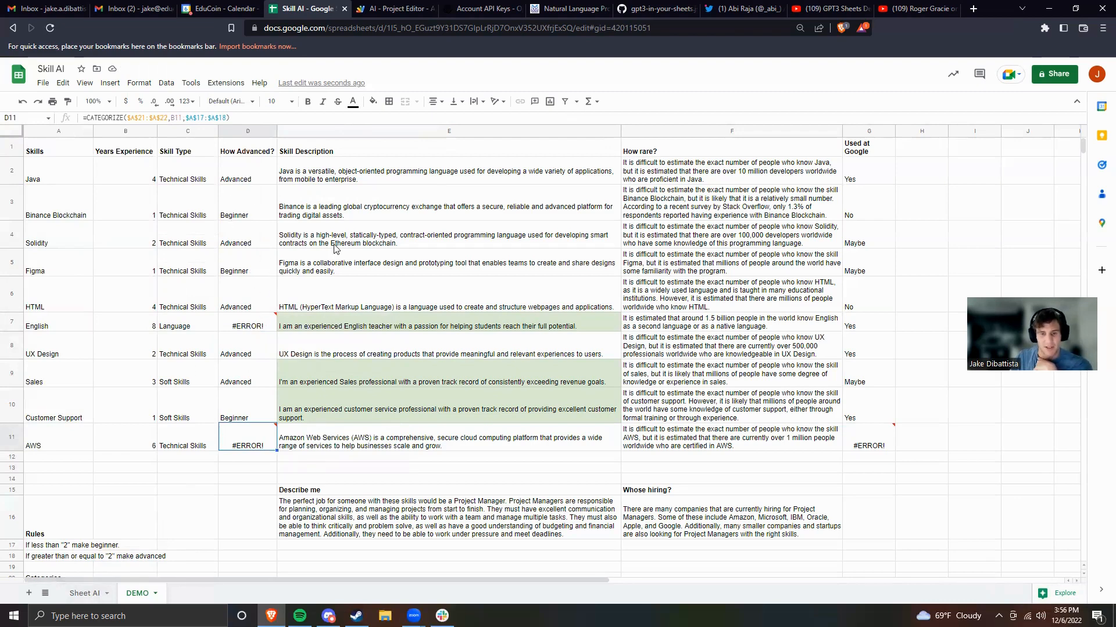
mouse_move(375, 191)
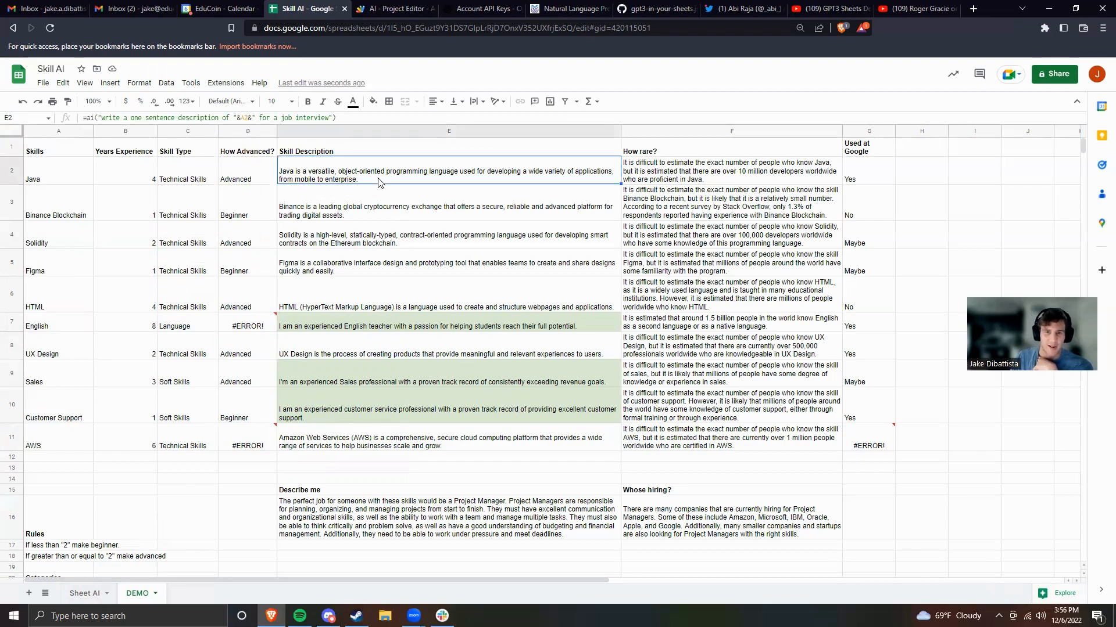
mouse_move(238, 159)
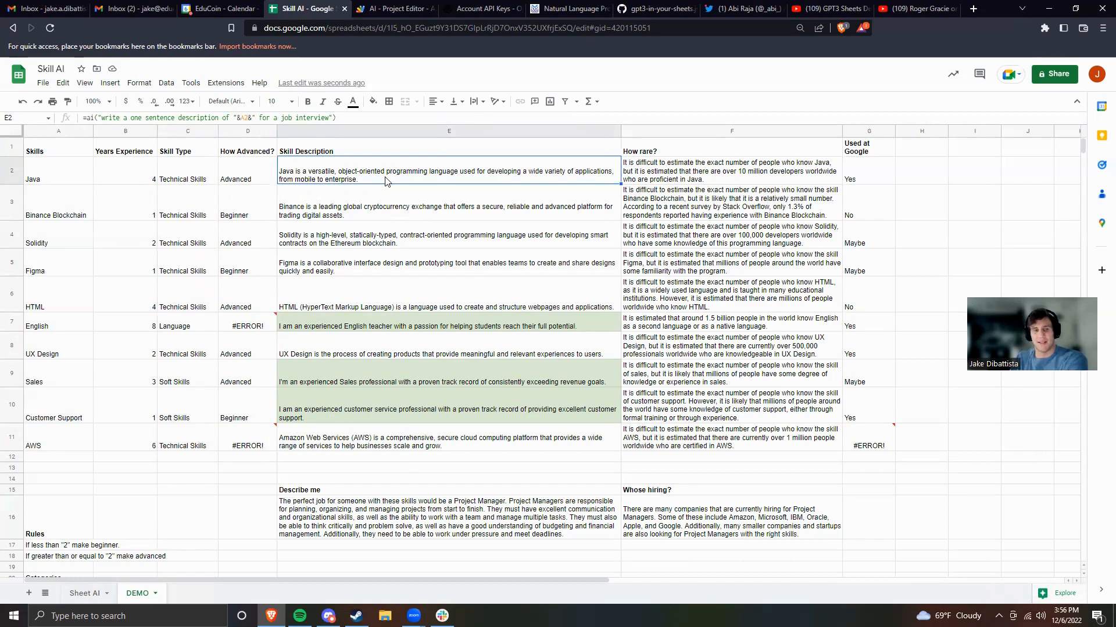
mouse_move(188, 181)
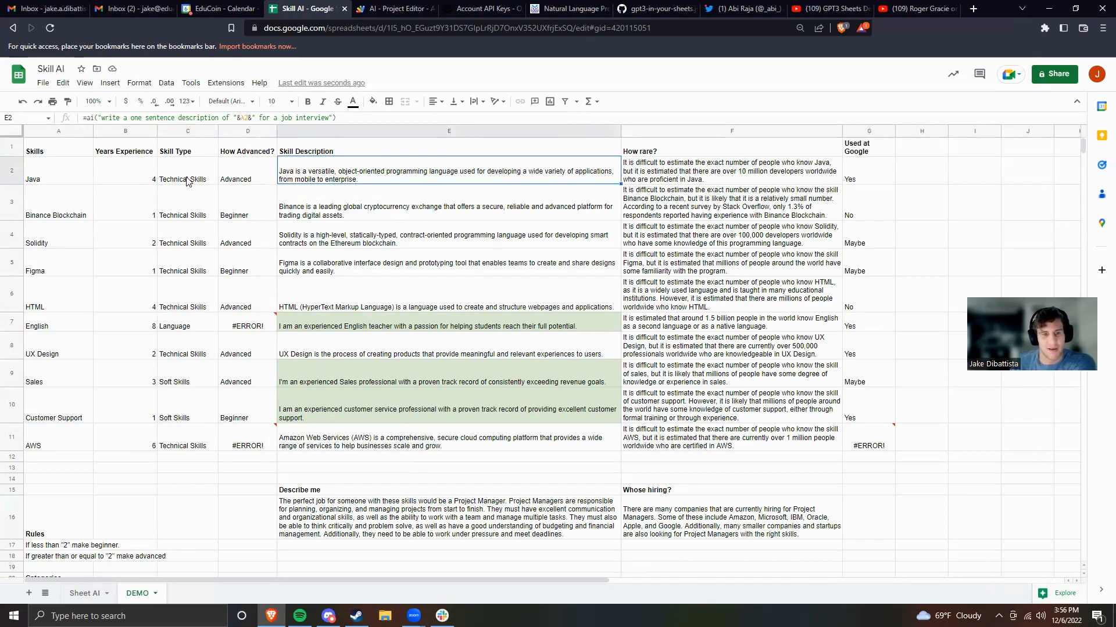
mouse_move(130, 188)
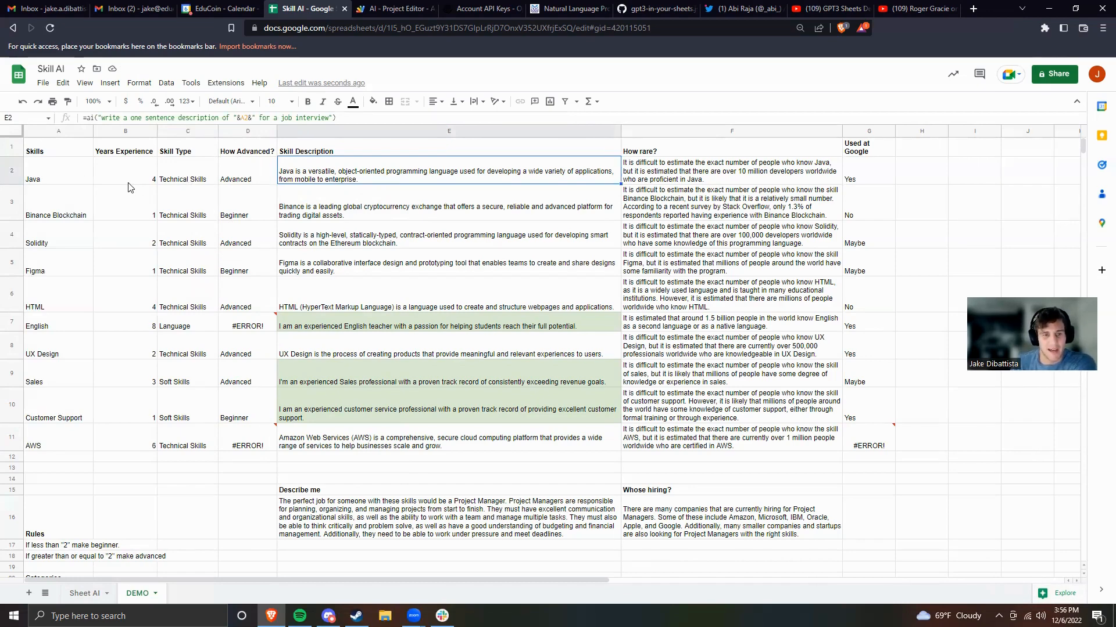
Step: Open Java's E2 skill description formula to review its job-interview prompt
left_click(187, 170)
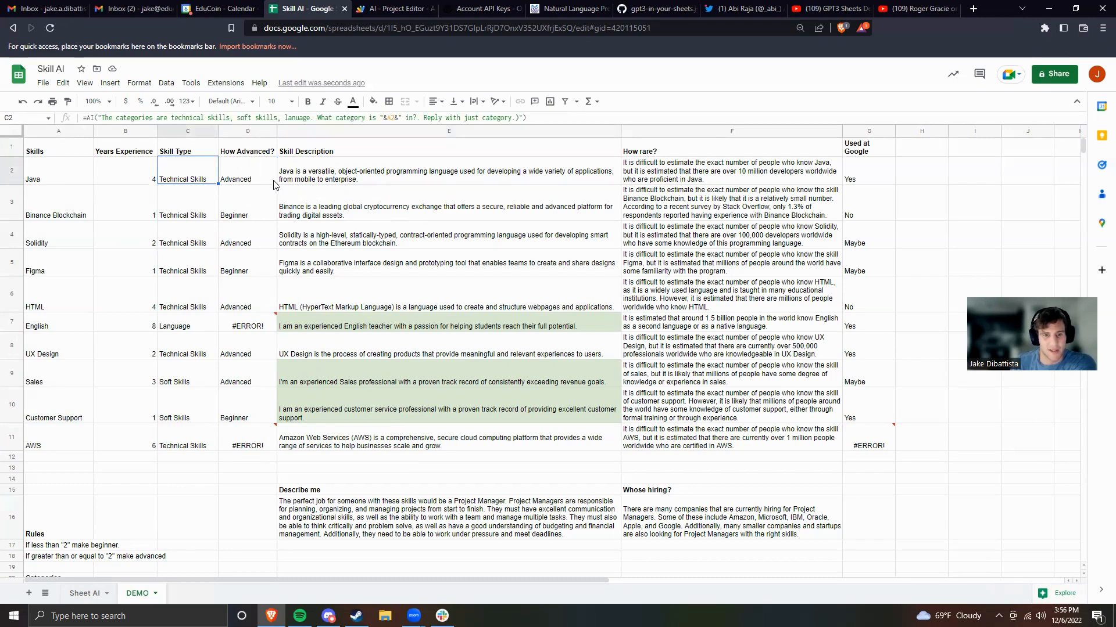
left_click(246, 171)
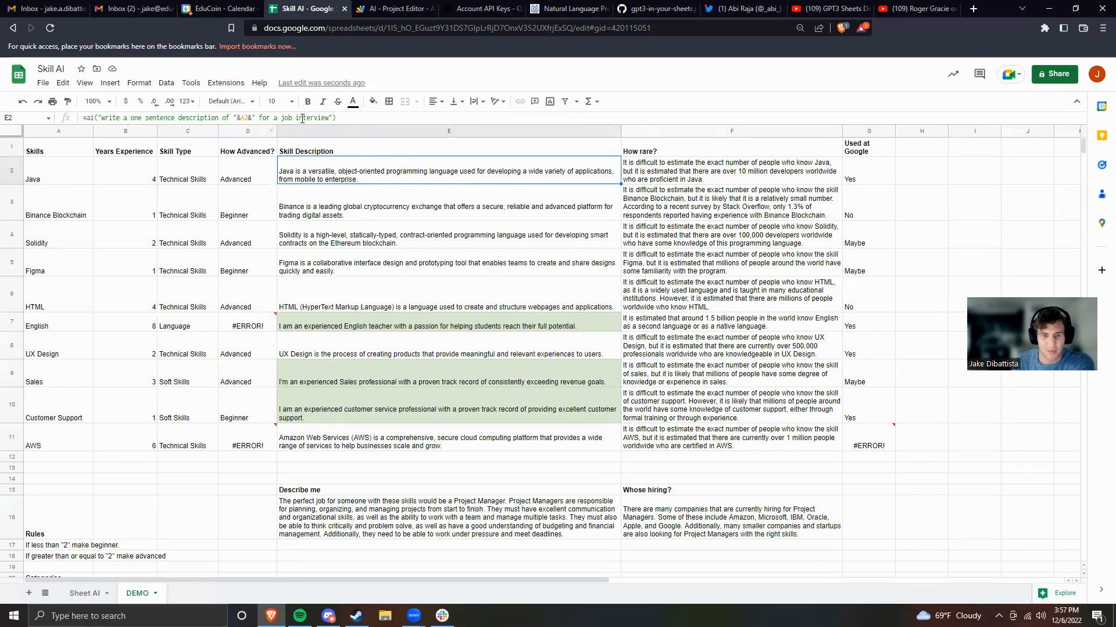
mouse_move(406, 192)
type("5")
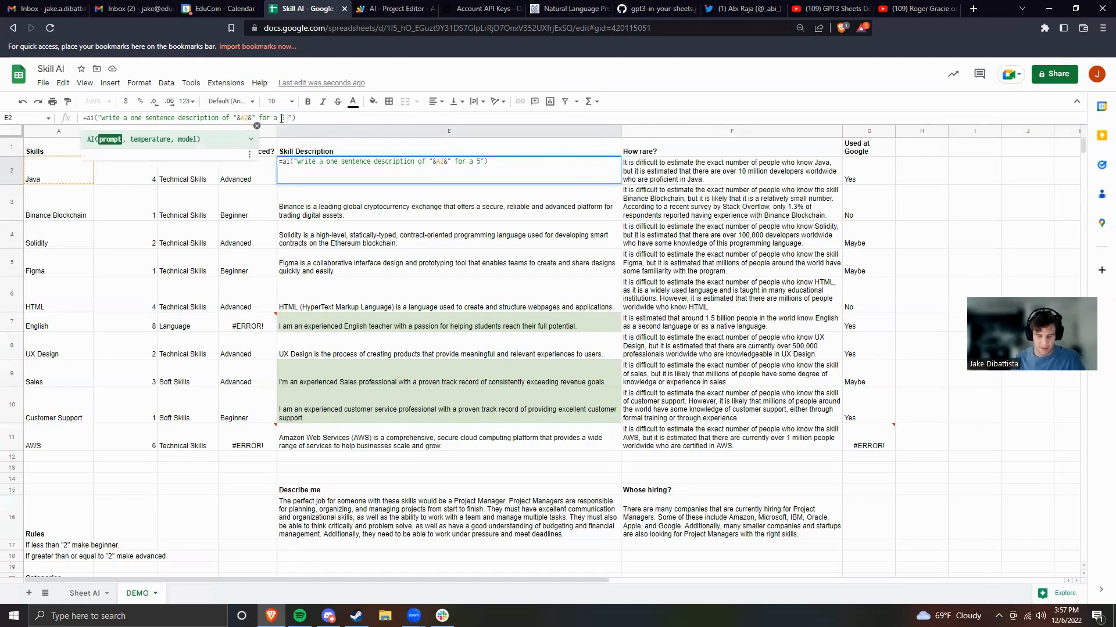
Step: Commit the five-year-old description prompt, then open F2's How rare? formula for editing
type("year o")
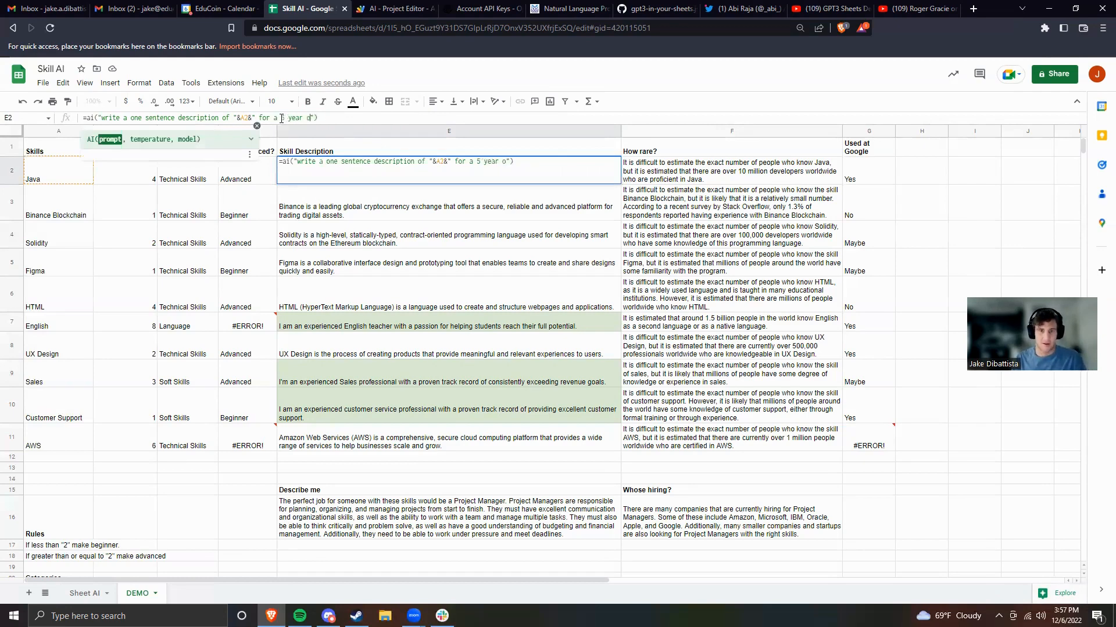
type("ld")
key("Enter")
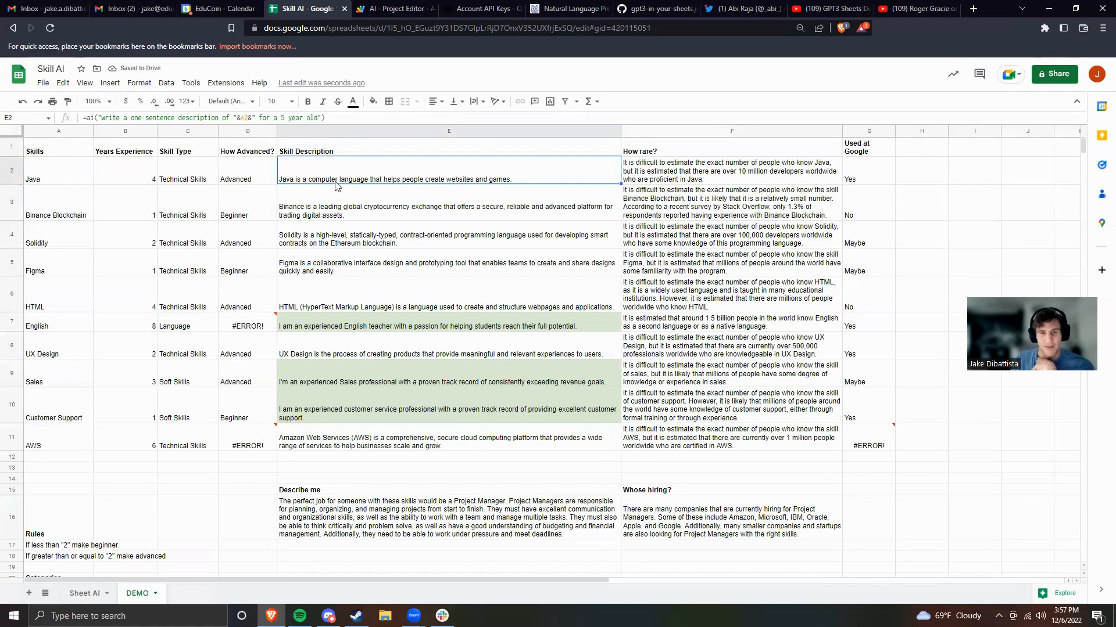
mouse_move(601, 196)
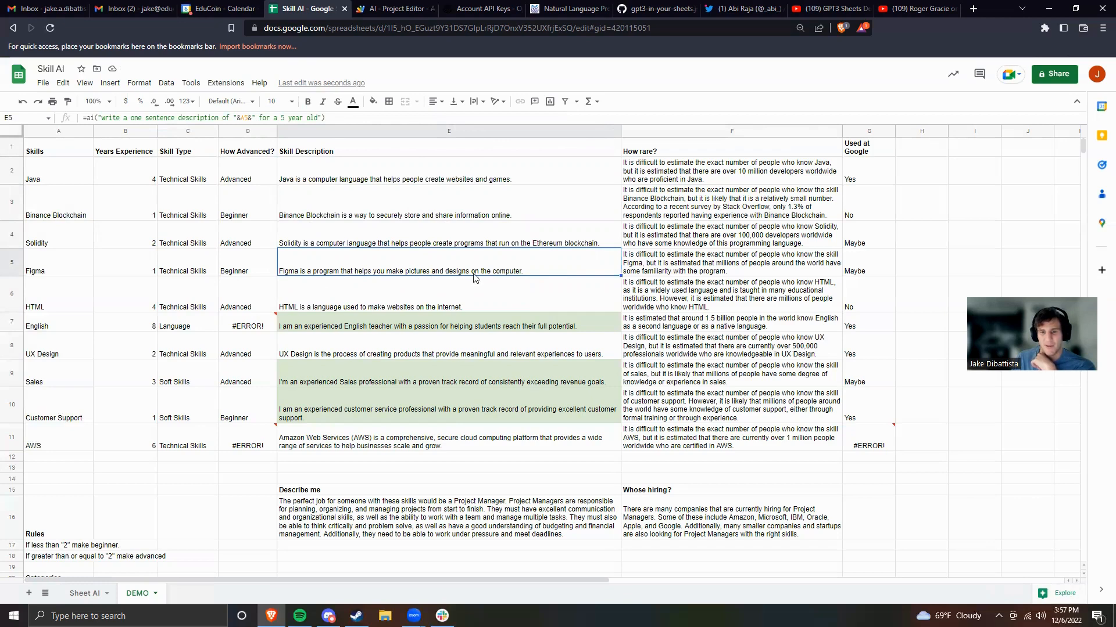
mouse_move(381, 275)
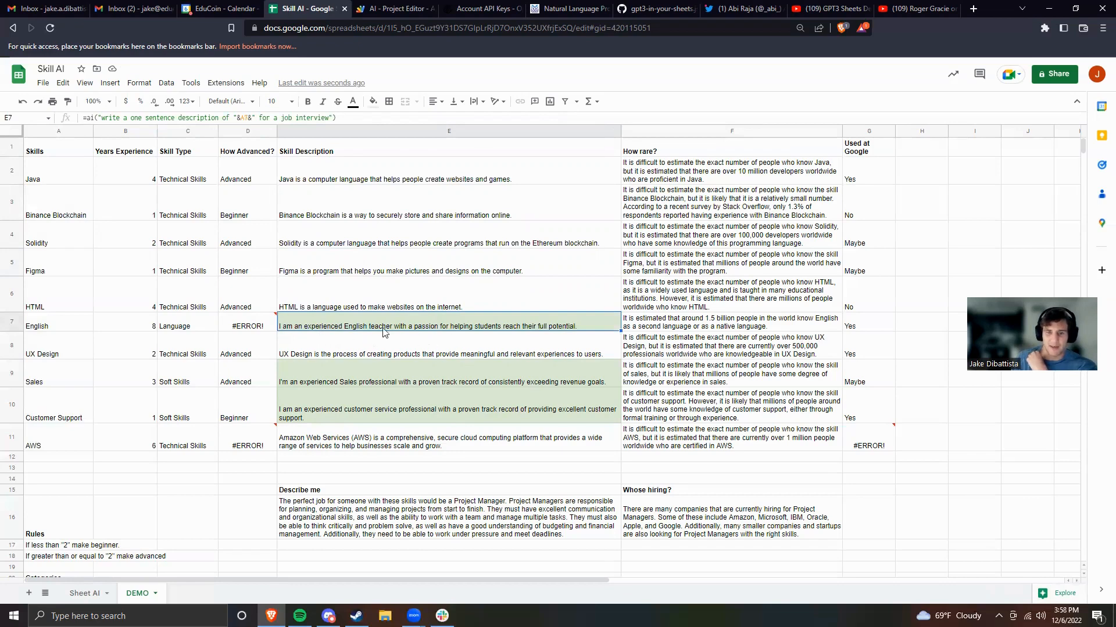
mouse_move(111, 331)
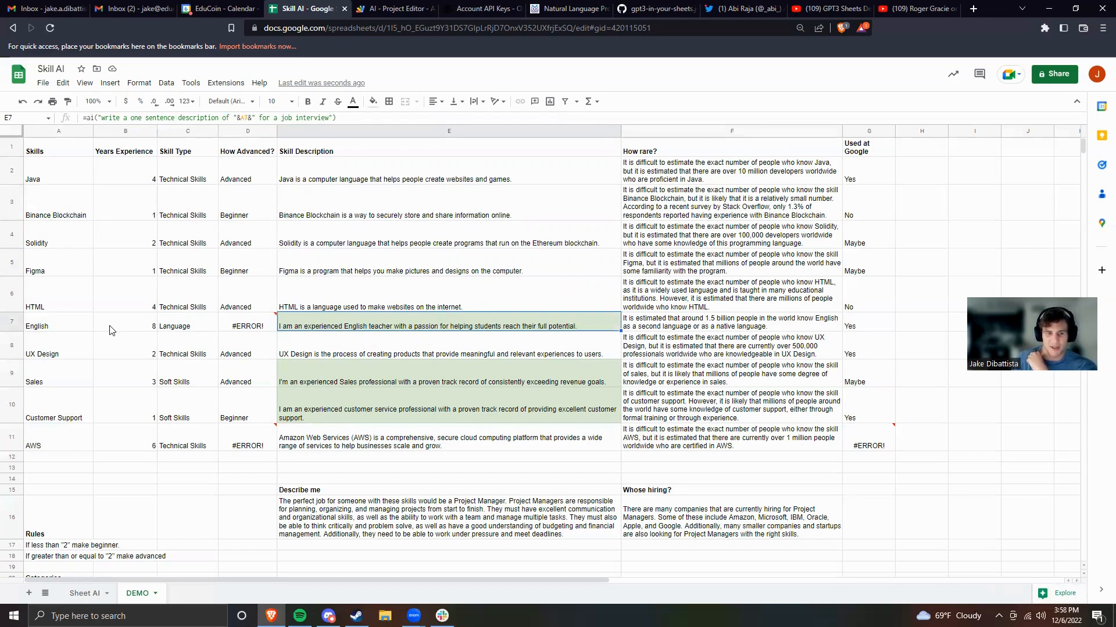
mouse_move(570, 348)
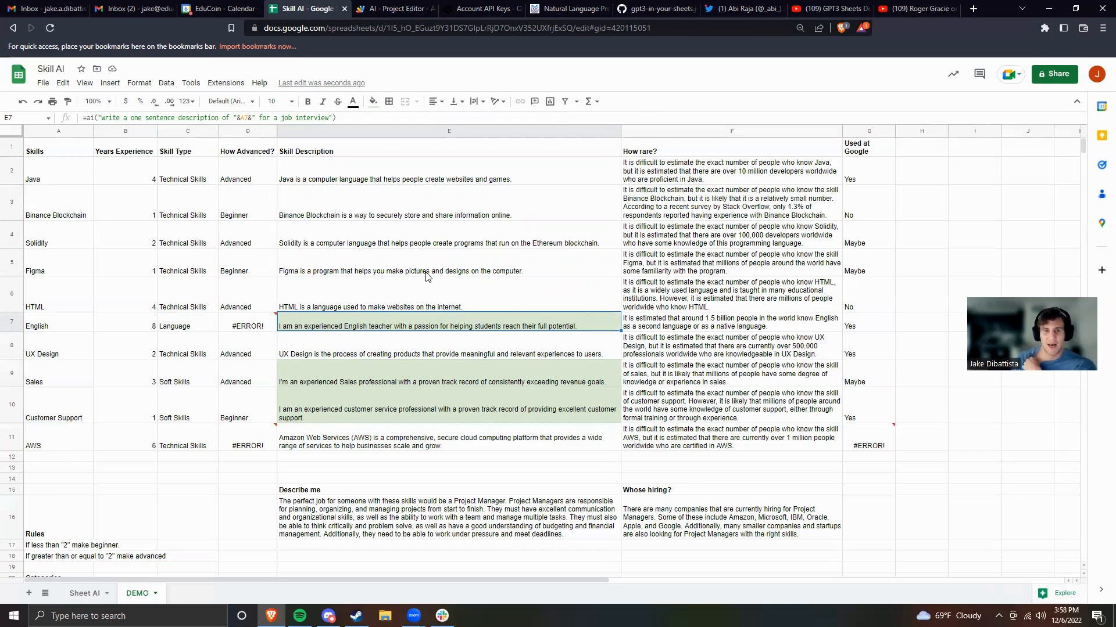
left_click(448, 179)
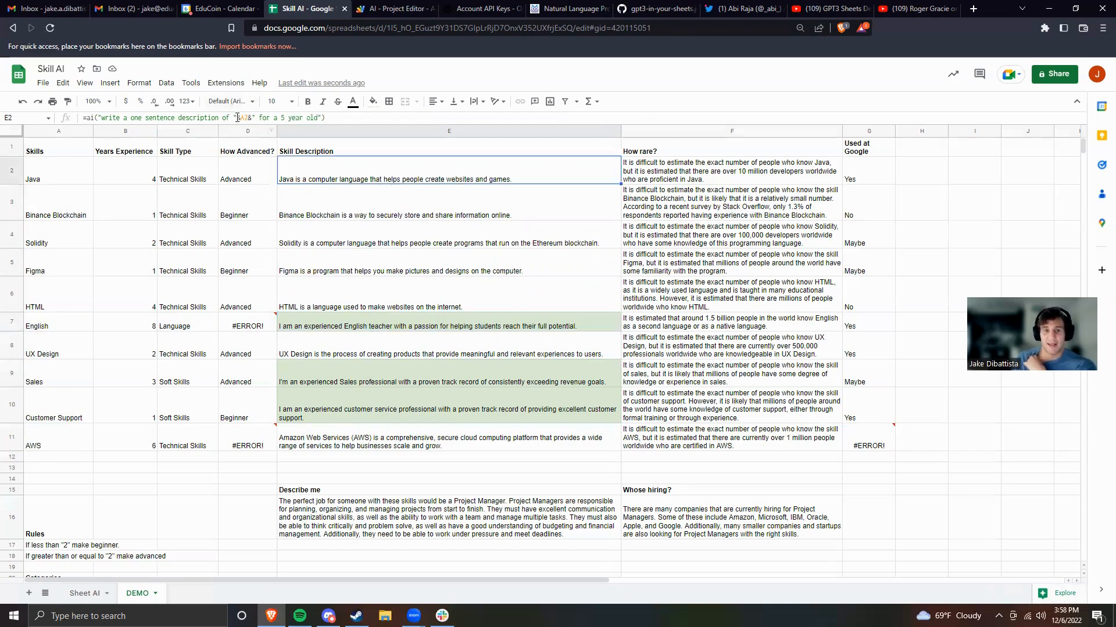
mouse_move(118, 118)
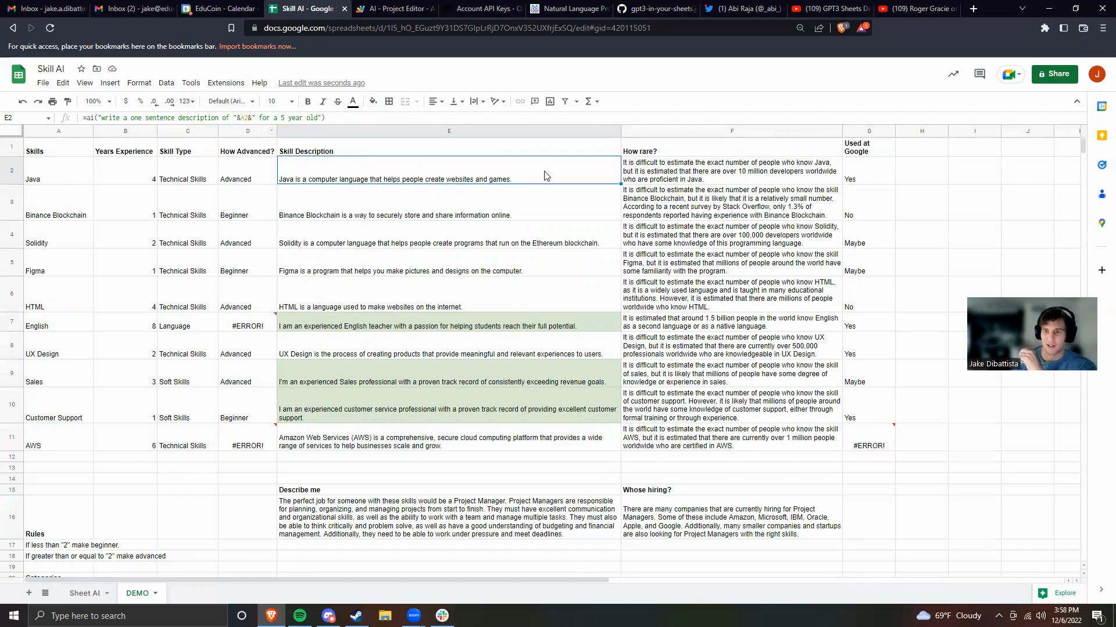
left_click(730, 171)
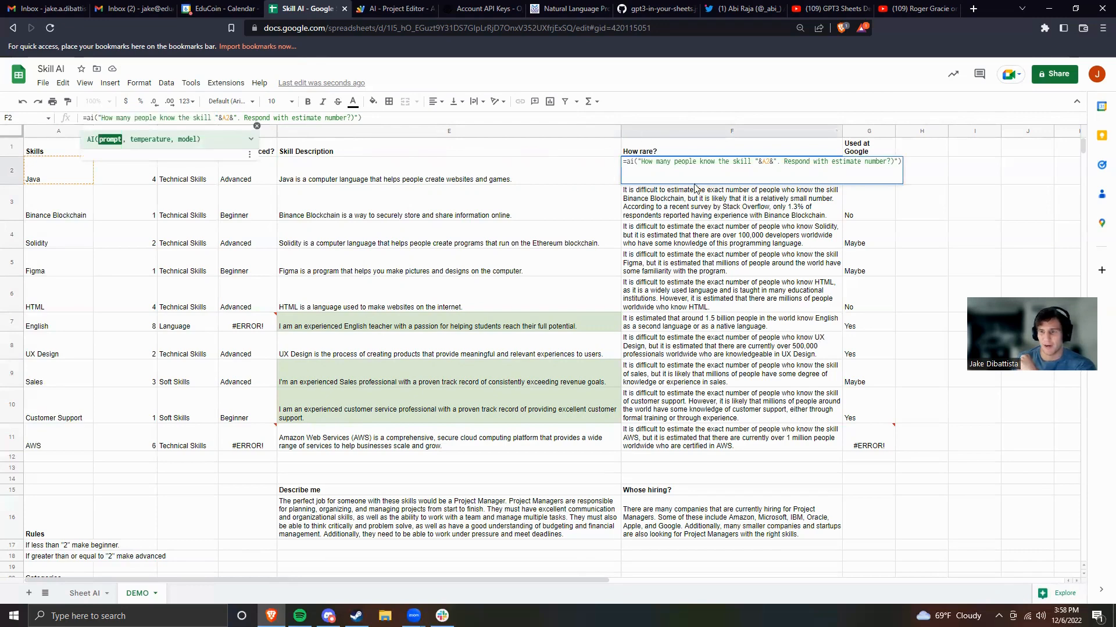
Step: Commit F2's estimate-number rarity prompt, which returns over 10 million developers for Java
key("Enter")
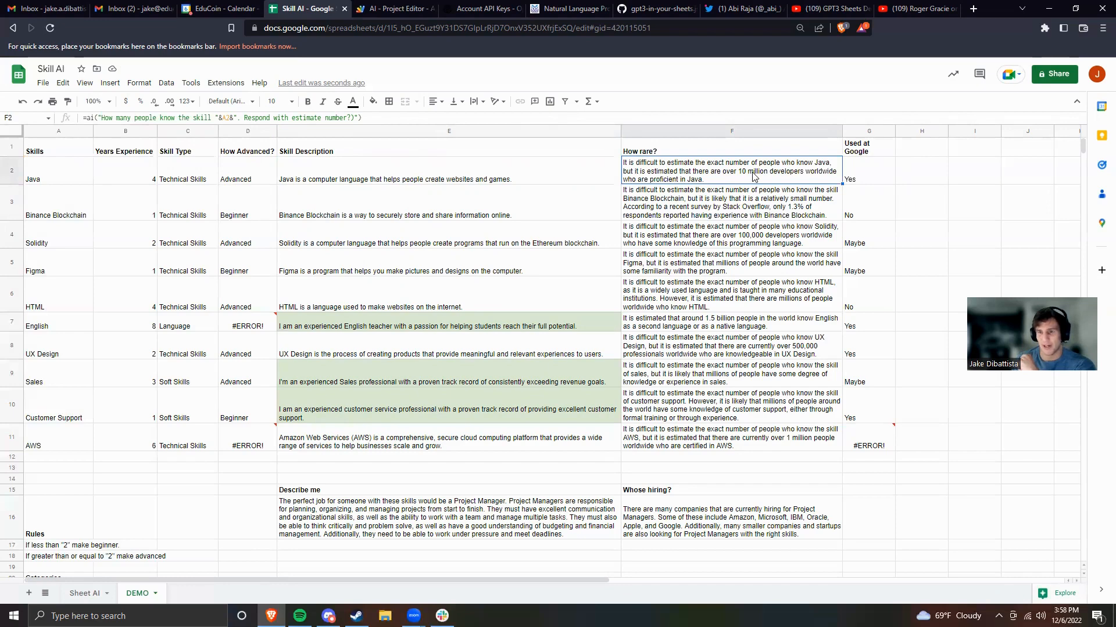
mouse_move(710, 167)
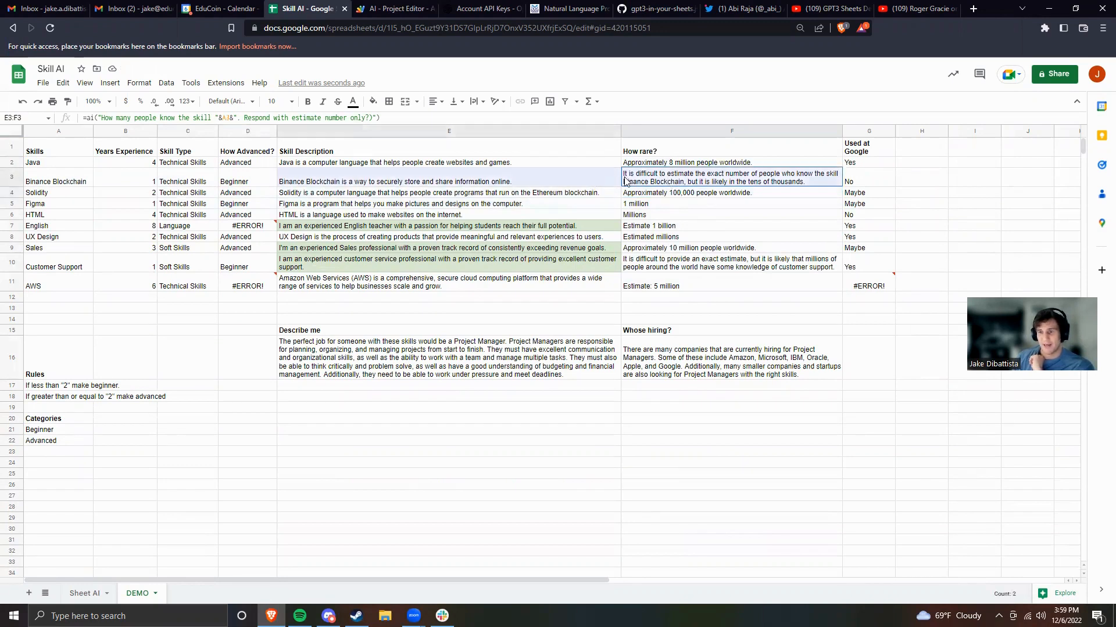
Step: Review the shorter rarity estimates for Solidity, Binance Blockchain and English
left_click(731, 192)
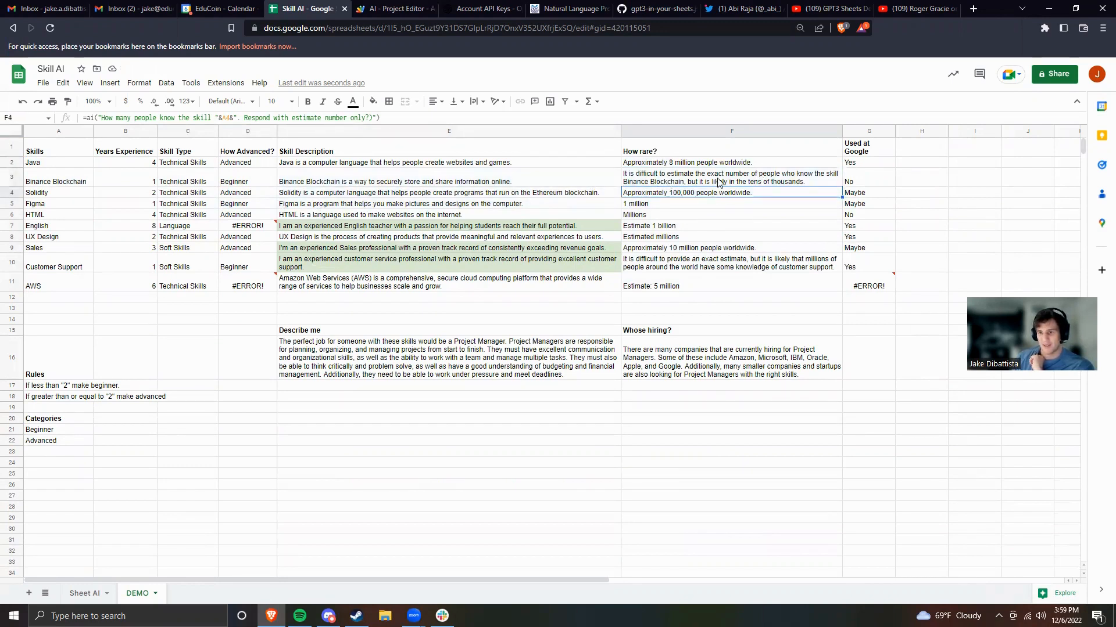
left_click(731, 178)
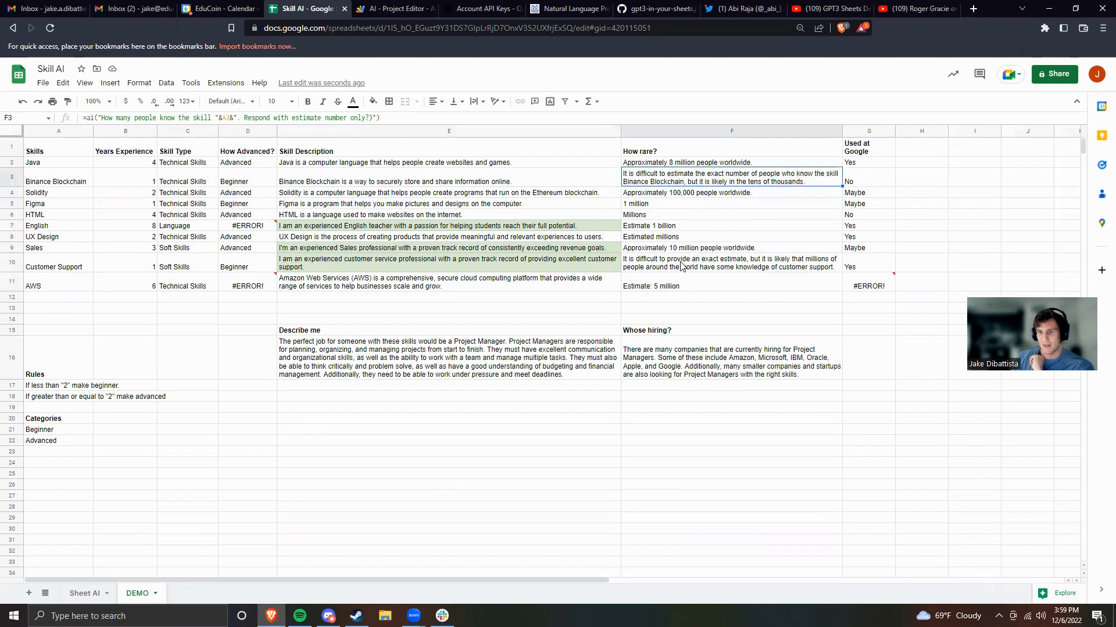
mouse_move(671, 230)
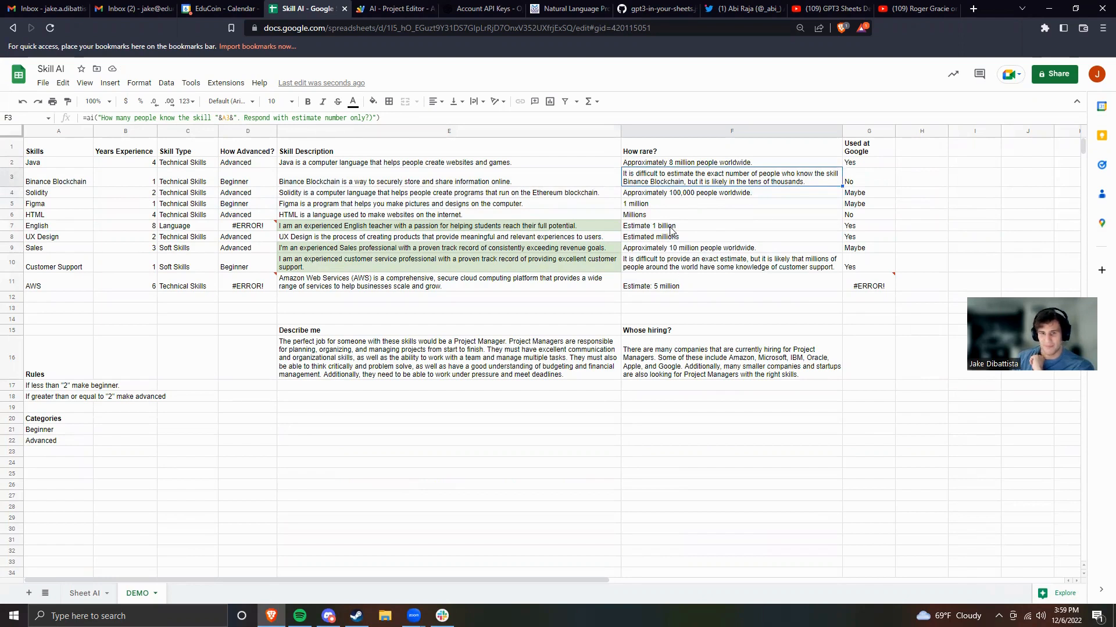
left_click(730, 226)
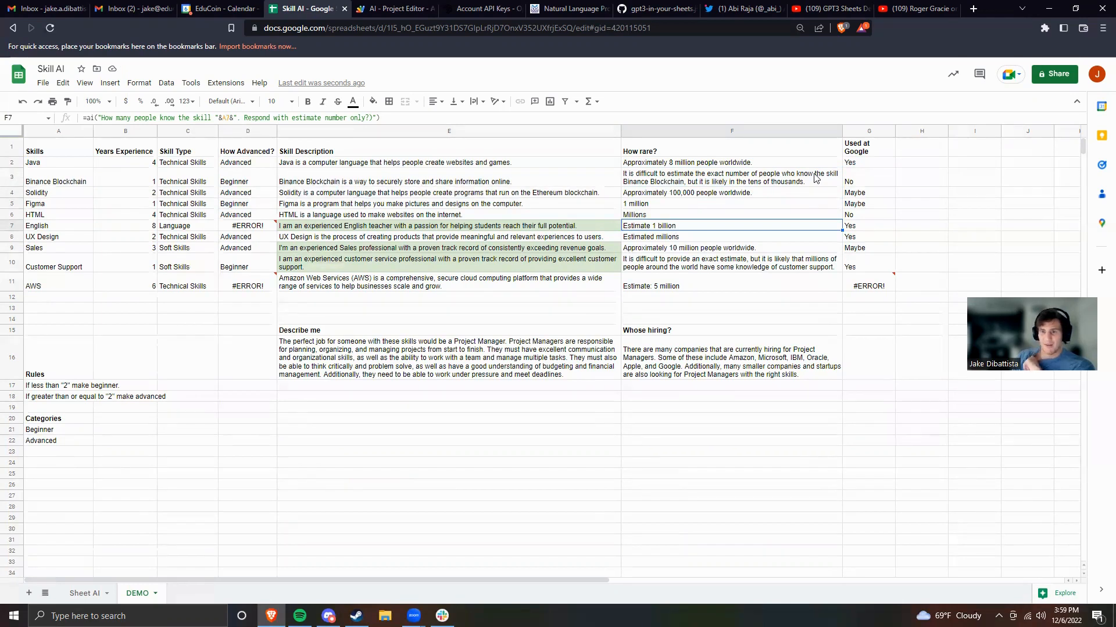
Step: Delete 'only answer yes, no, or maybe.' from G11's =ai formula and review AWS's answer
left_click(869, 162)
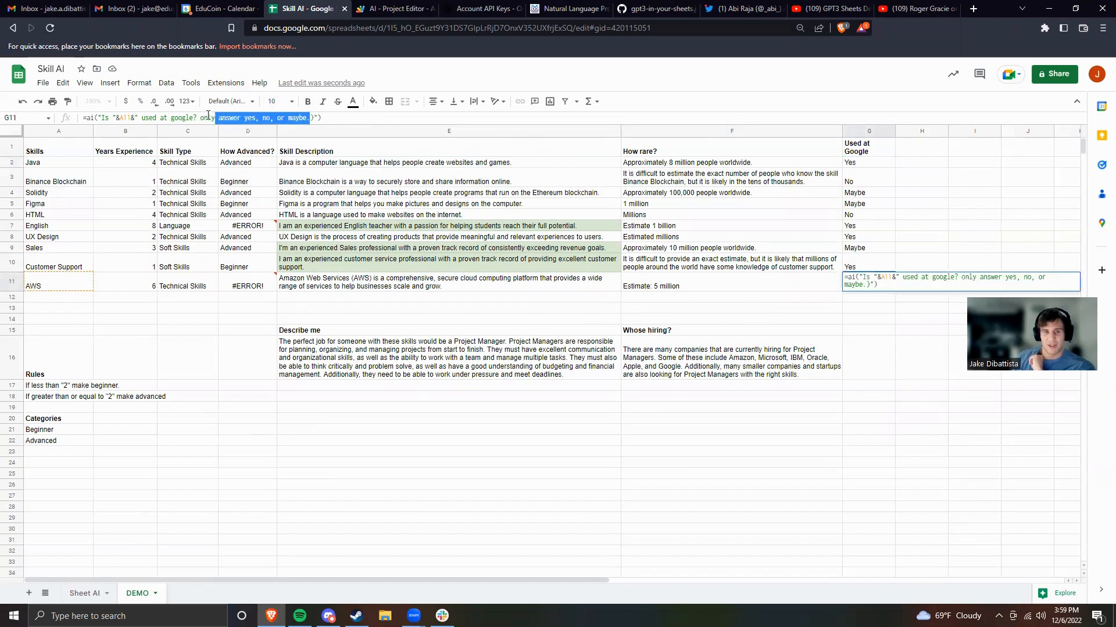
key("Delete")
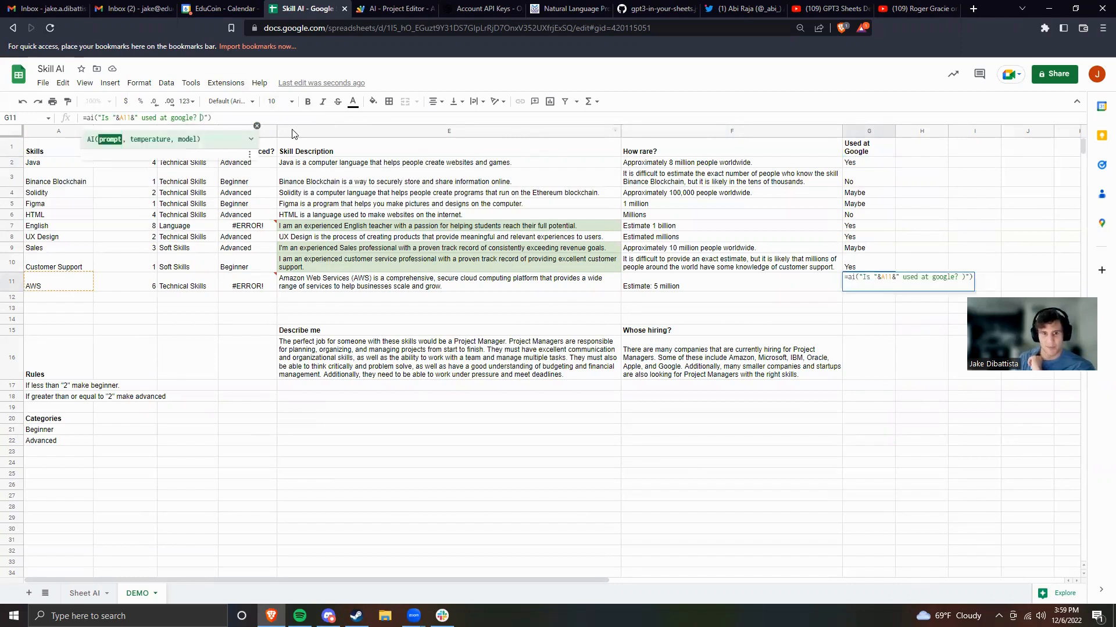
key("Enter")
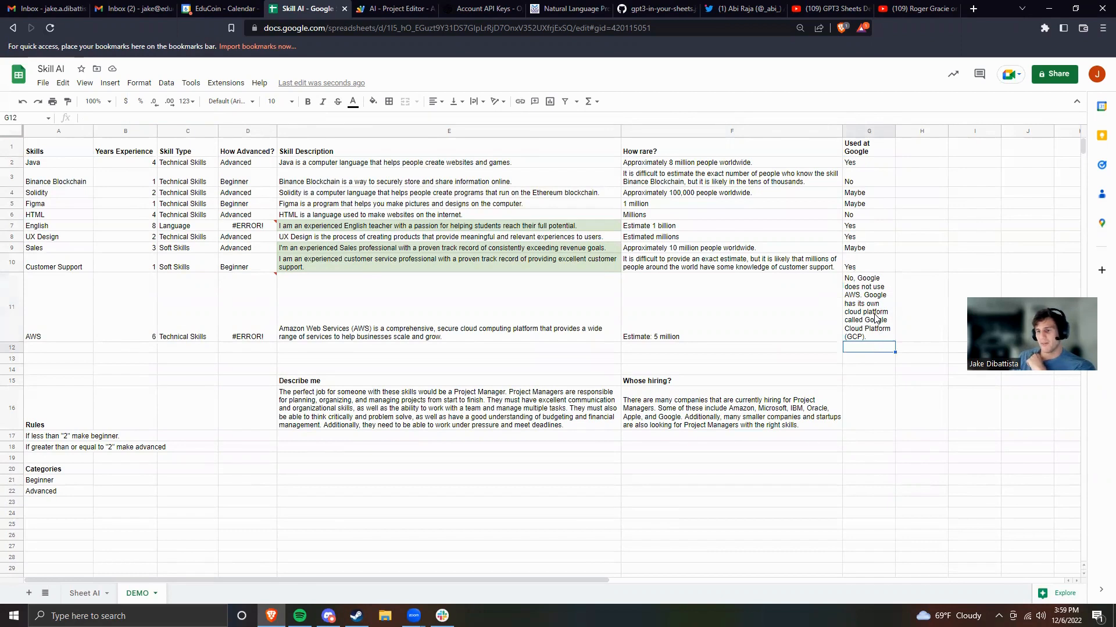
left_click(866, 308)
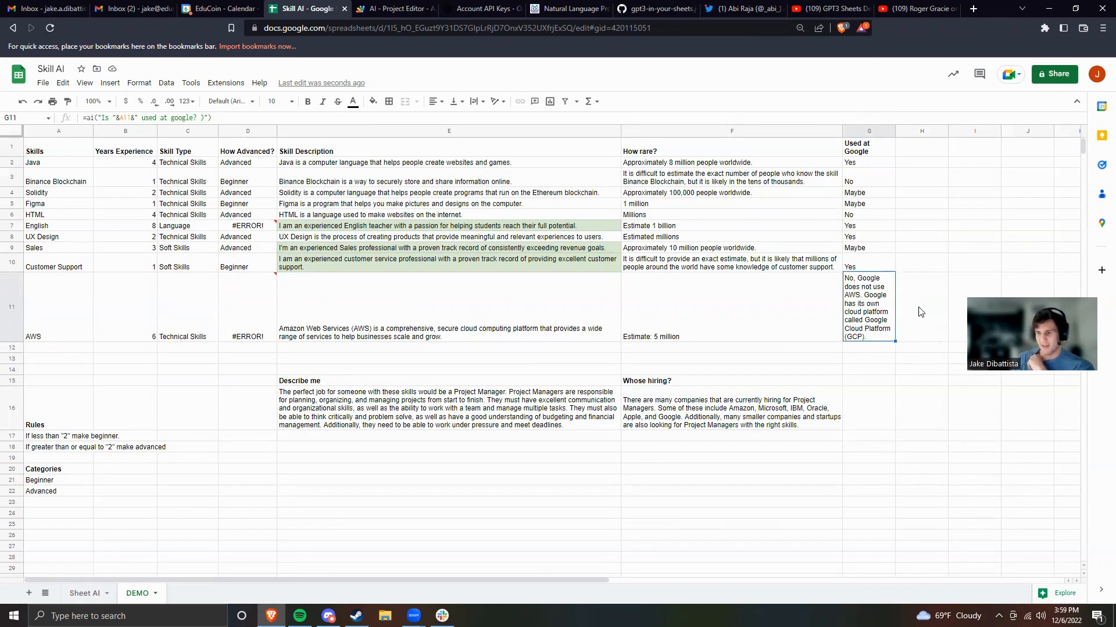
mouse_move(896, 294)
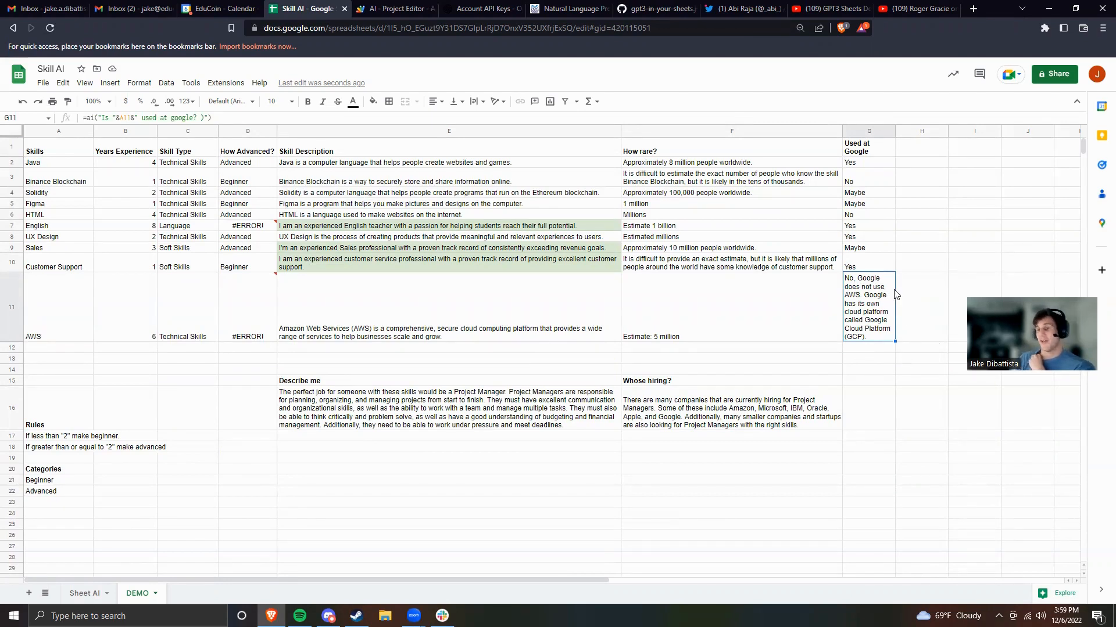
left_click(869, 215)
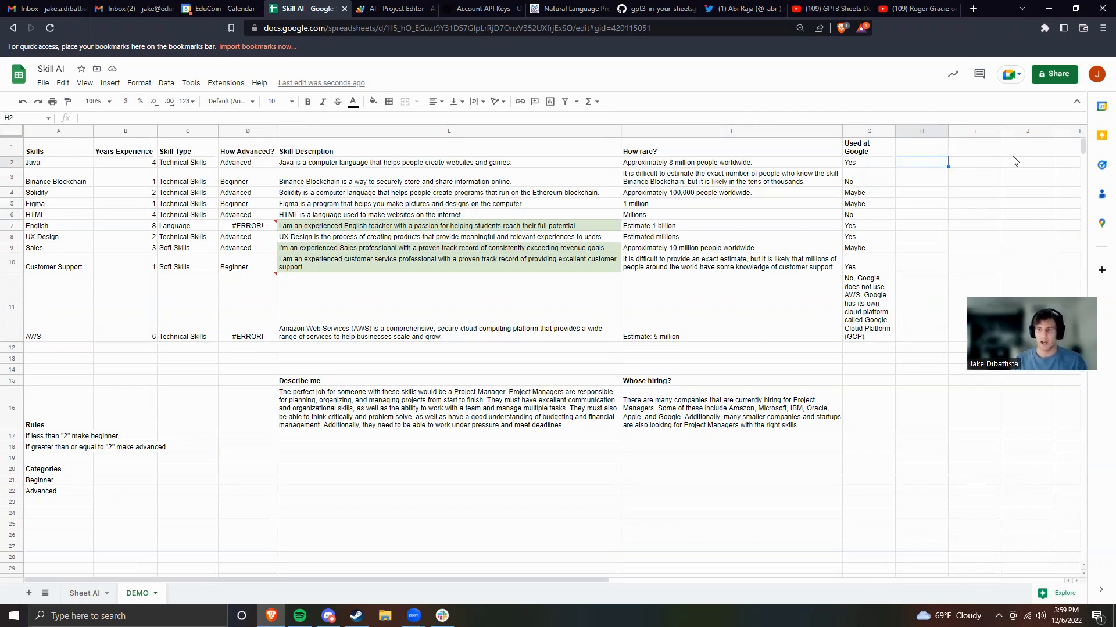
Step: Enter =ai("what country is "&A2&" most popular in?") in H2 and fill it down to H6
type("=ai(")
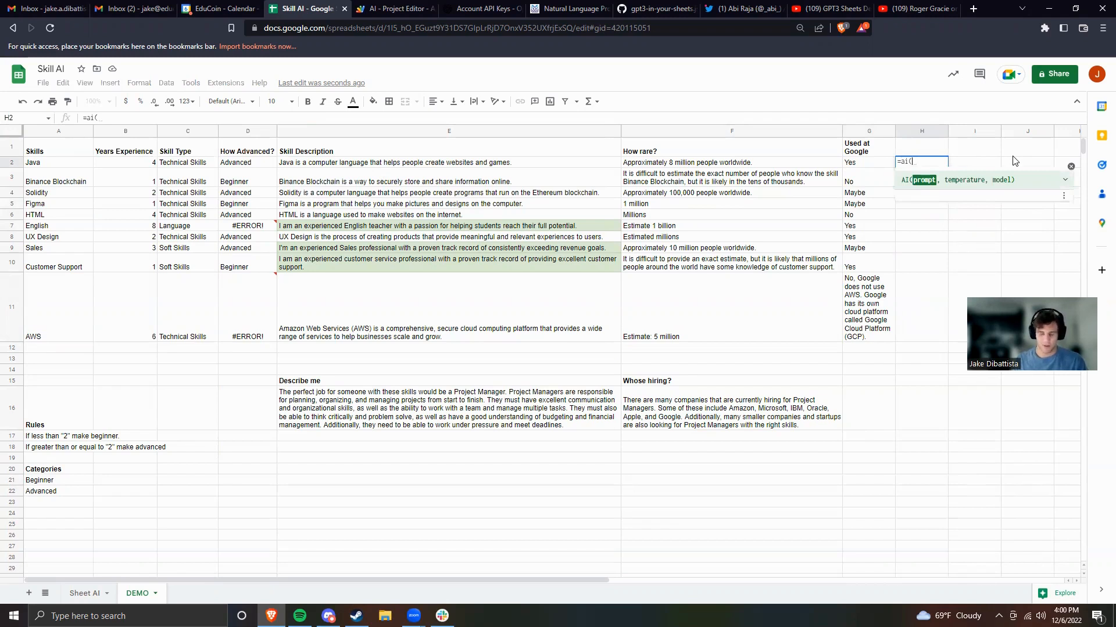
type("what country")
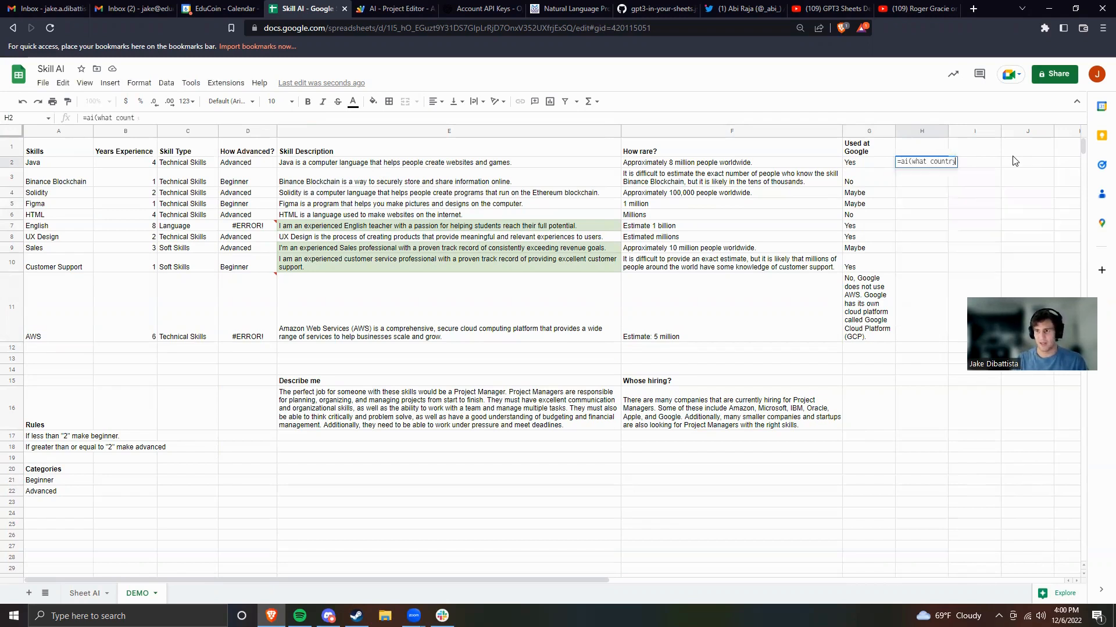
type("is")
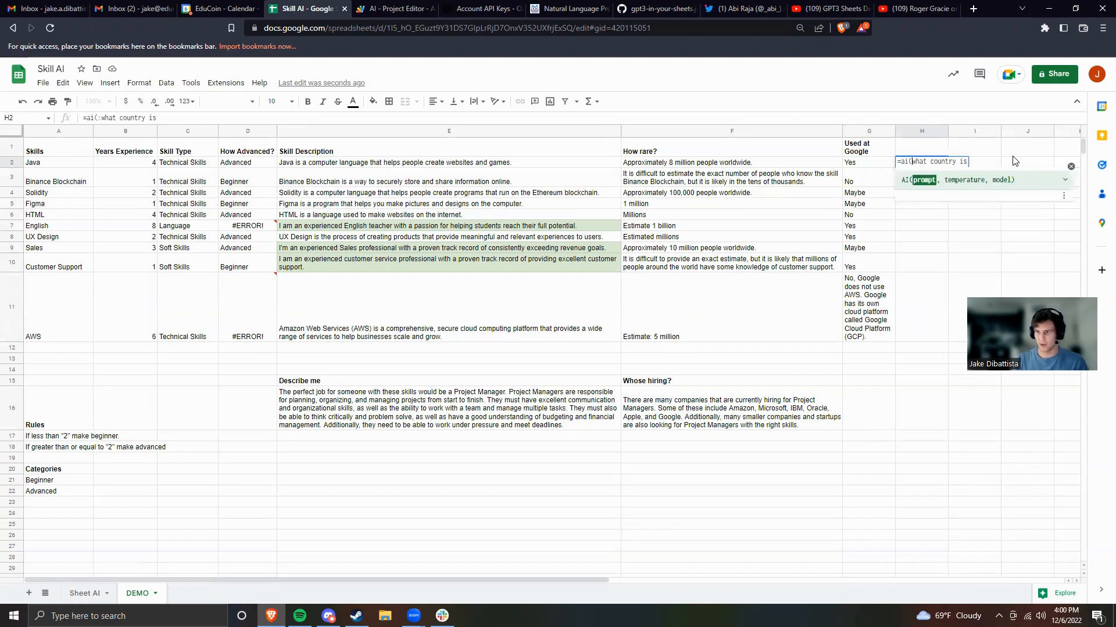
type("\"")
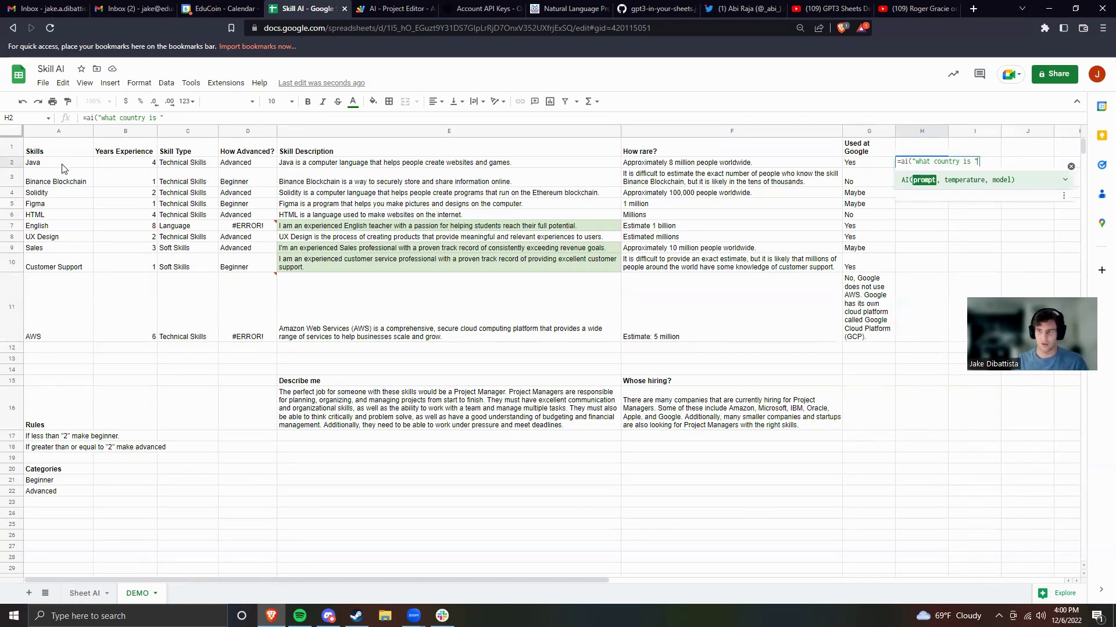
key("Enter")
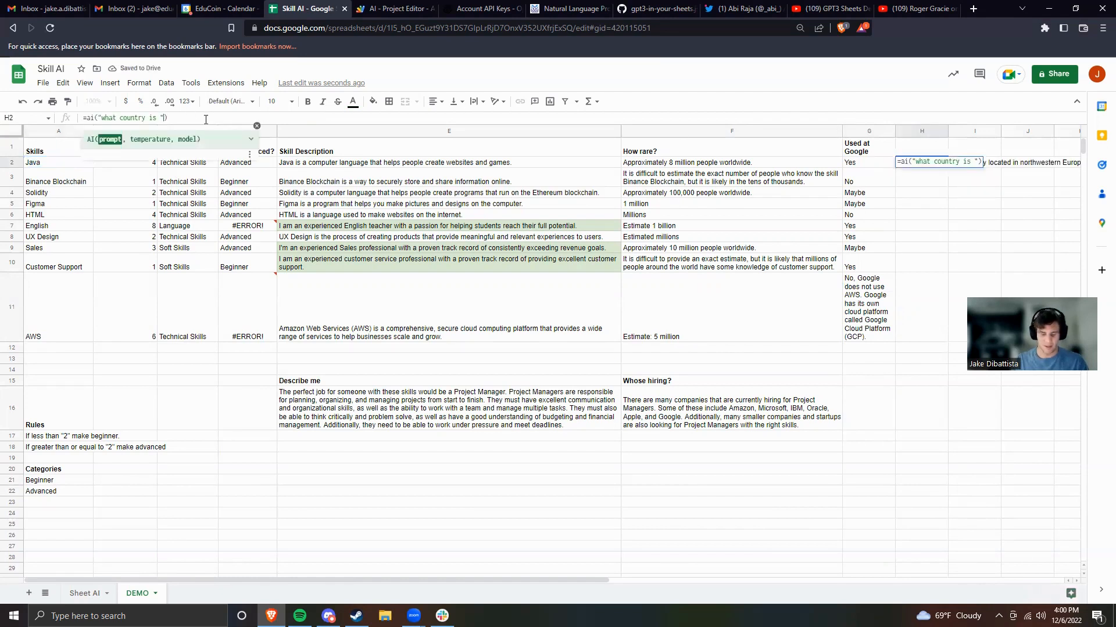
type("&")
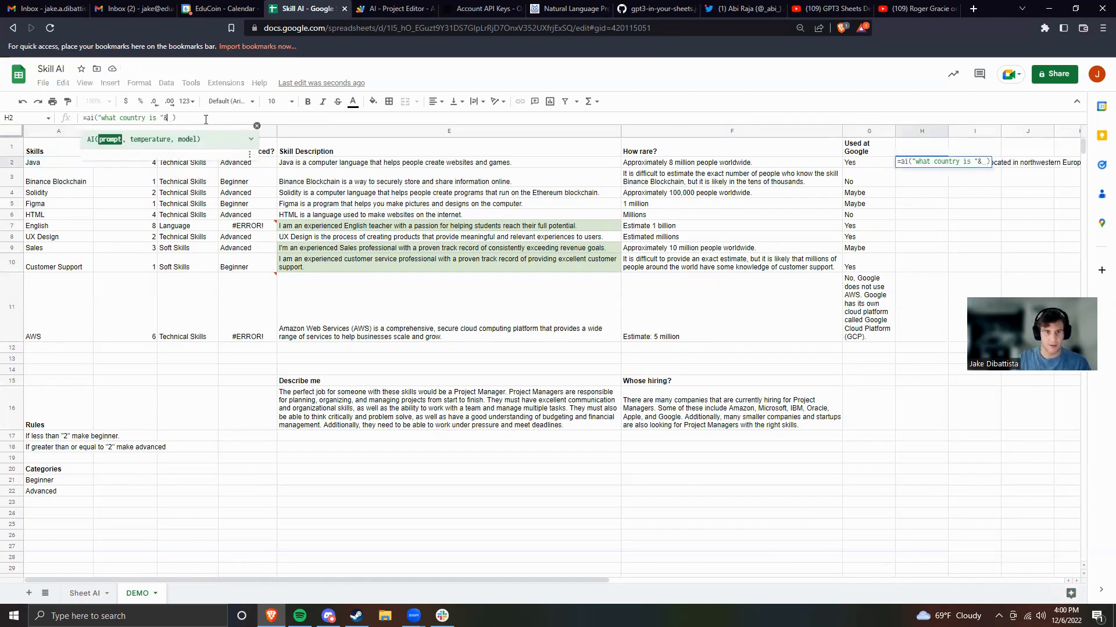
left_click(46, 162)
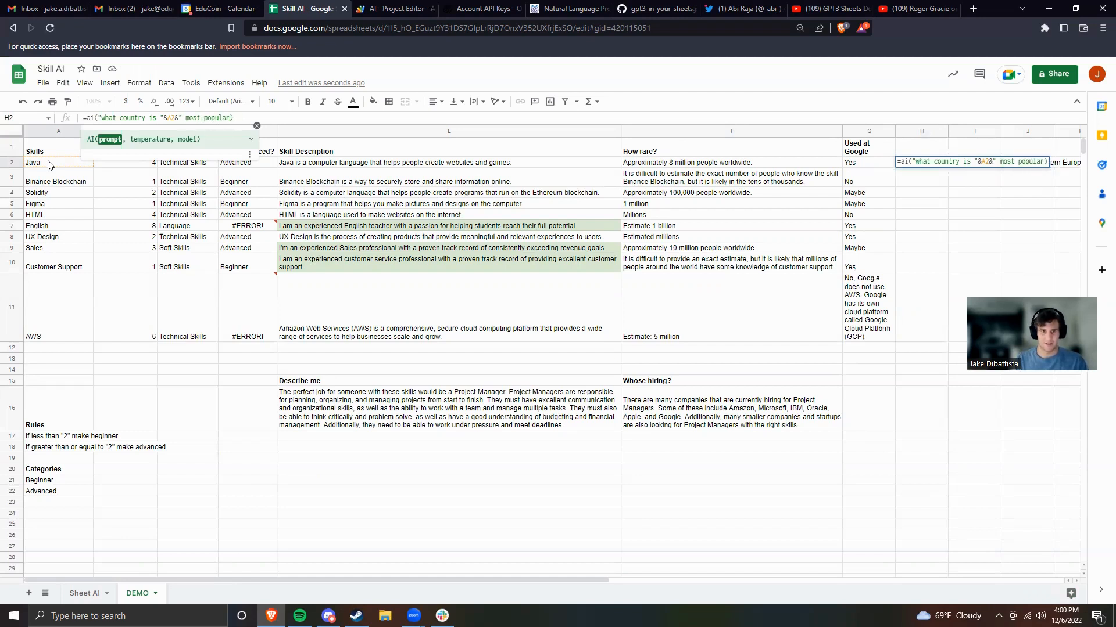
key("Enter")
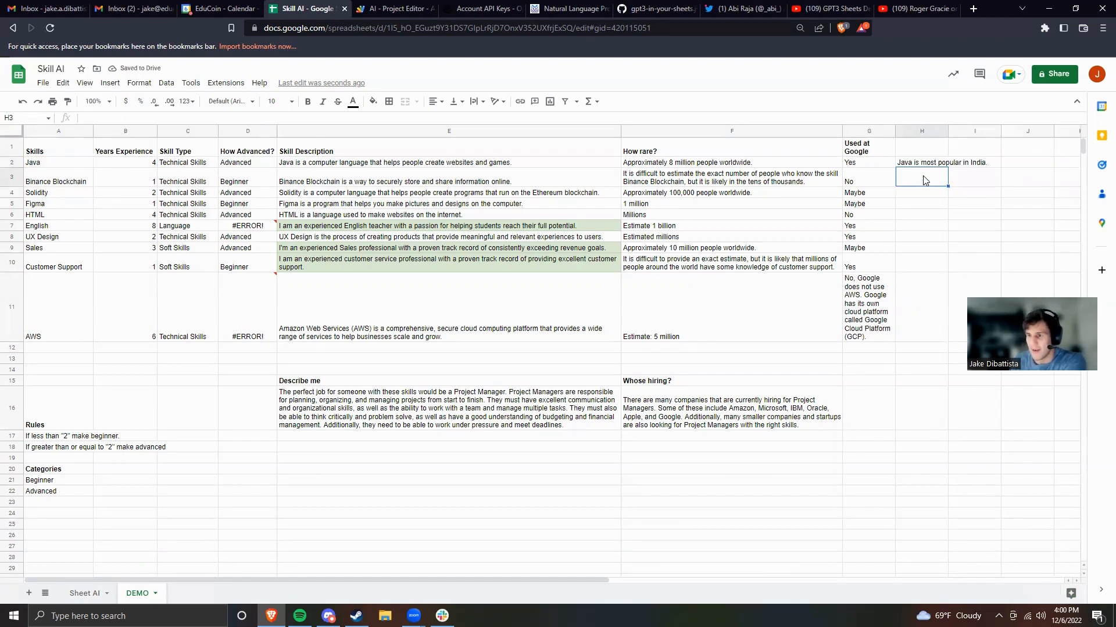
left_click(921, 162)
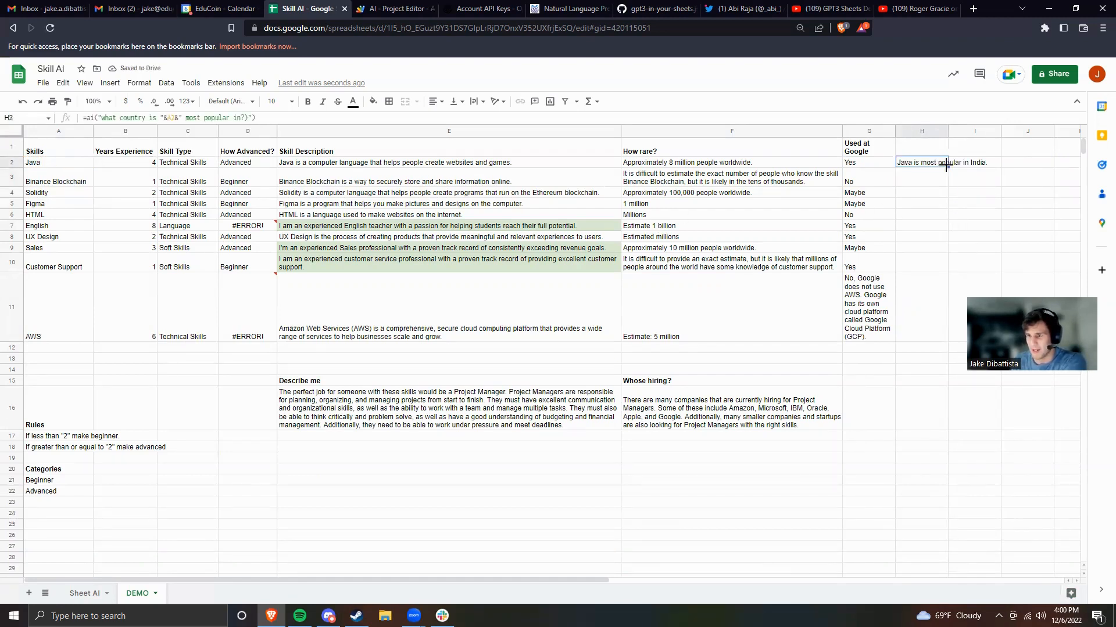
left_click_drag(920, 167, 921, 219)
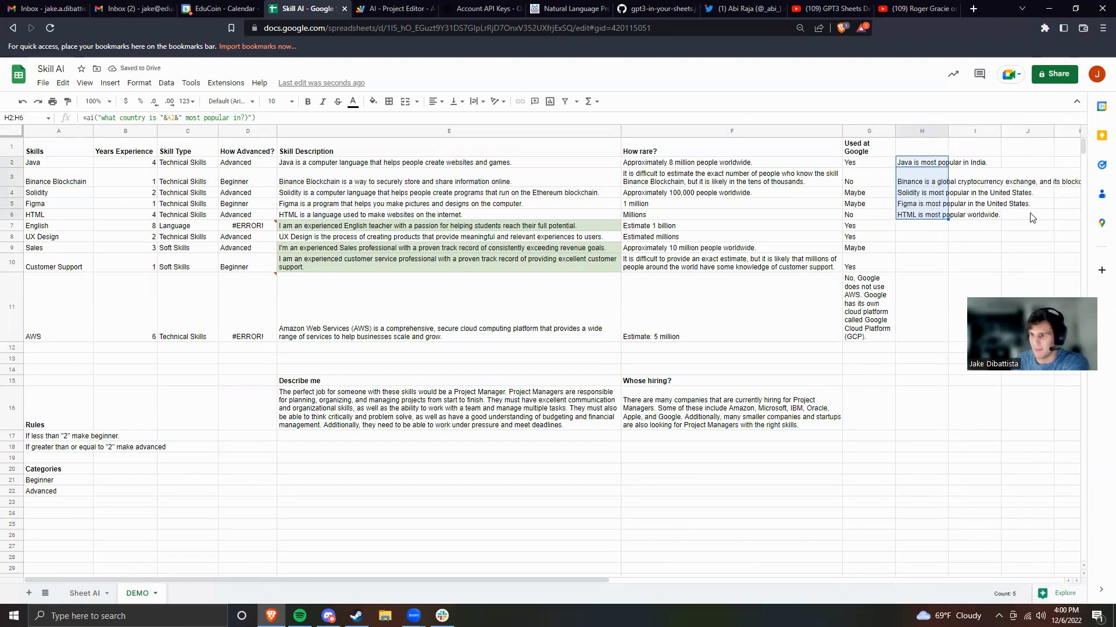
left_click(973, 181)
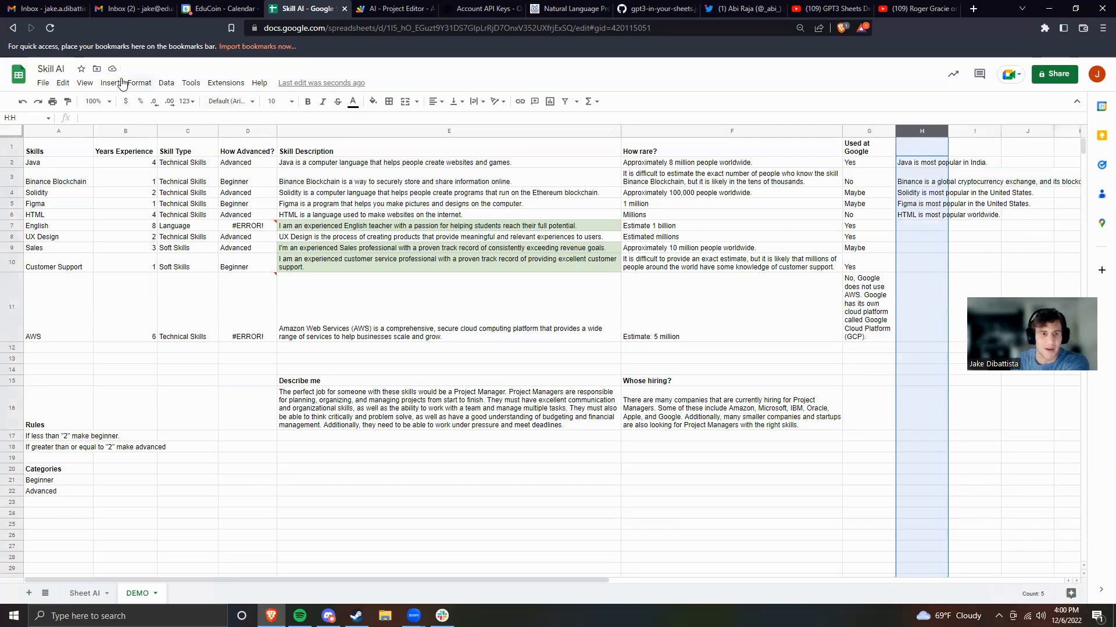
Step: Set column H's text wrapping to Wrap and scroll through the wrapped country answers
left_click(138, 83)
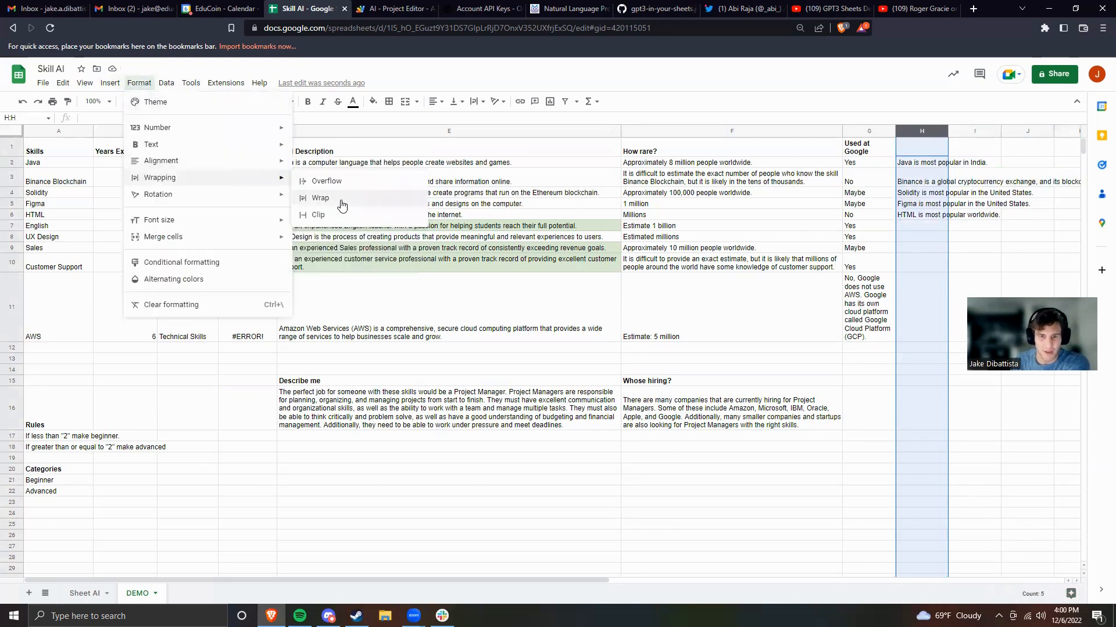
left_click(320, 197)
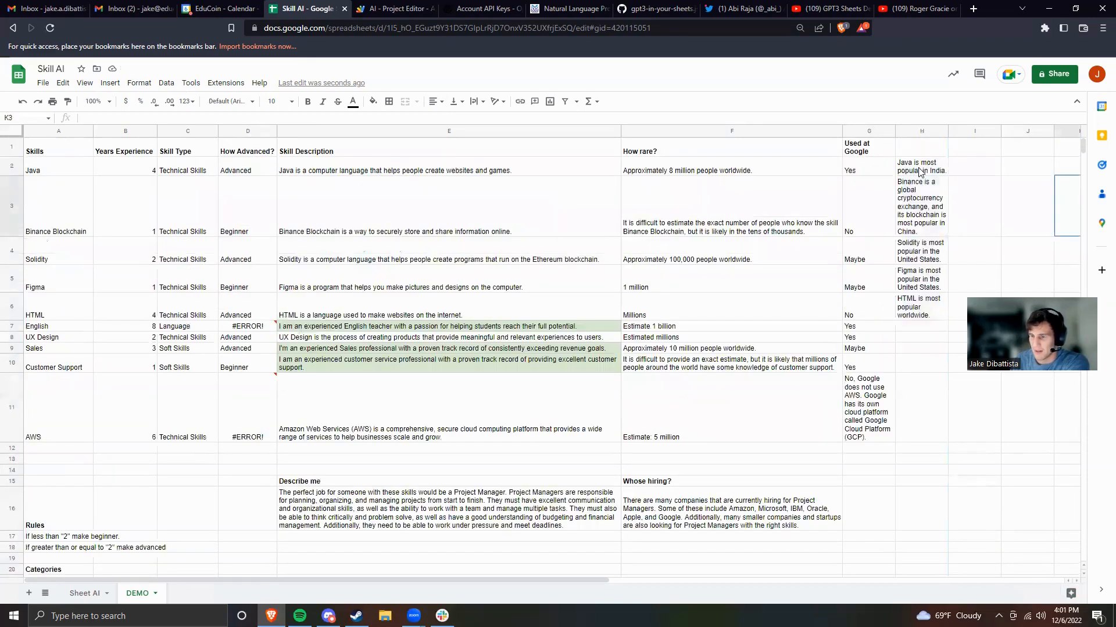
mouse_move(826, 365)
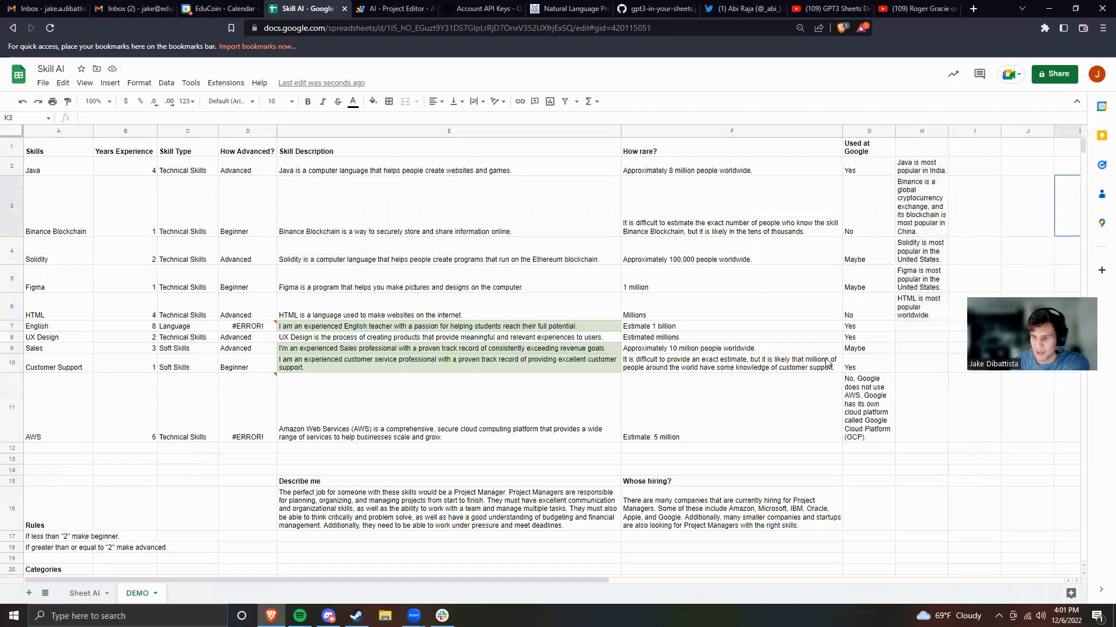
scroll("down", 3)
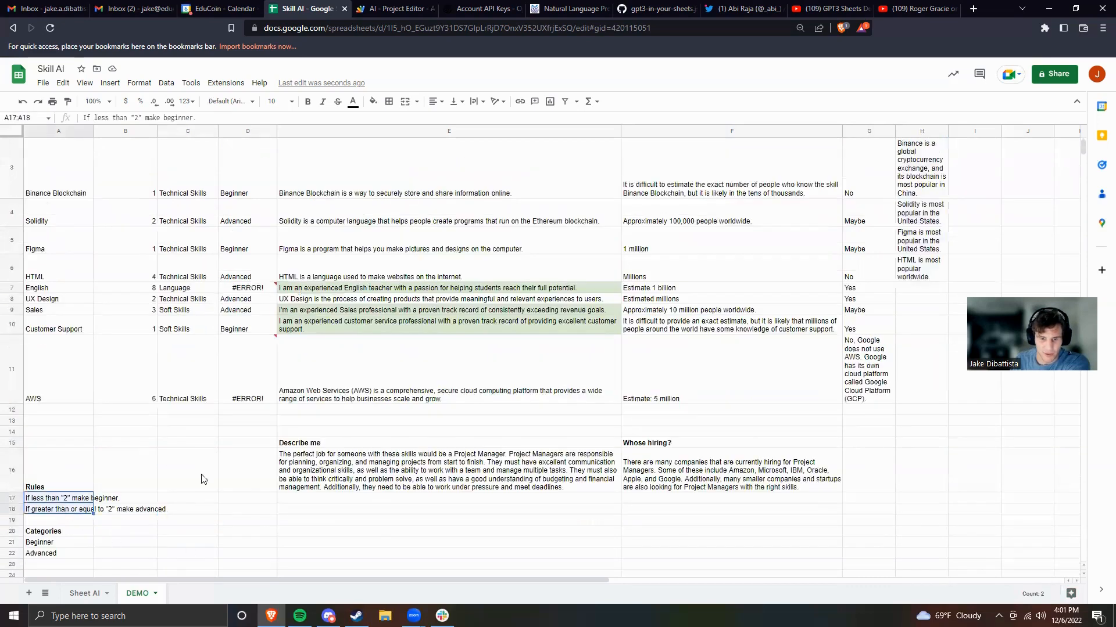
mouse_move(47, 215)
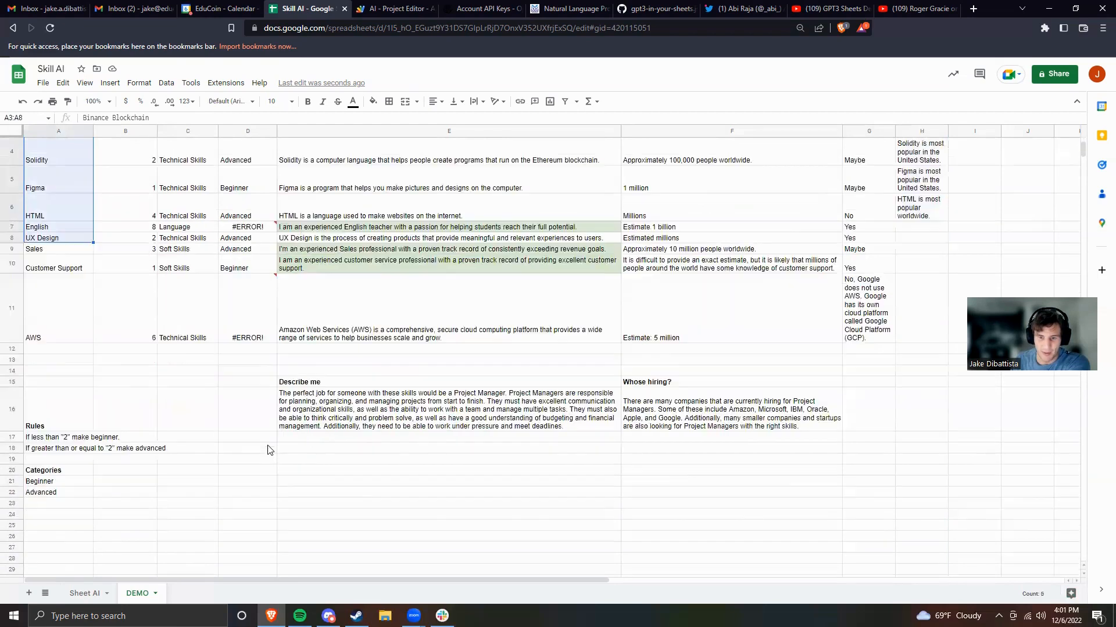
scroll("up", 3)
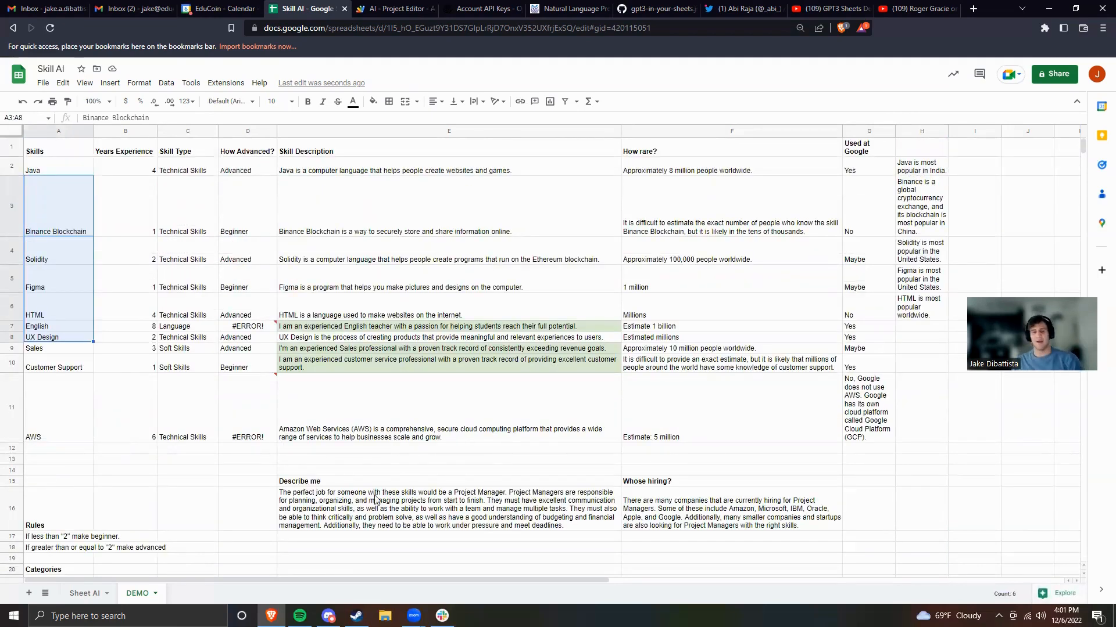
Step: Re-run E16's =ai ideal-job formula and check F16's refreshed list of hiring companies
left_click(310, 482)
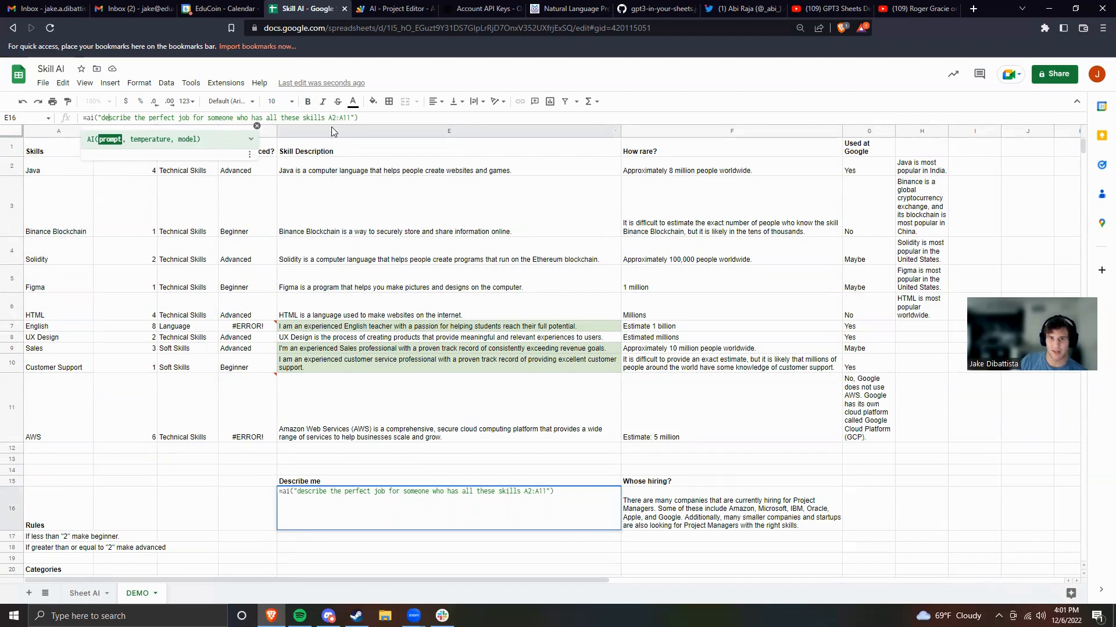
key("Enter")
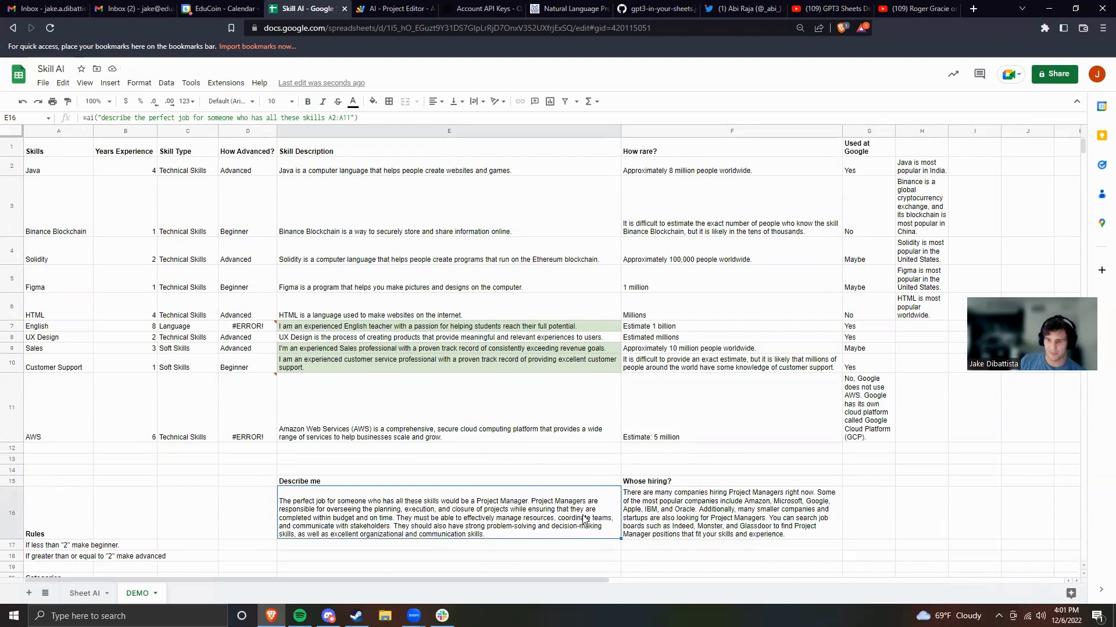
left_click(712, 518)
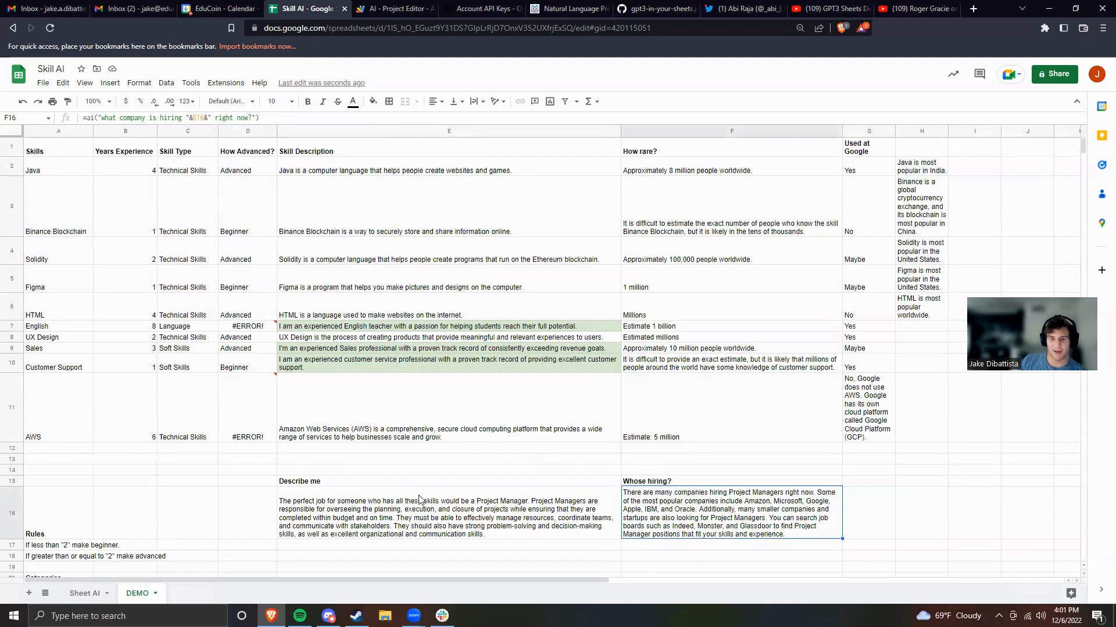
mouse_move(475, 515)
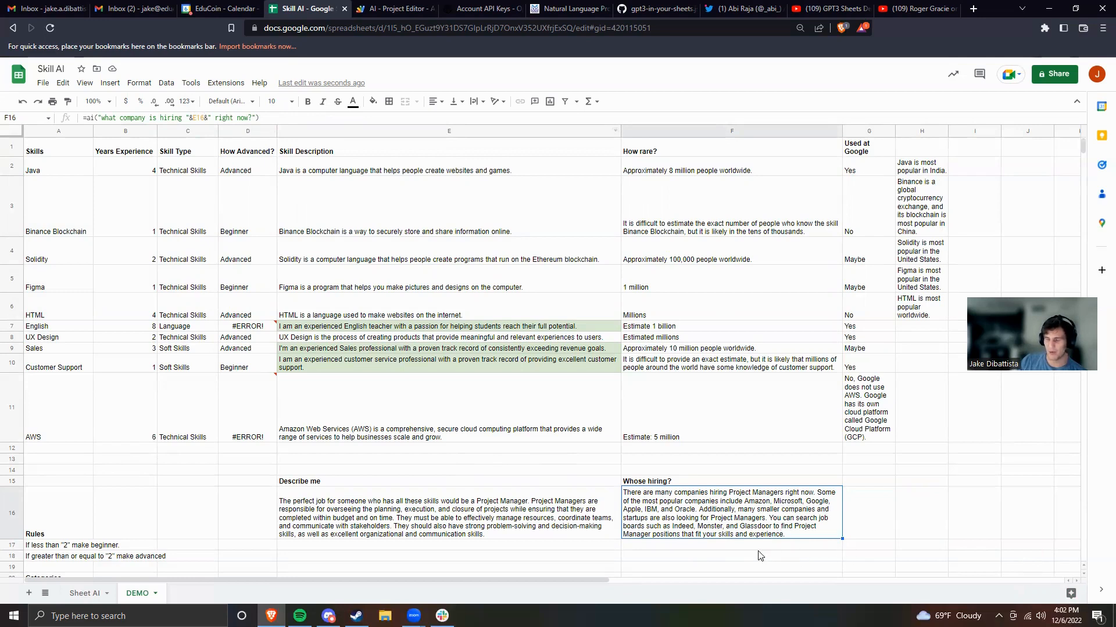
mouse_move(714, 308)
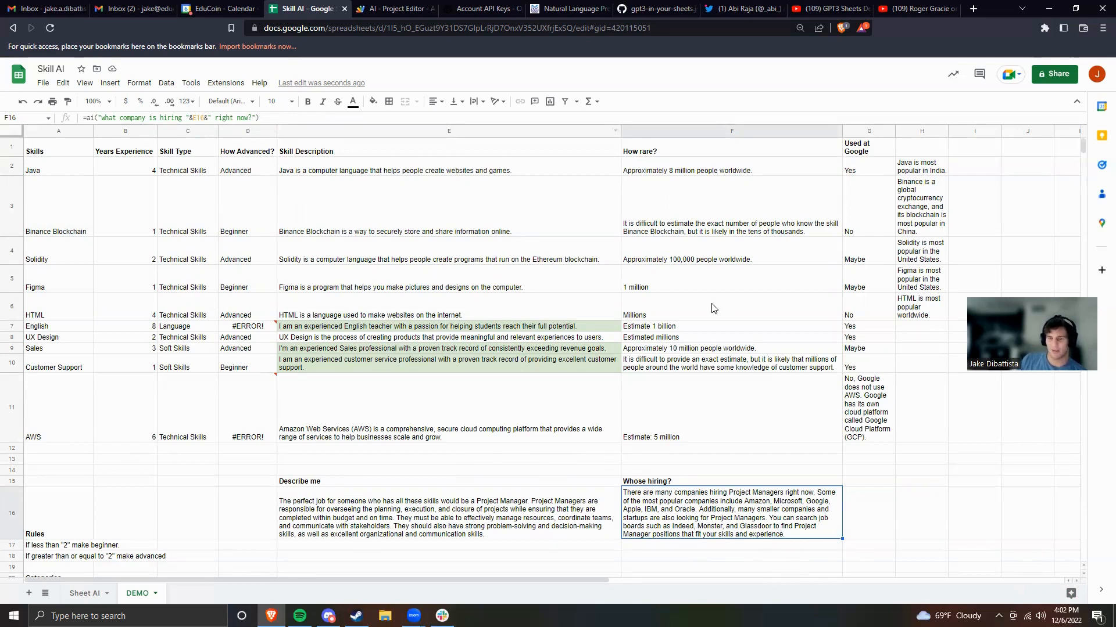
mouse_move(548, 228)
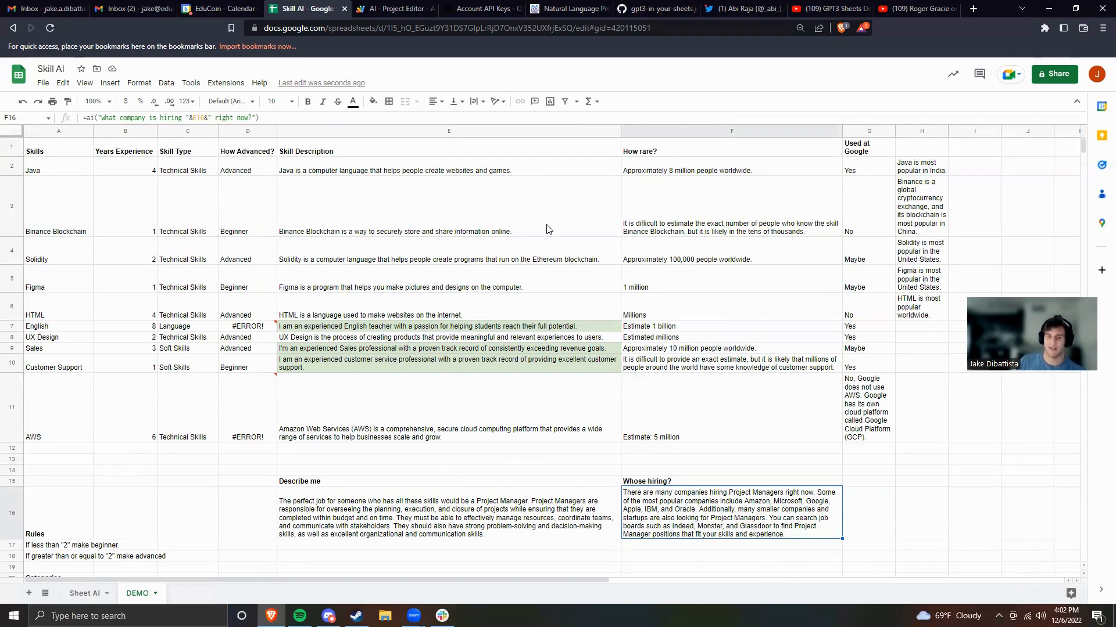
scroll("down", 3)
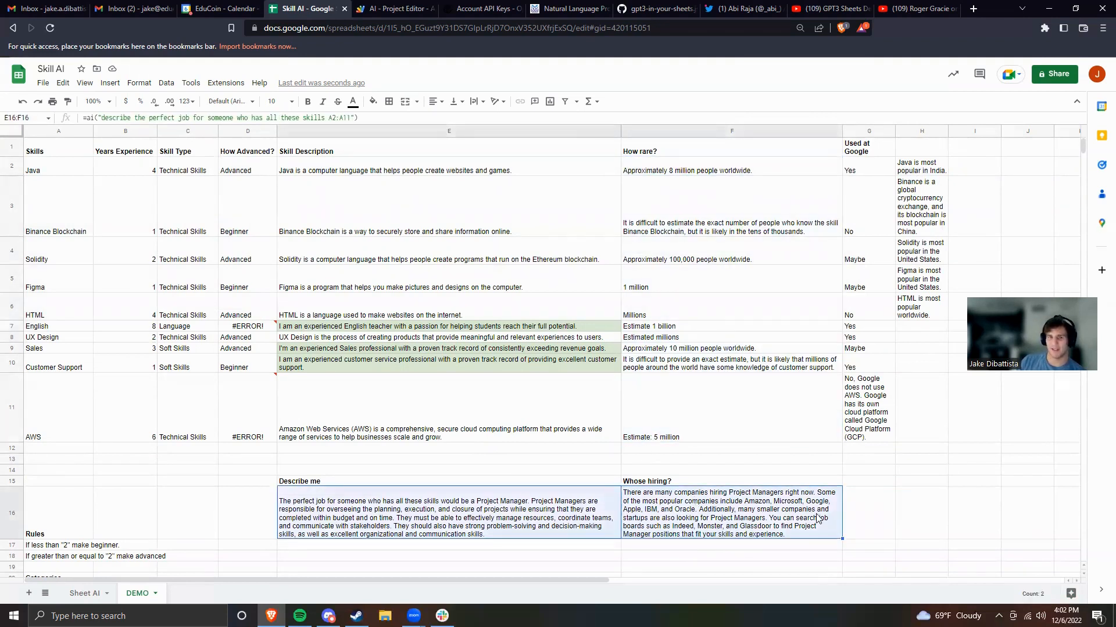
left_click(867, 515)
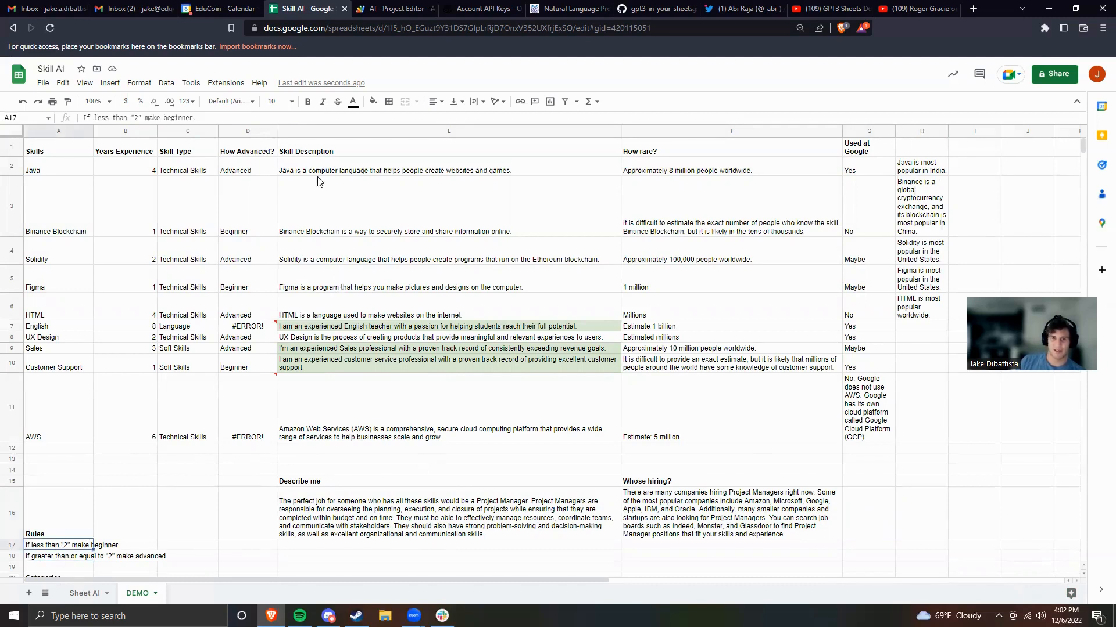
left_click(247, 170)
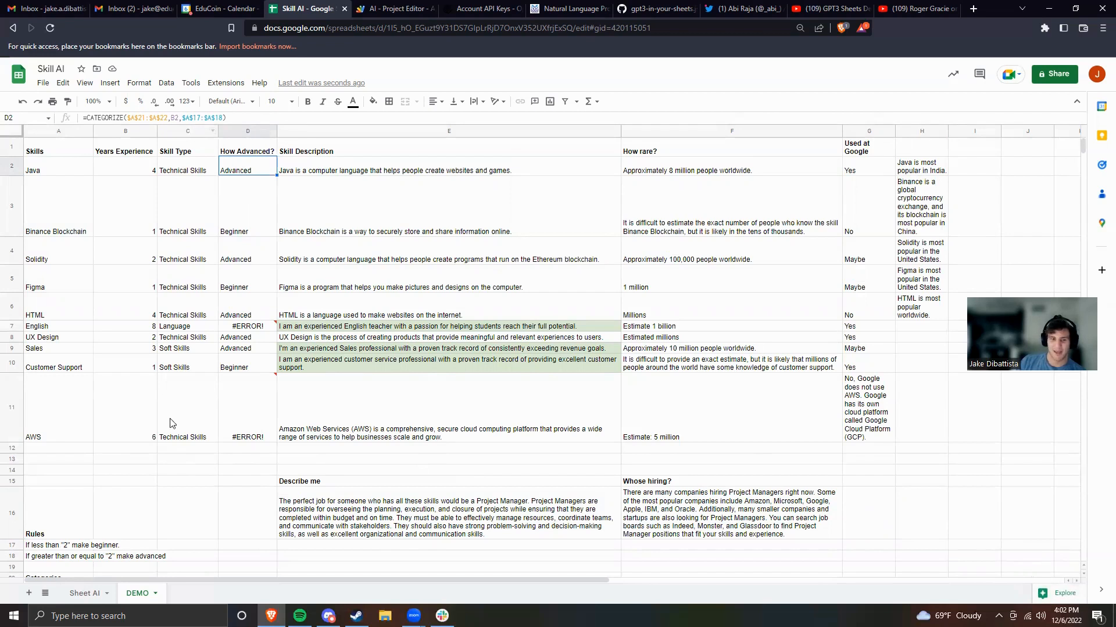
left_click(246, 512)
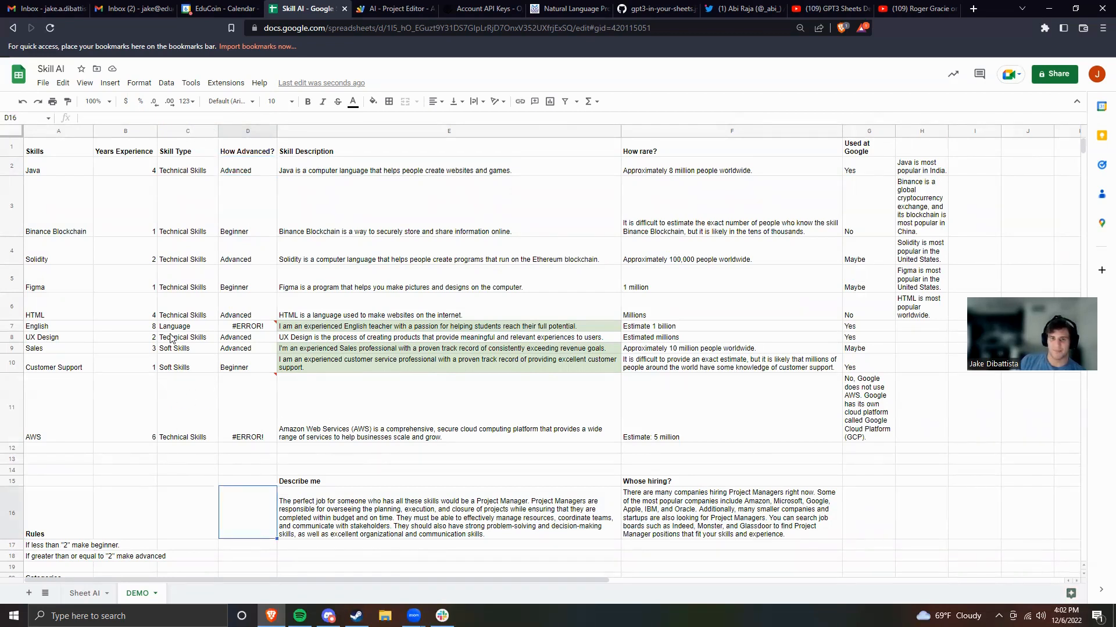
mouse_move(343, 387)
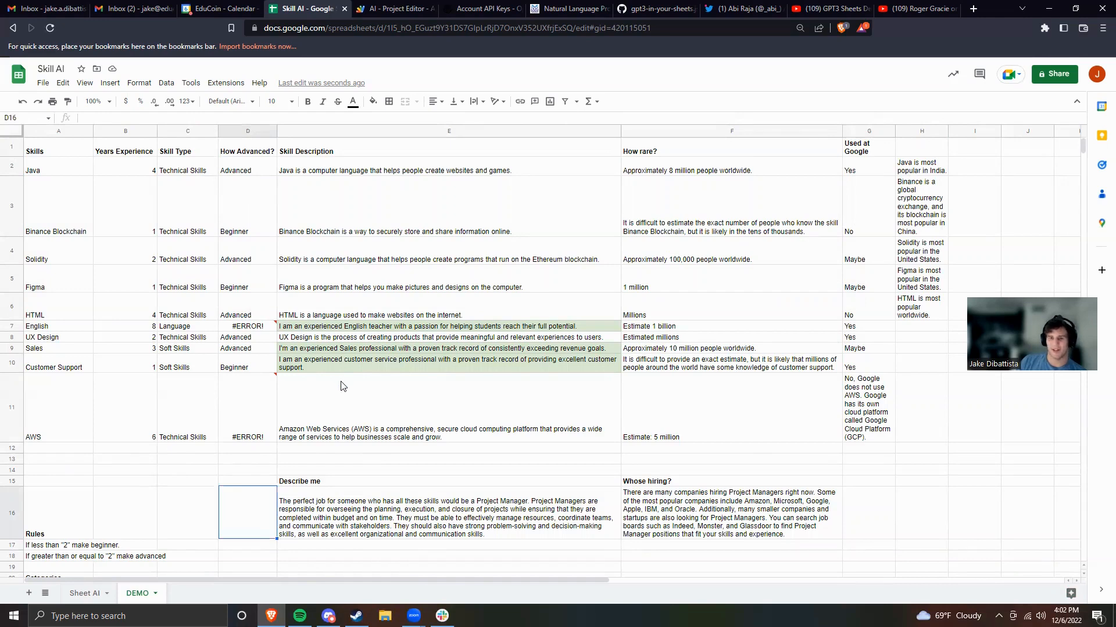
scroll("down", 3)
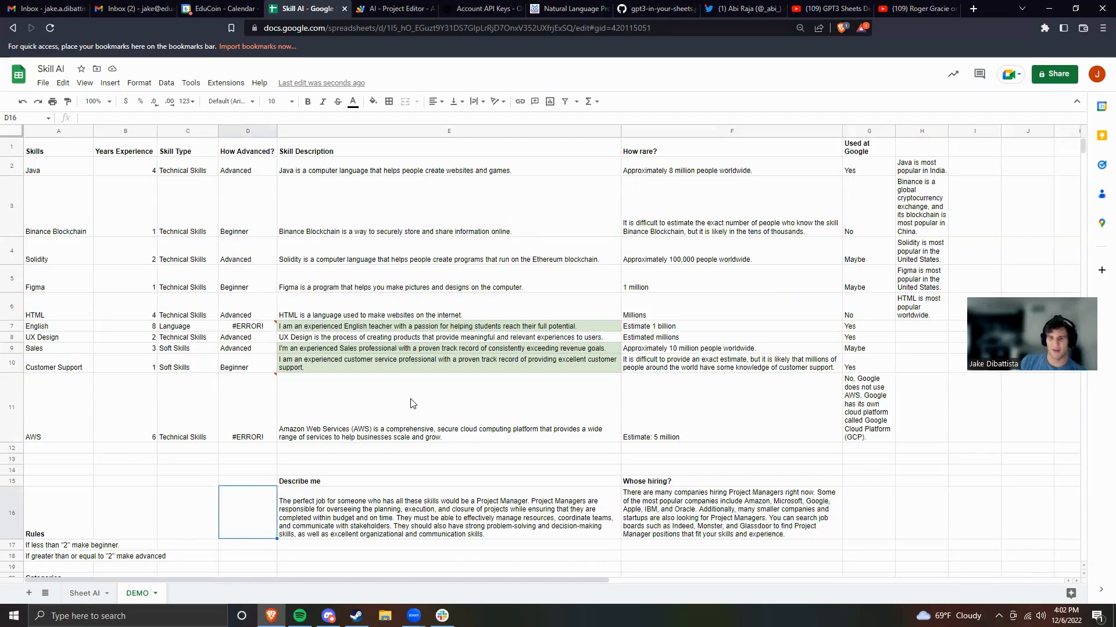
mouse_move(414, 406)
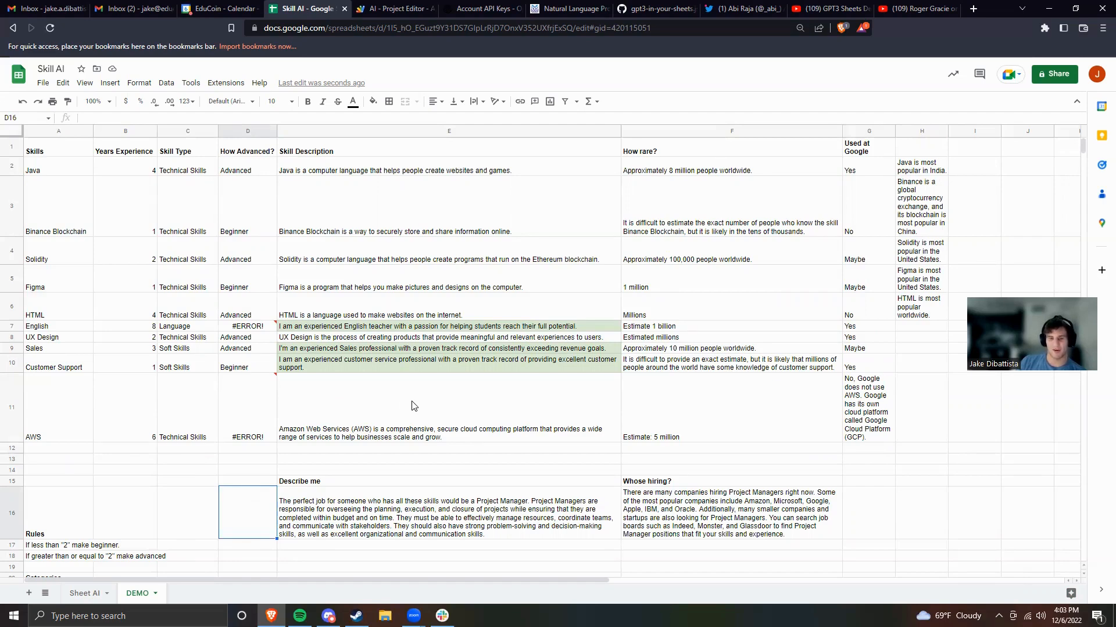
mouse_move(450, 422)
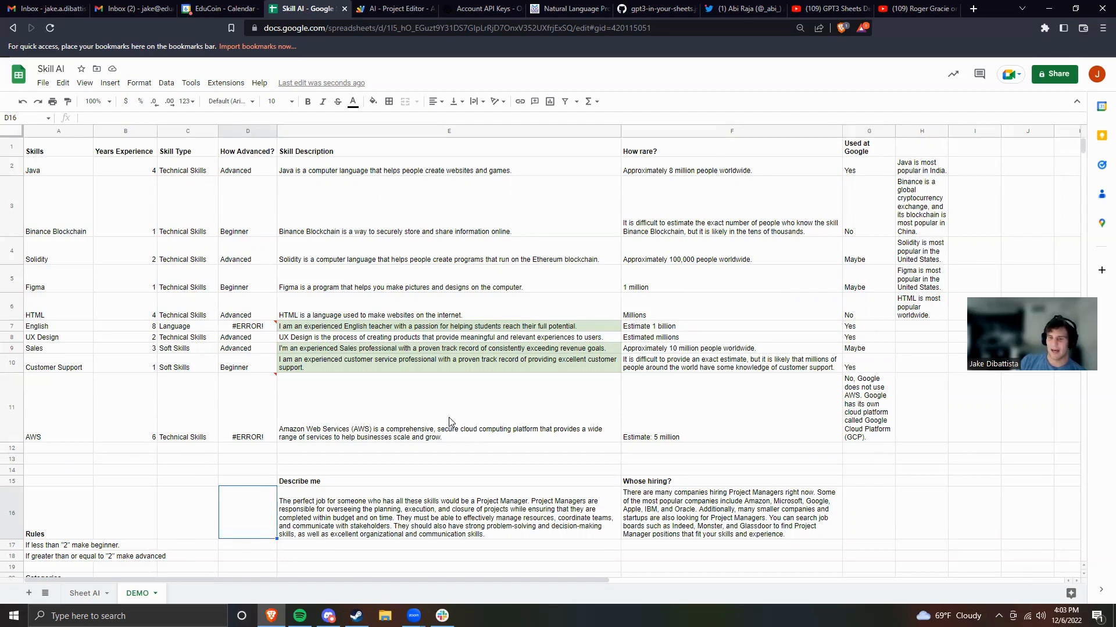
mouse_move(622, 514)
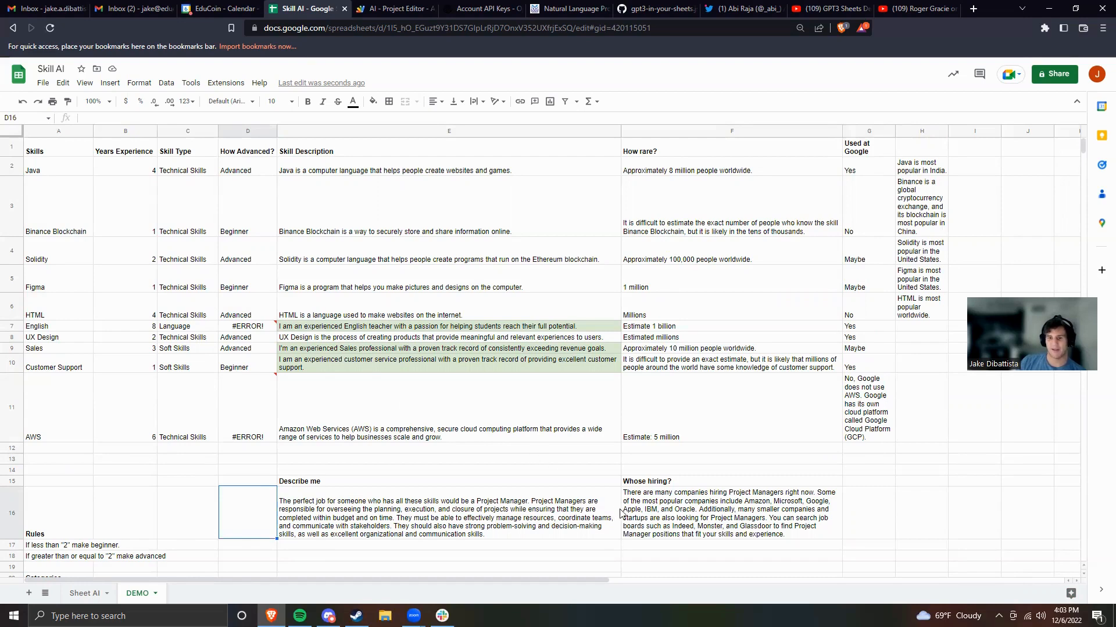